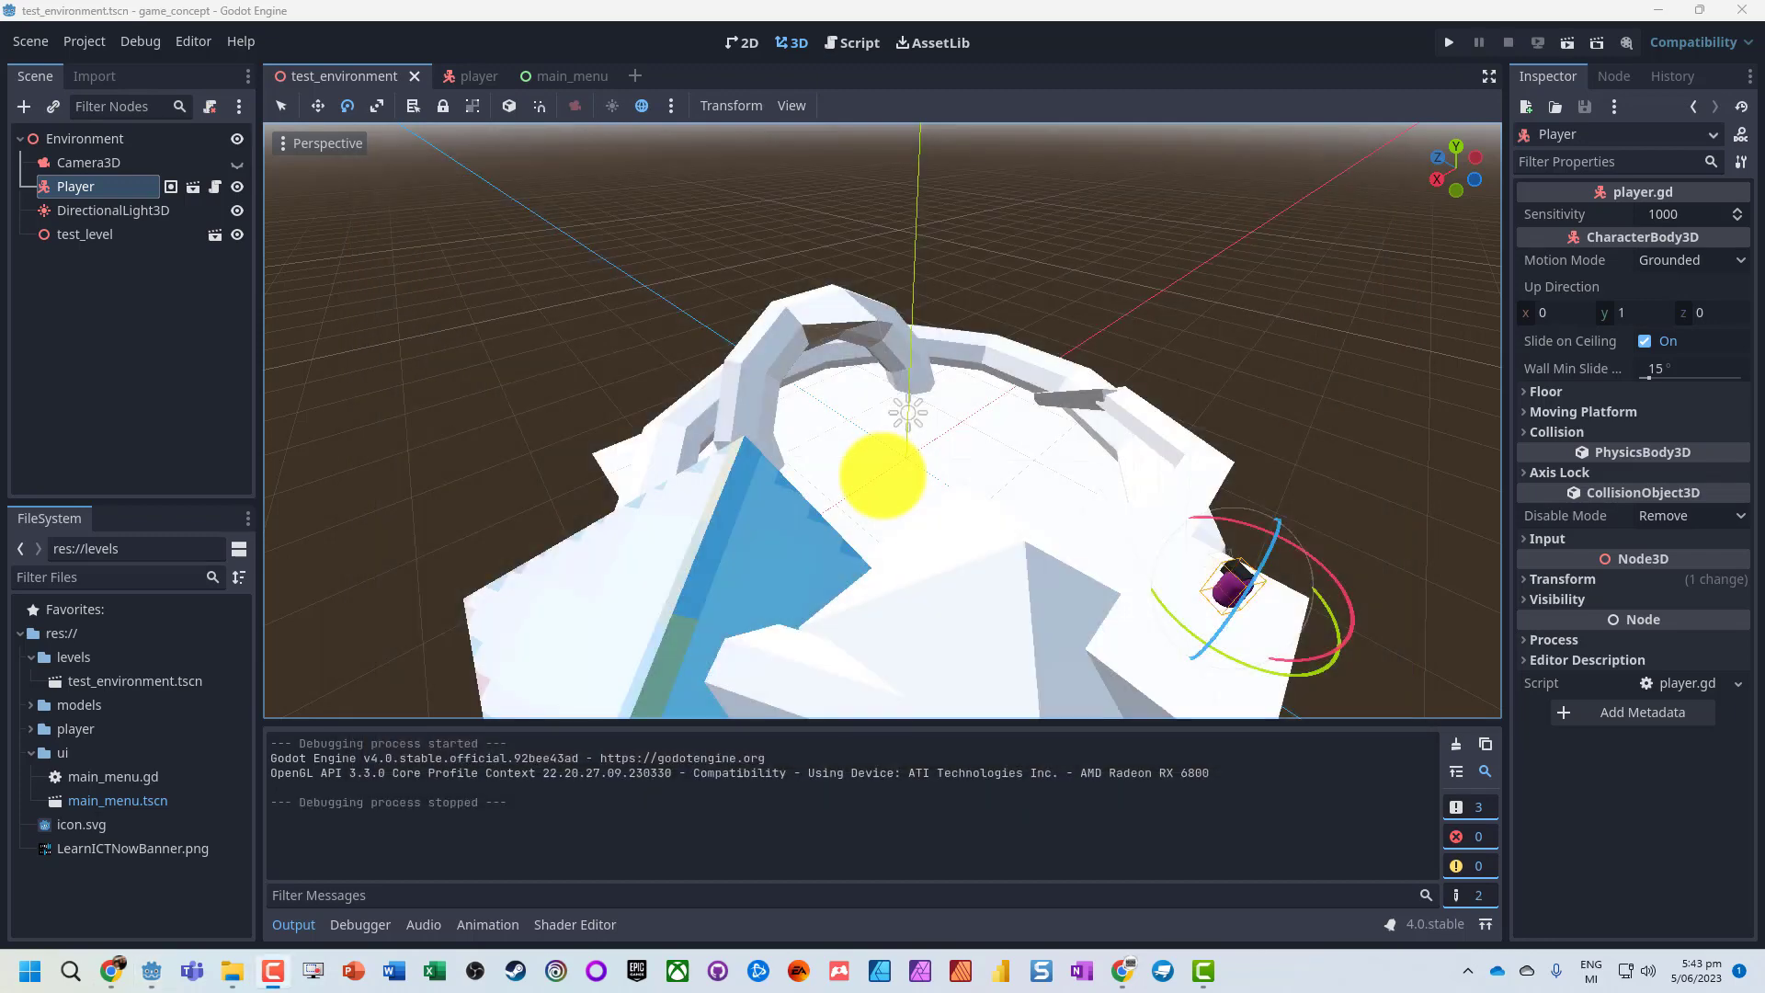
- Add an Area3D child named DeathPit under the Environment node
left_click(85, 137)
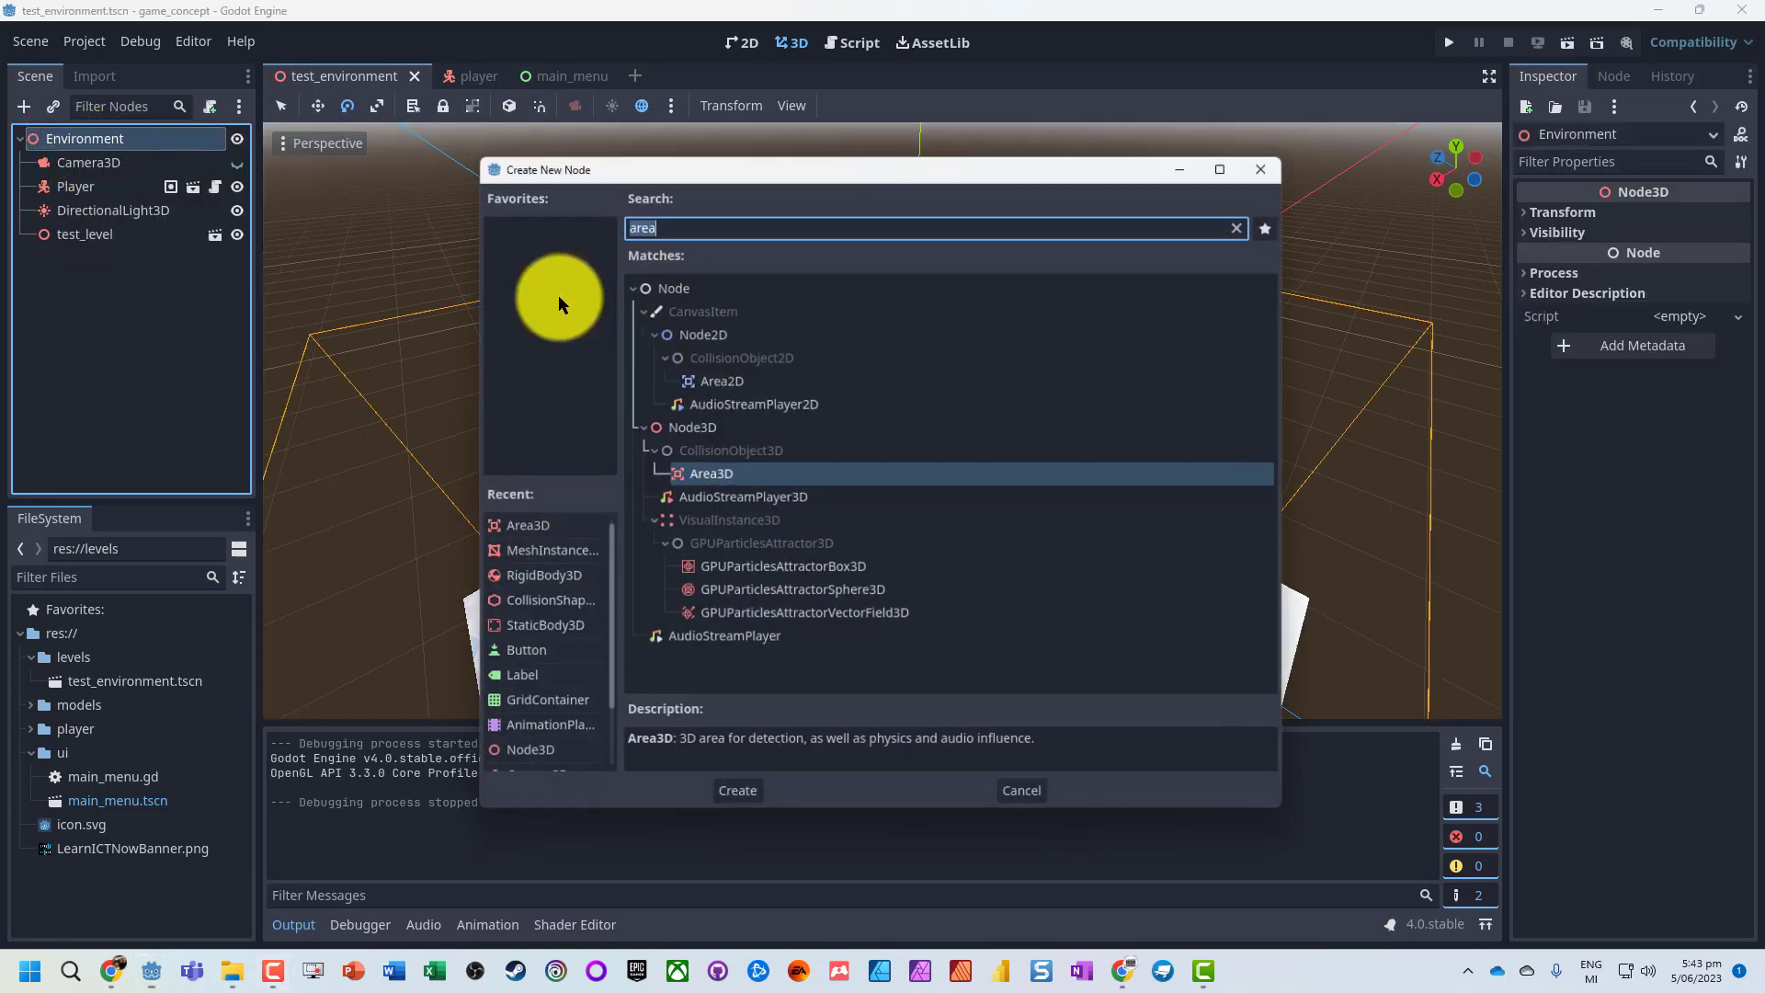
type("d")
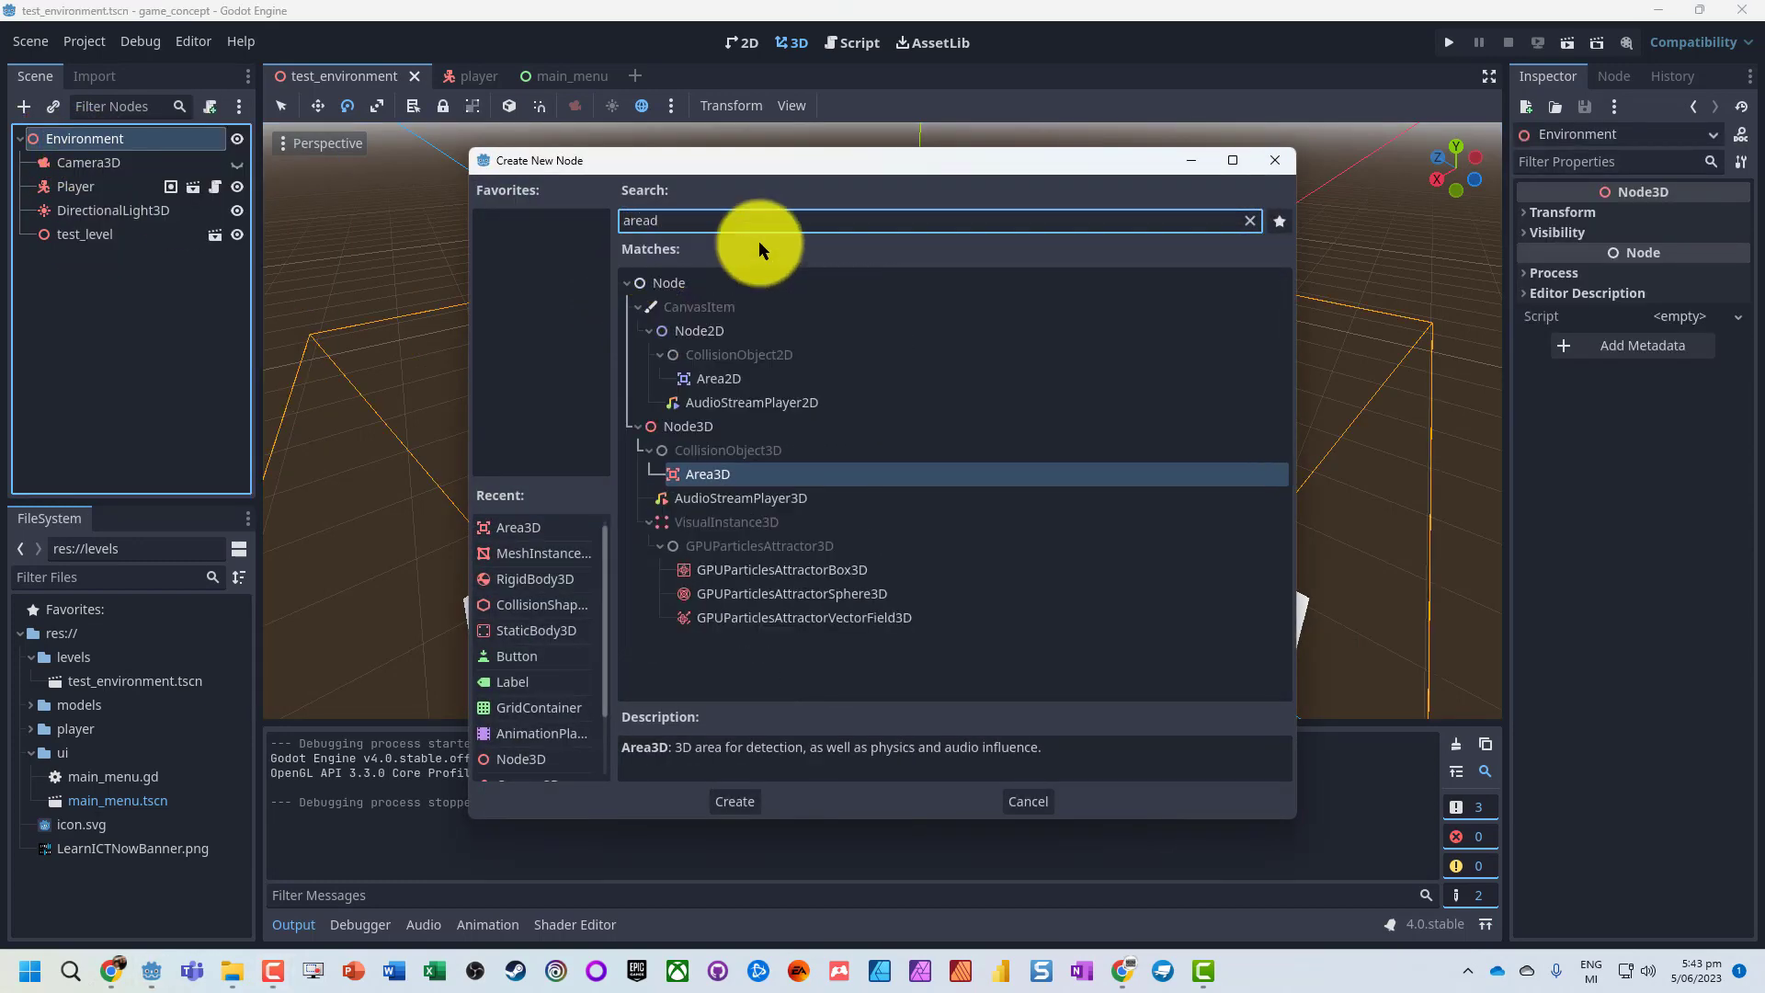
left_click(733, 801)
type("Death")
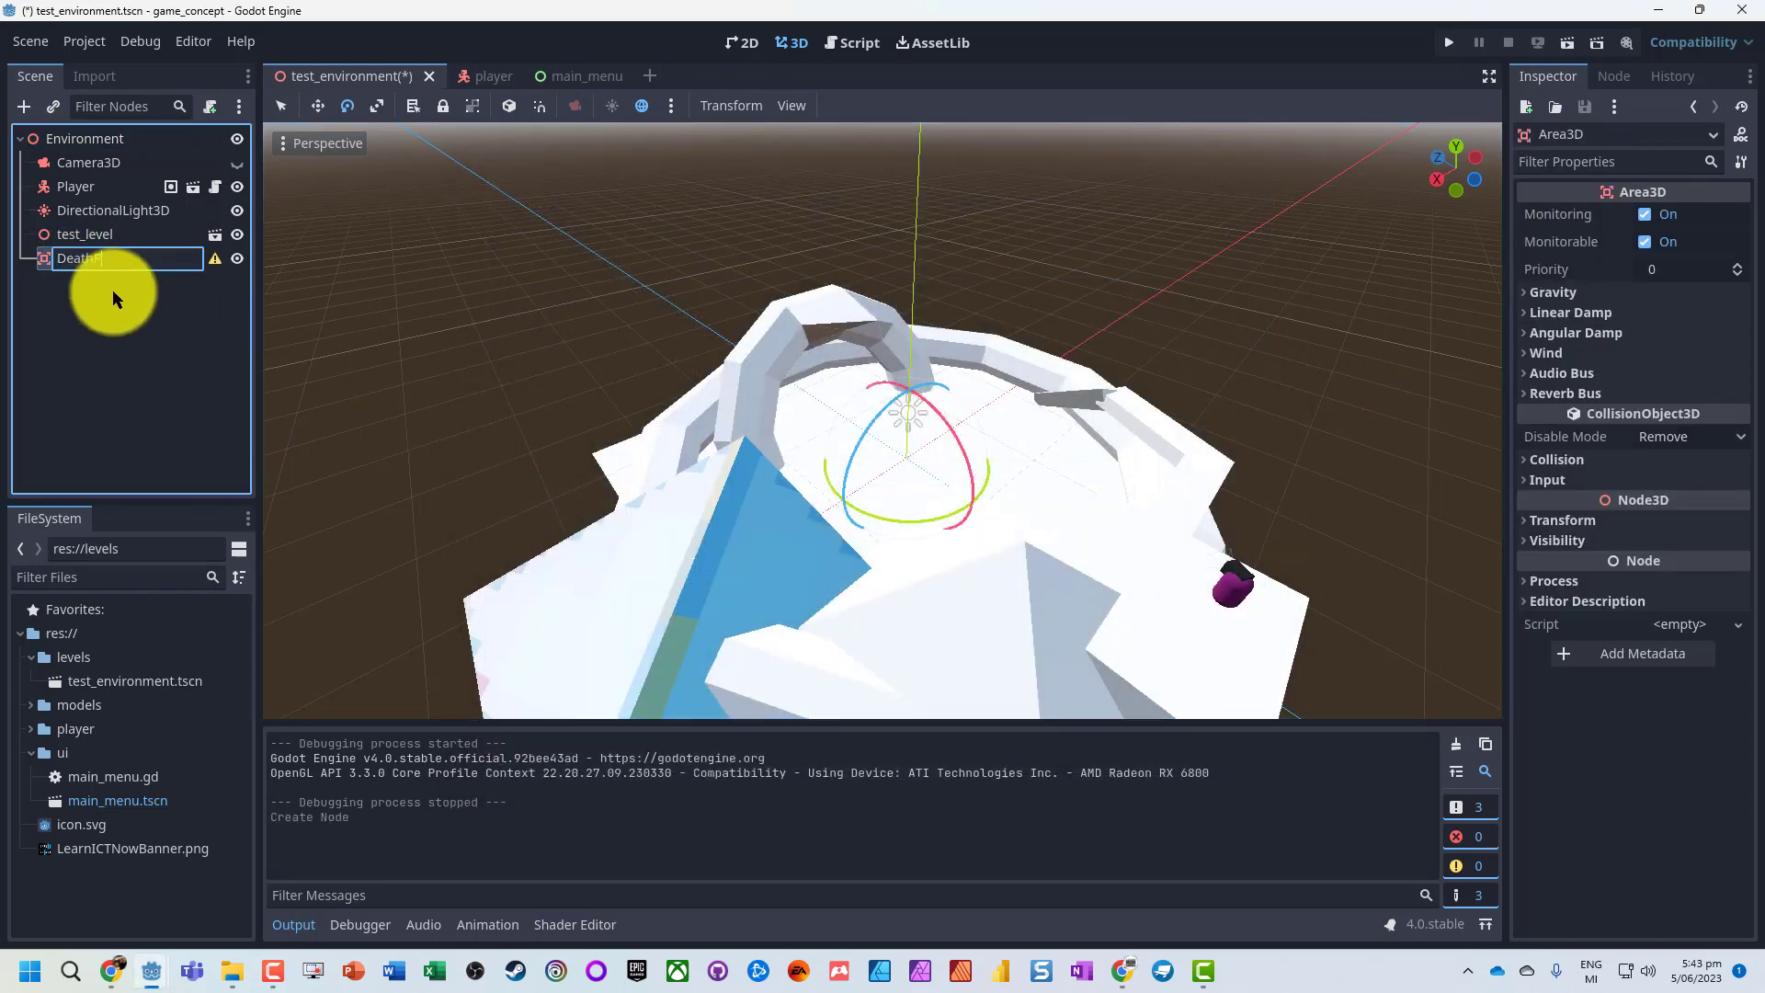
- Add a CollisionShape3D child beneath DeathPit
right_click(76, 257)
type("co")
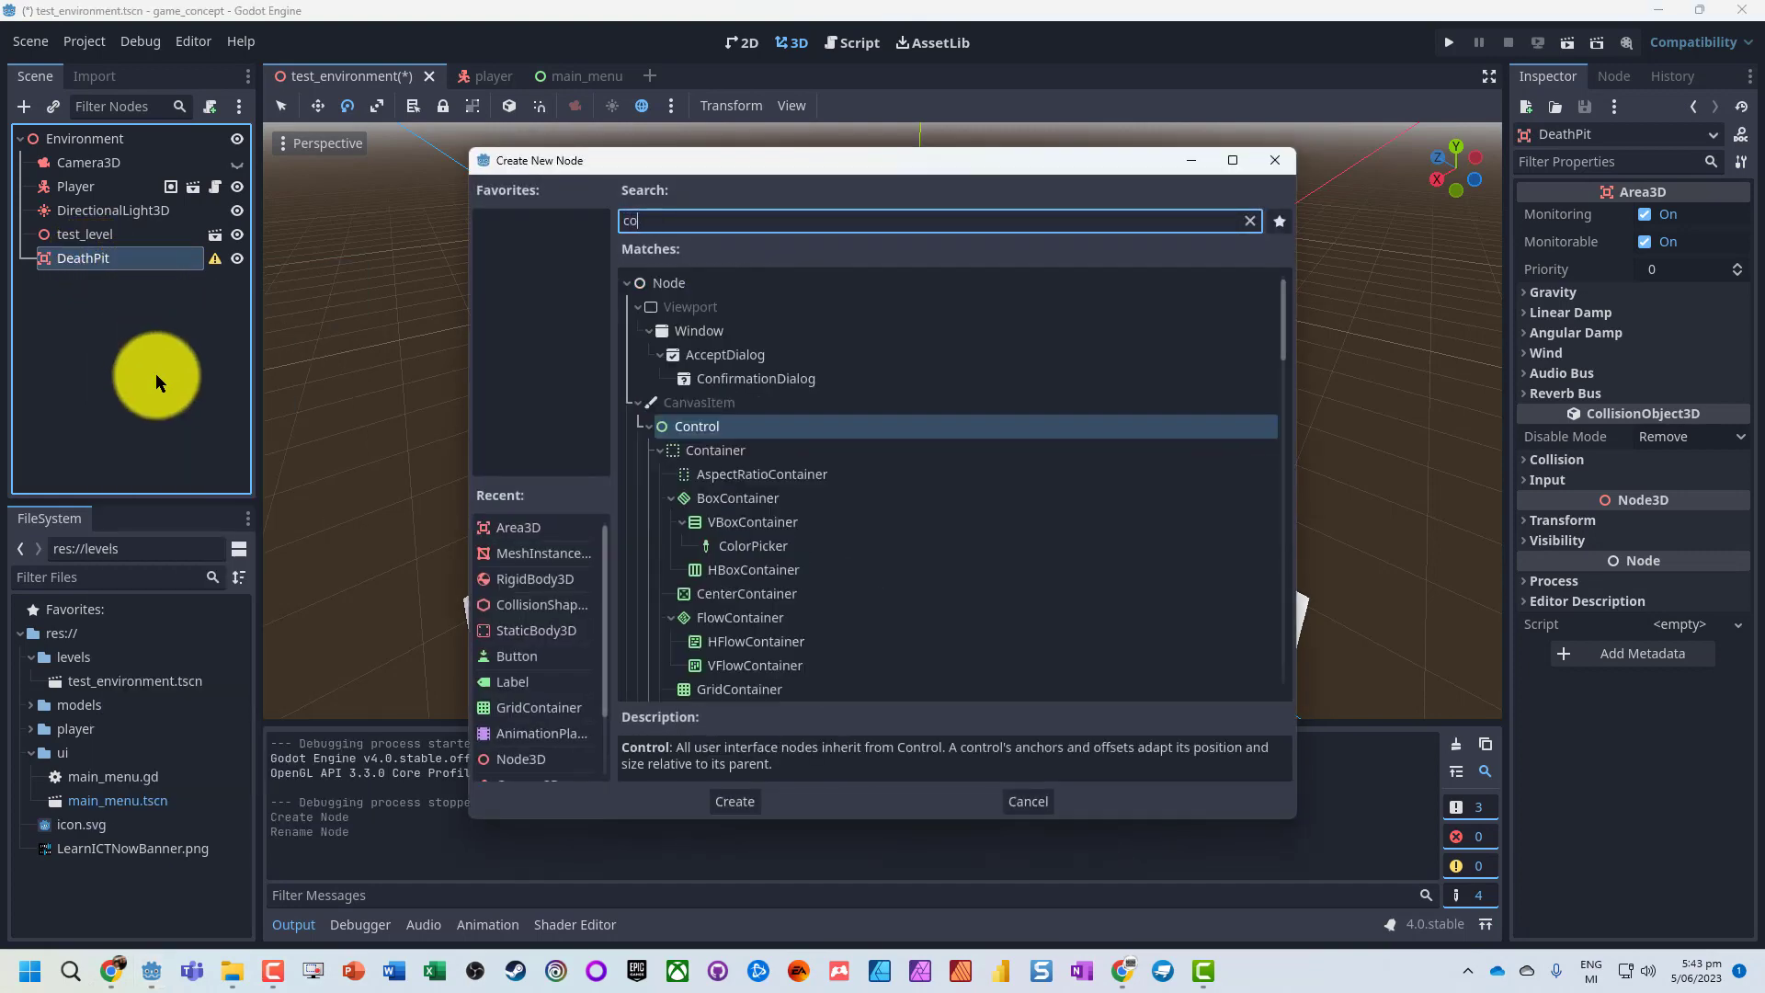
type("l")
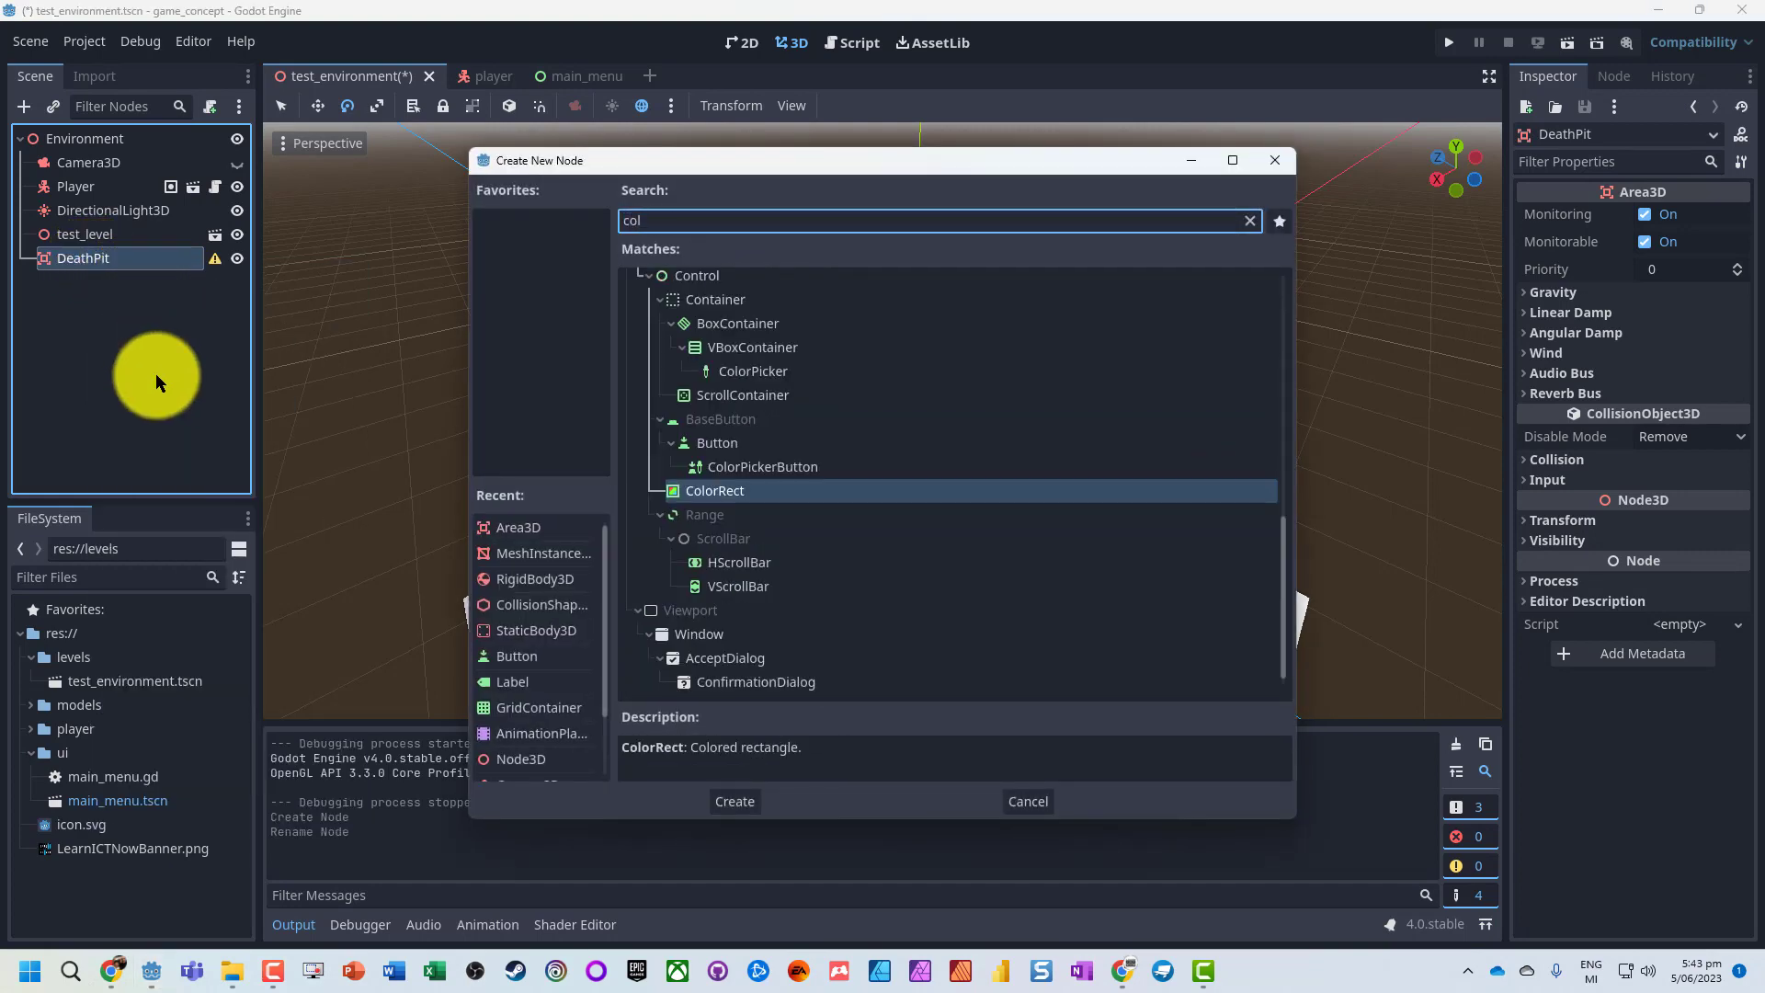
left_click(733, 801)
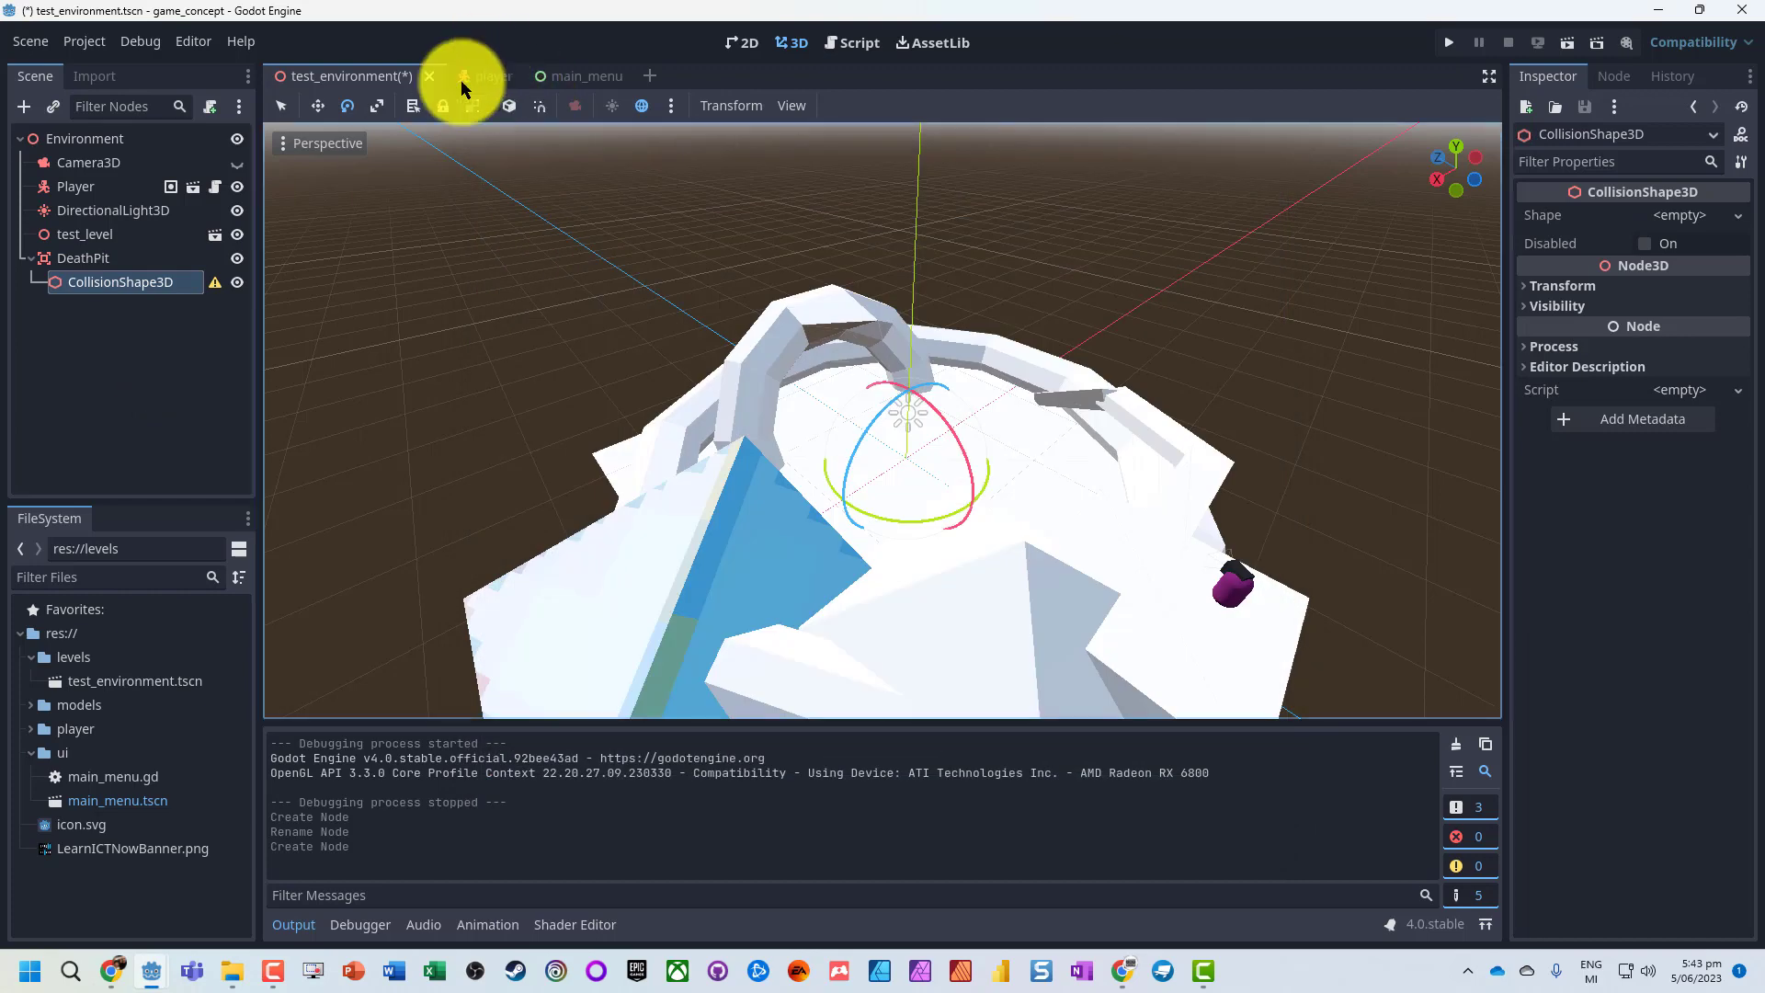
- Give DeathPit's collision shape a 200 × 1 × 200 BoxShape3D and save the scene
left_click(1676, 215)
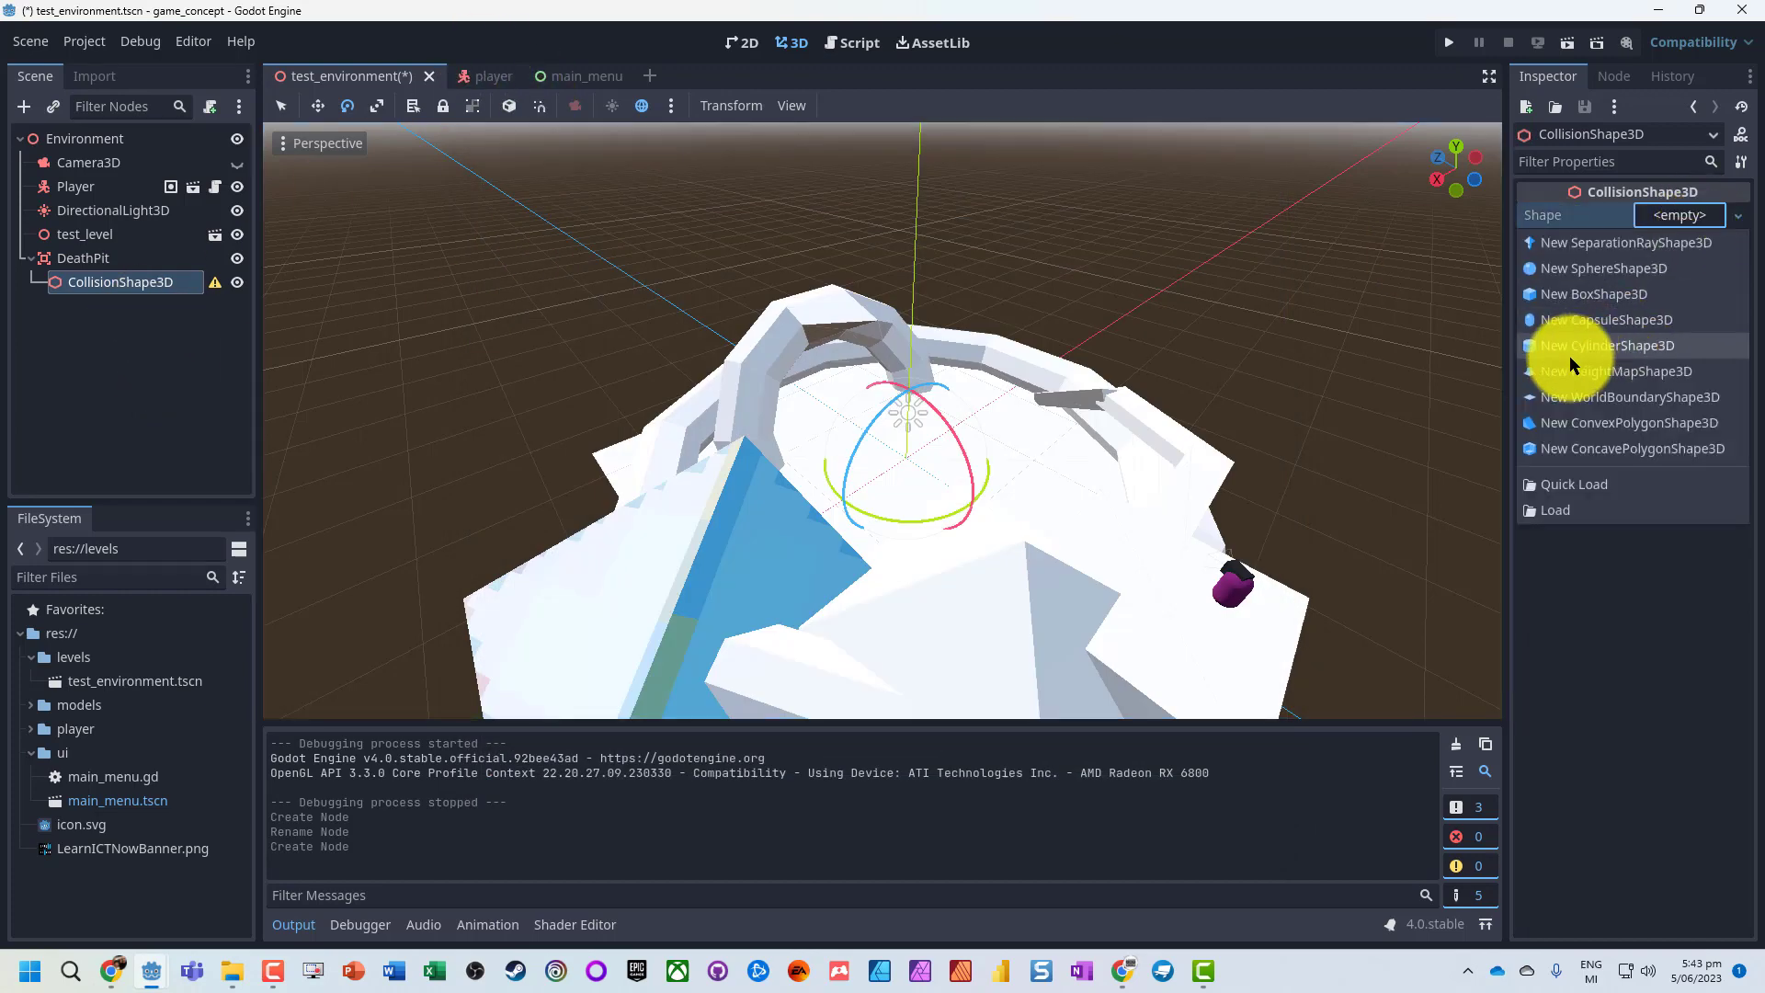
mouse_move(1569, 298)
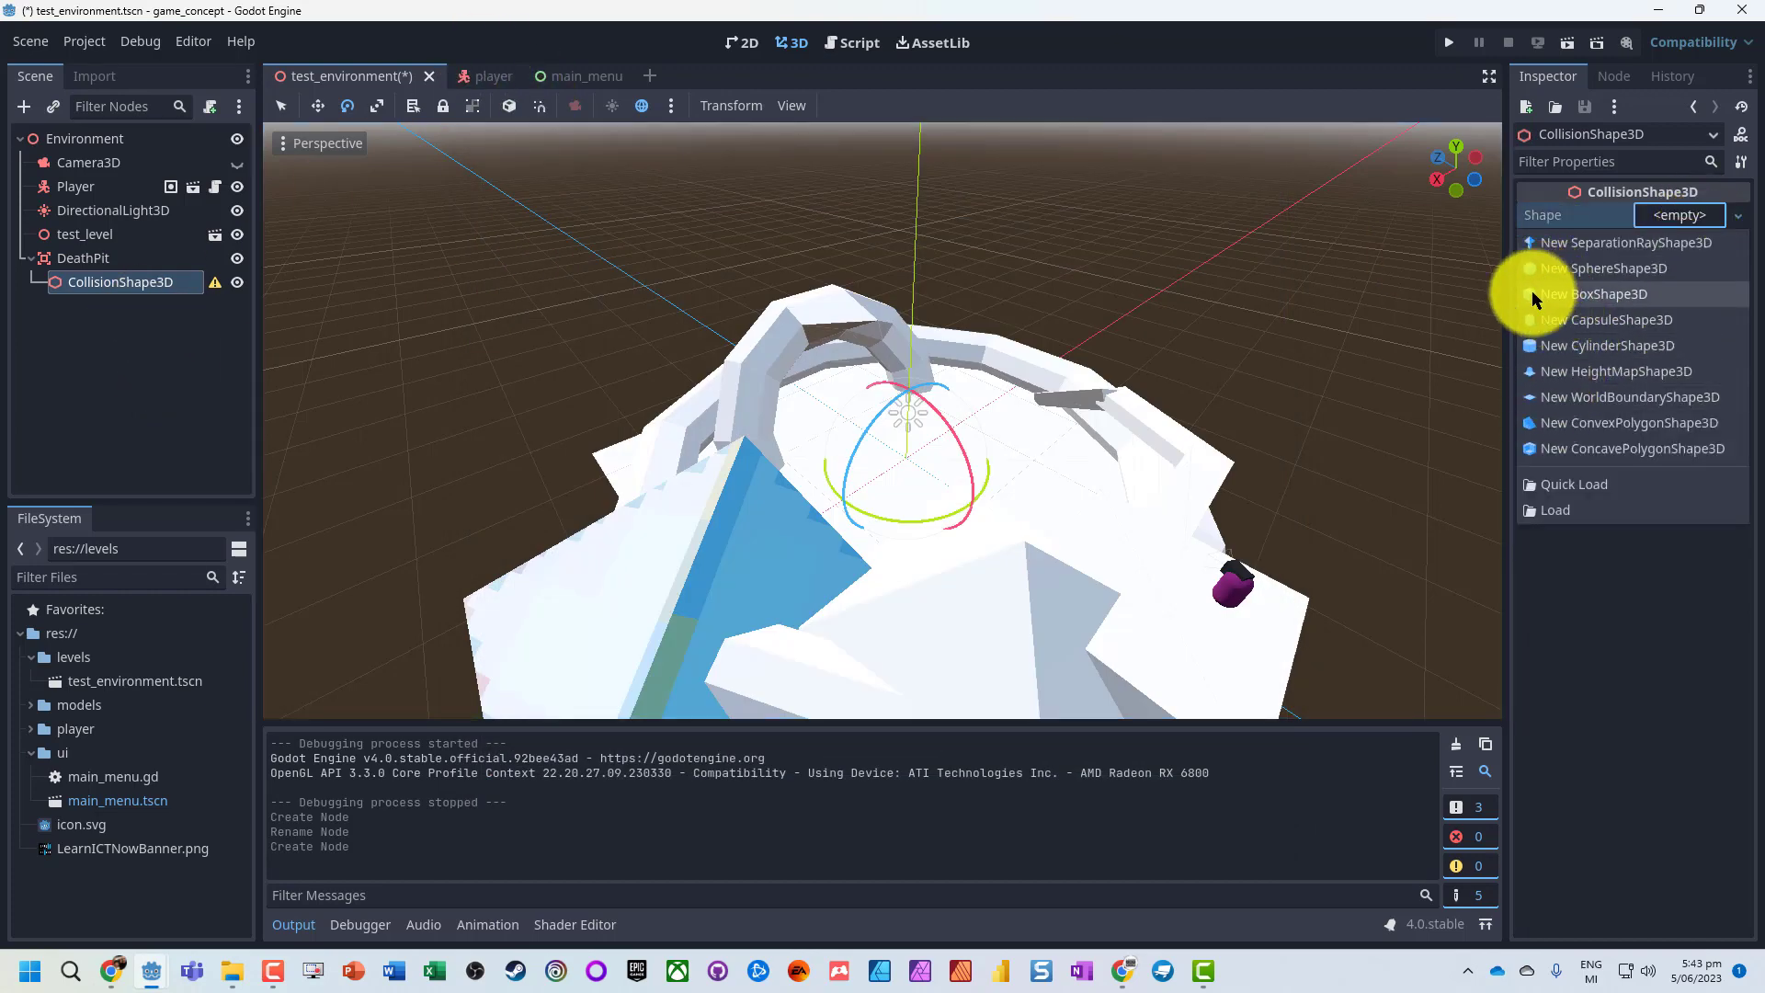
left_click(1594, 294)
type("200")
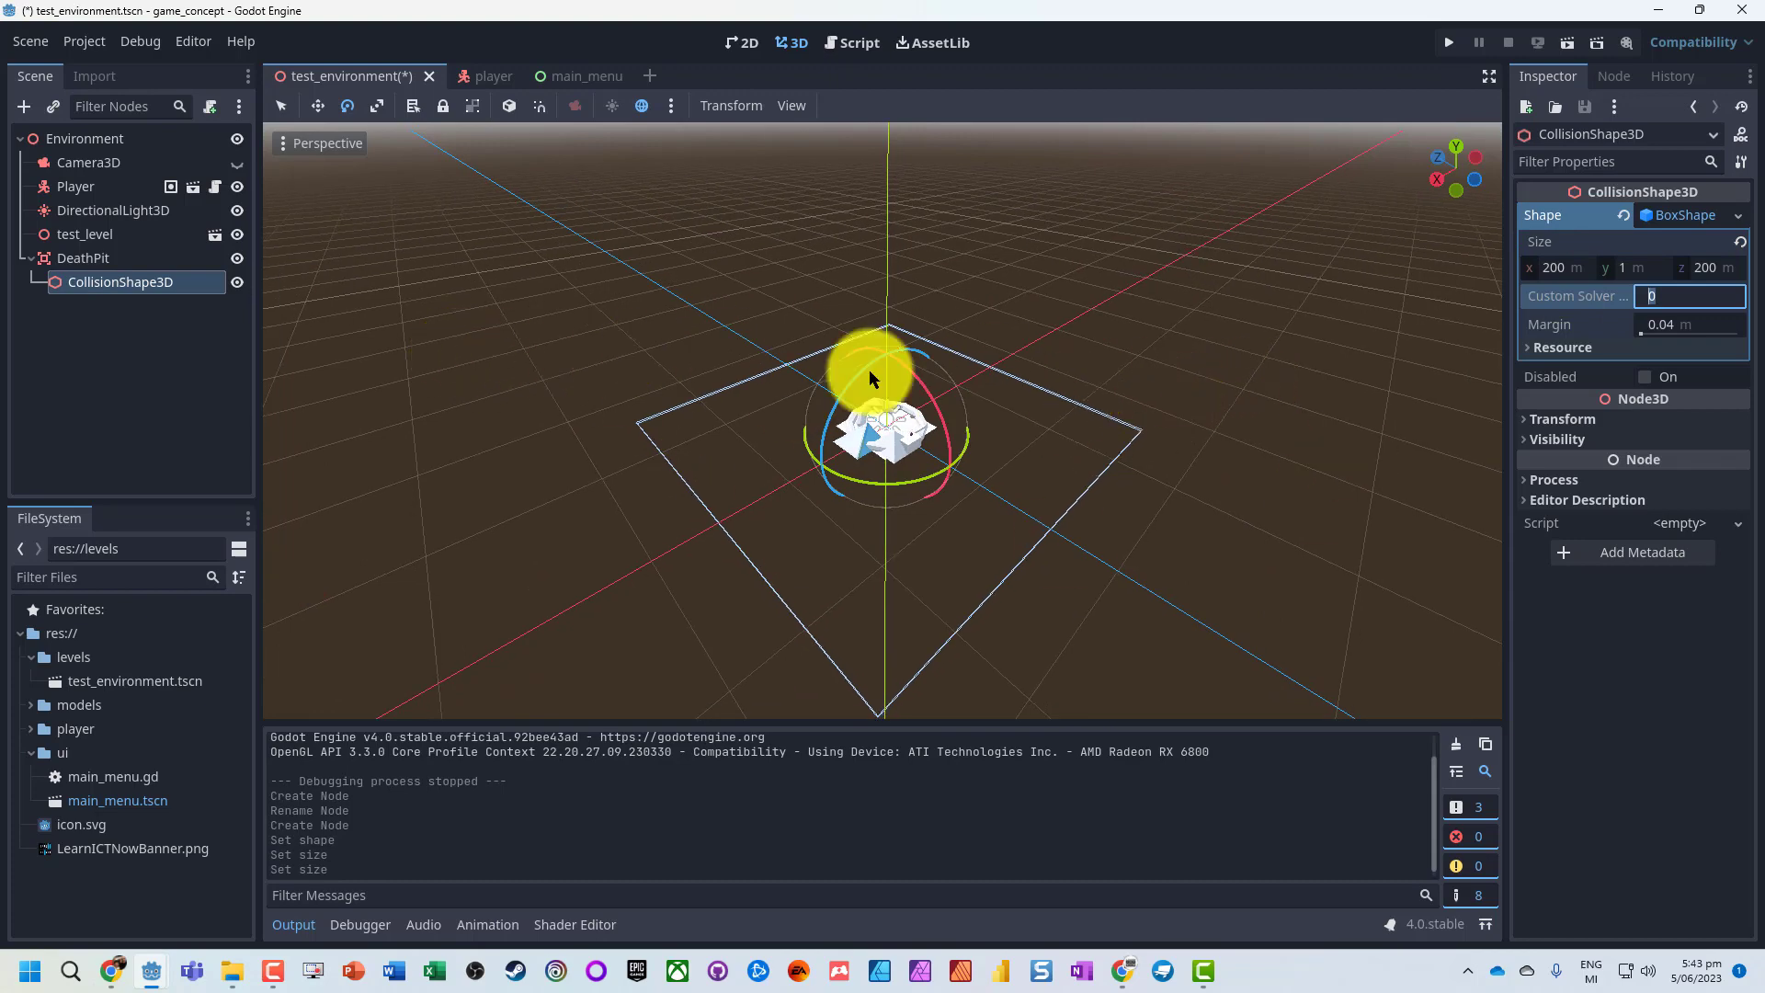
key("ctrl+s")
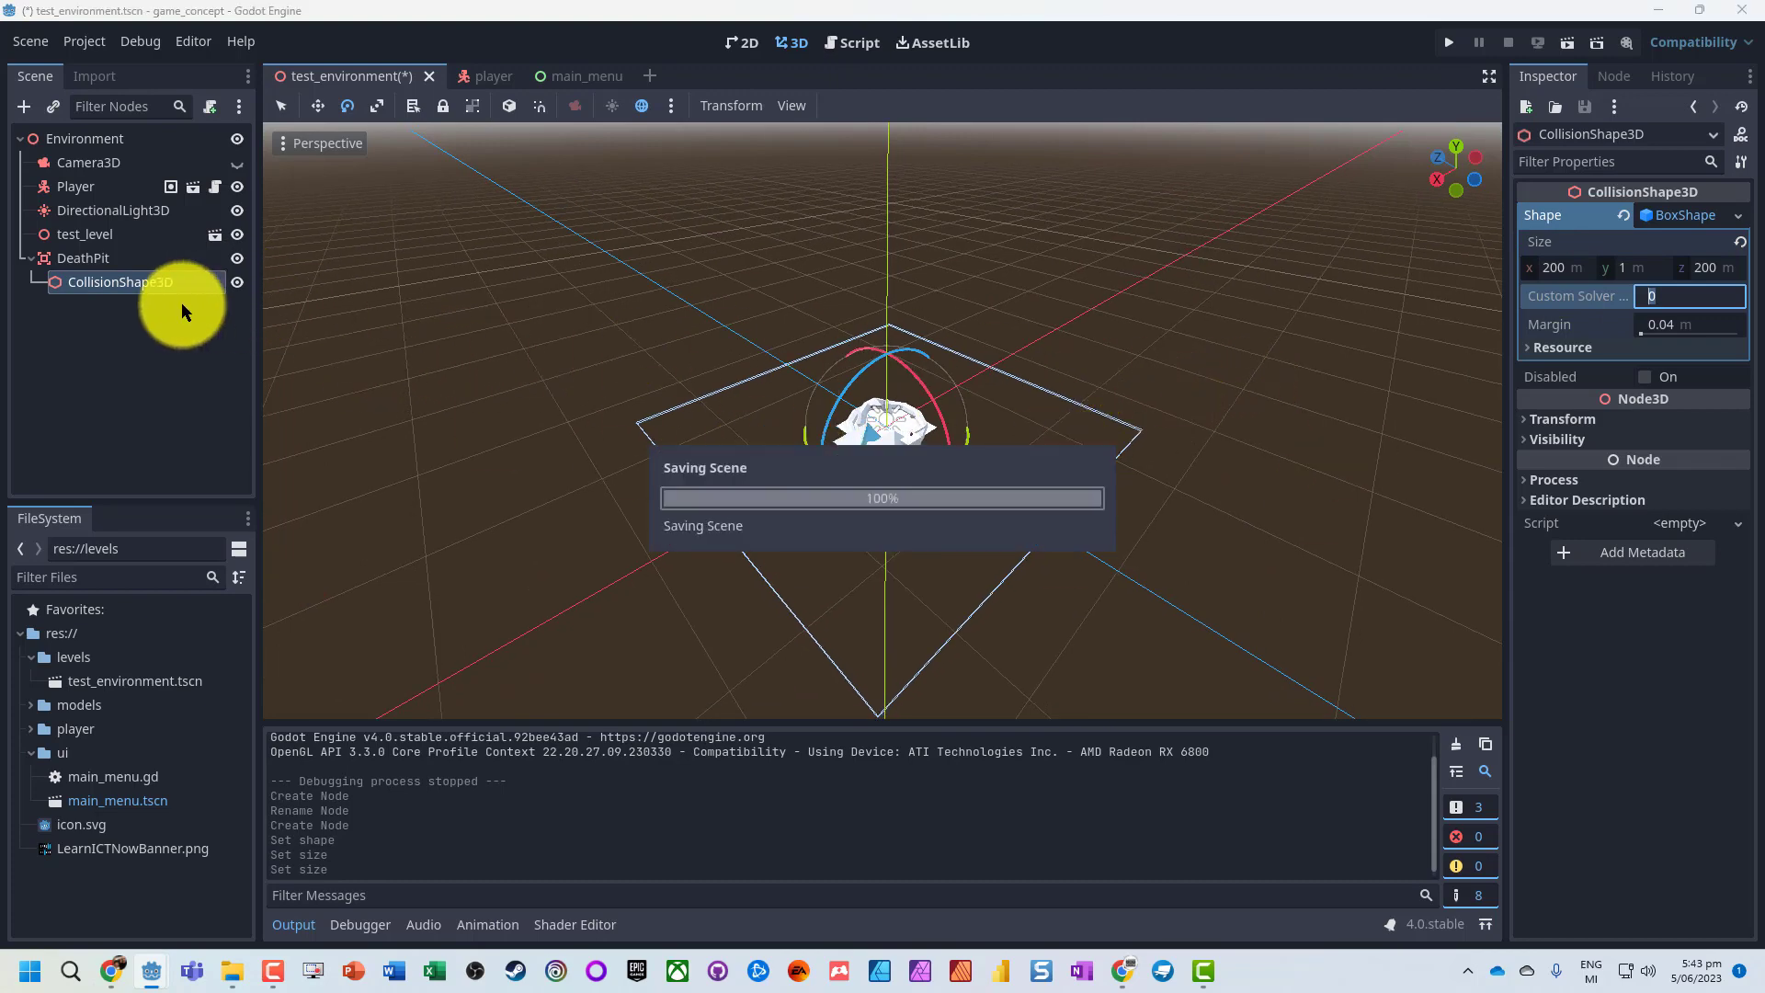
right_click(81, 257)
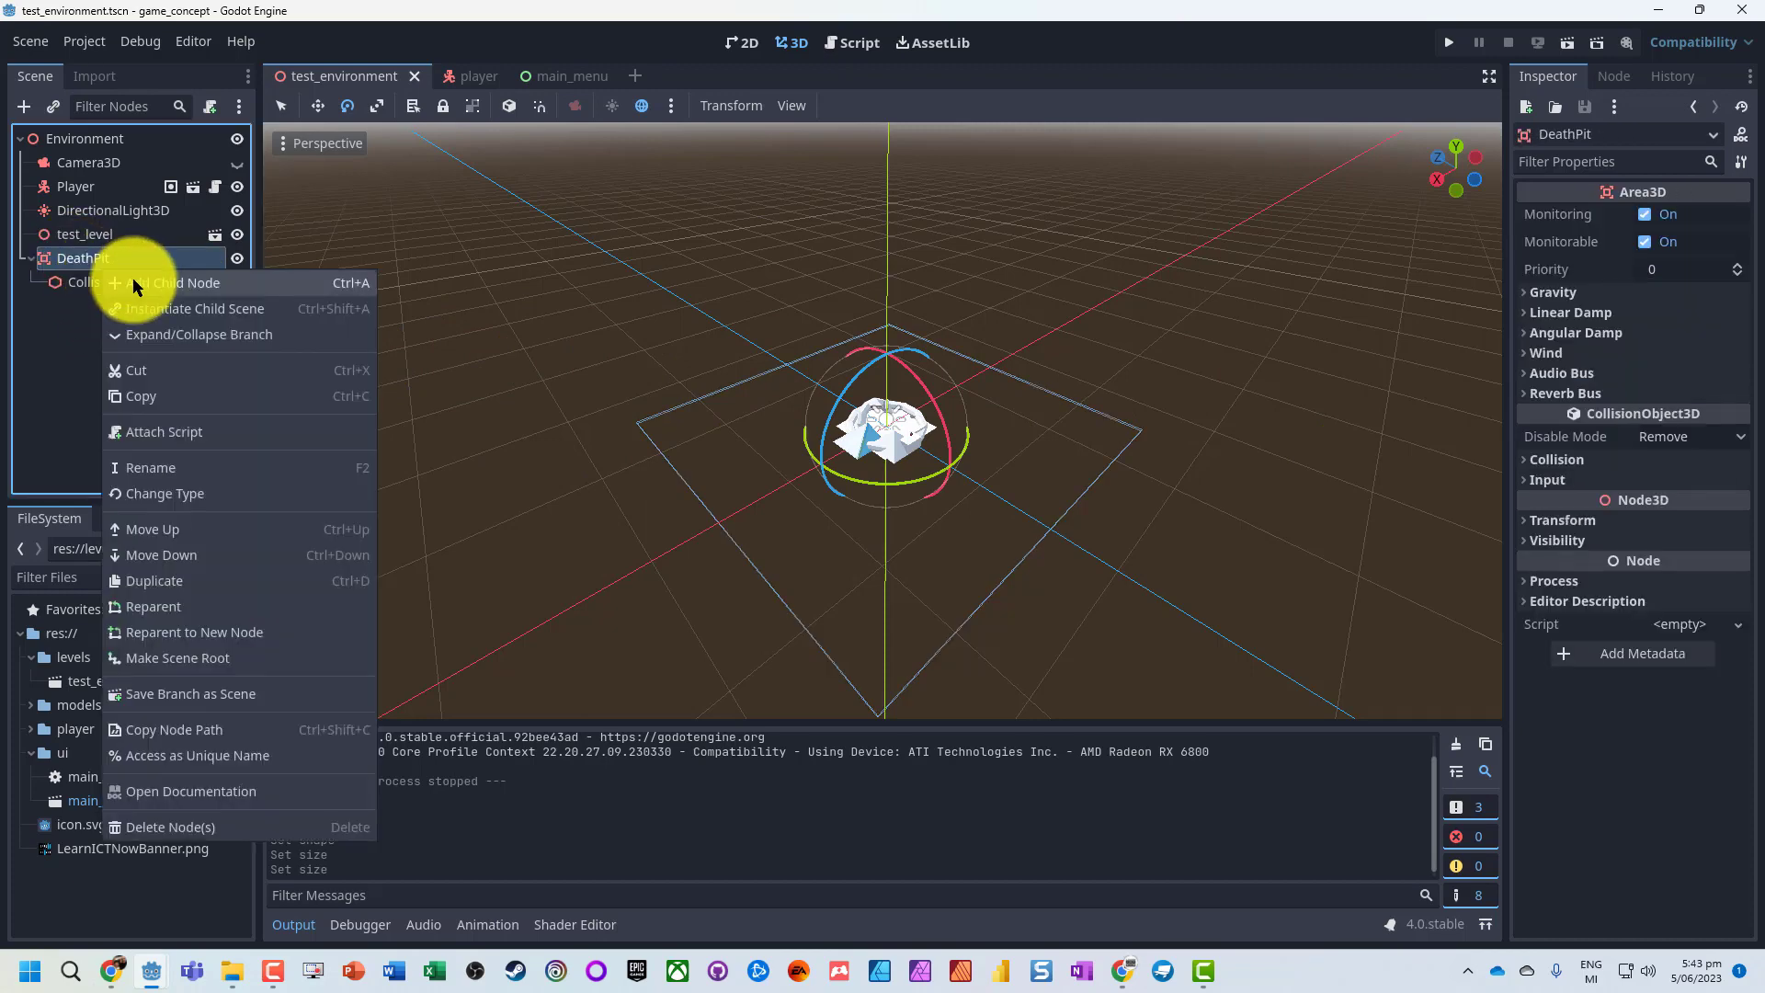
- Add a MeshInstance3D under DeathPit with a 200 × 200 PlaneMesh
left_click(169, 282)
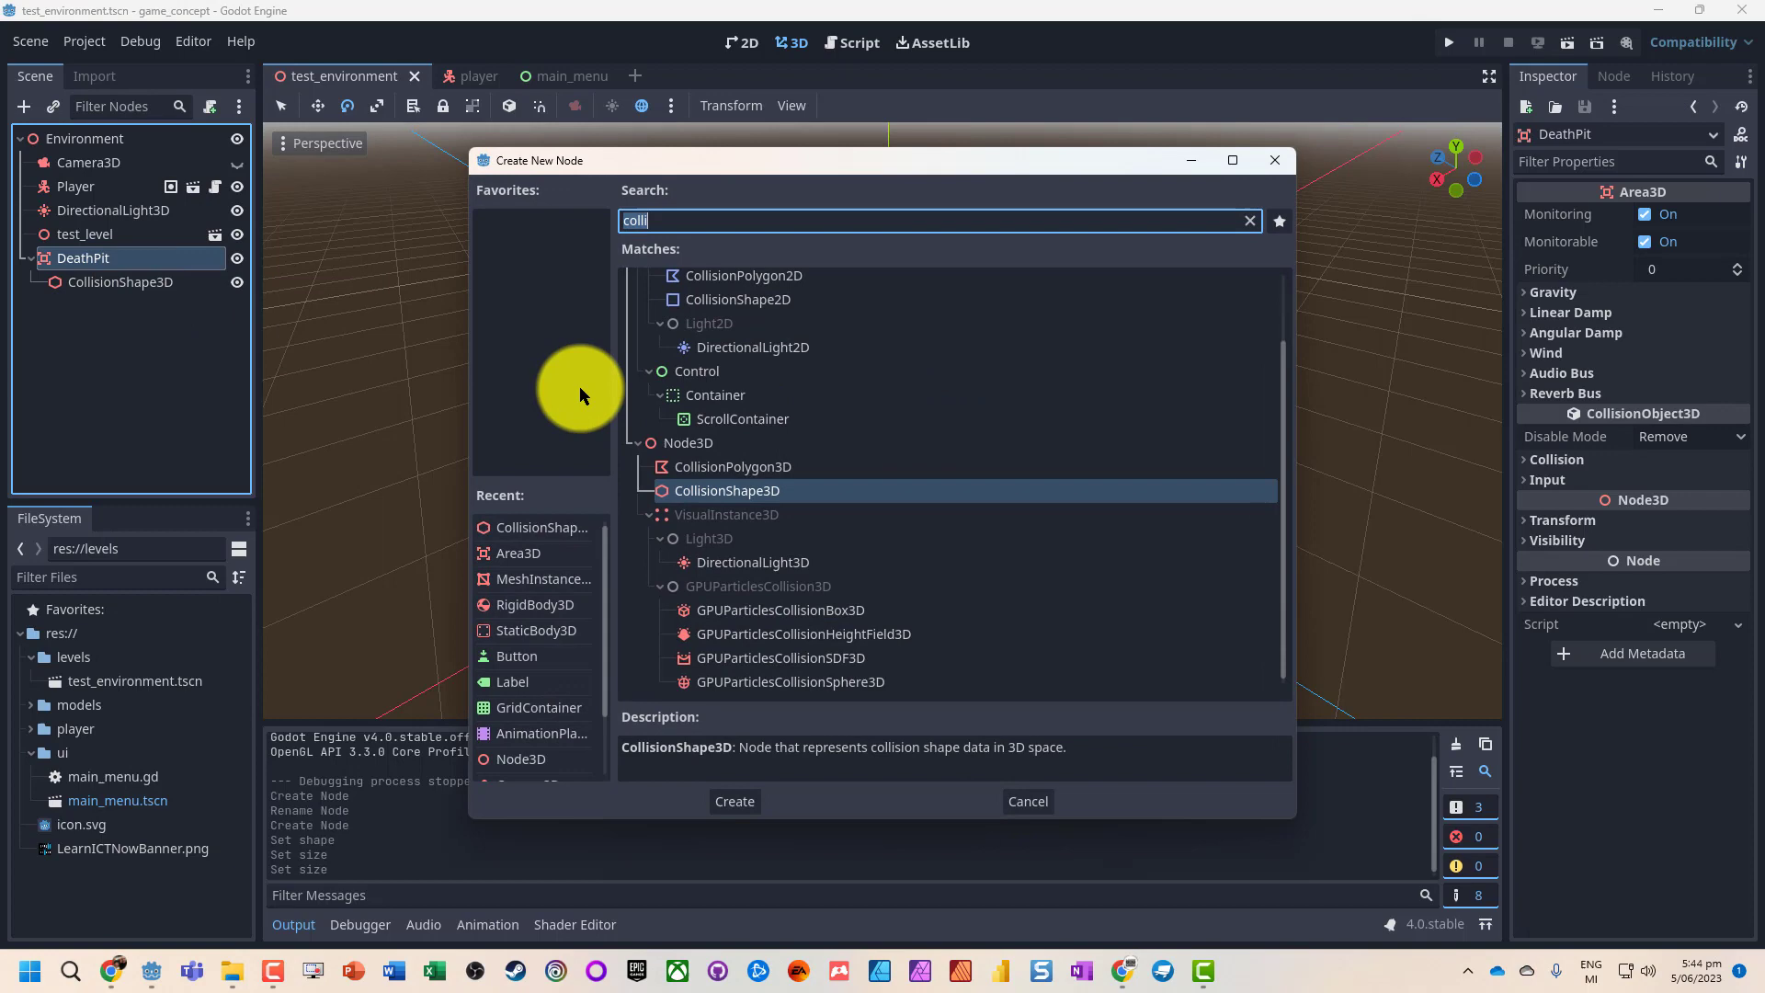
left_click(733, 800)
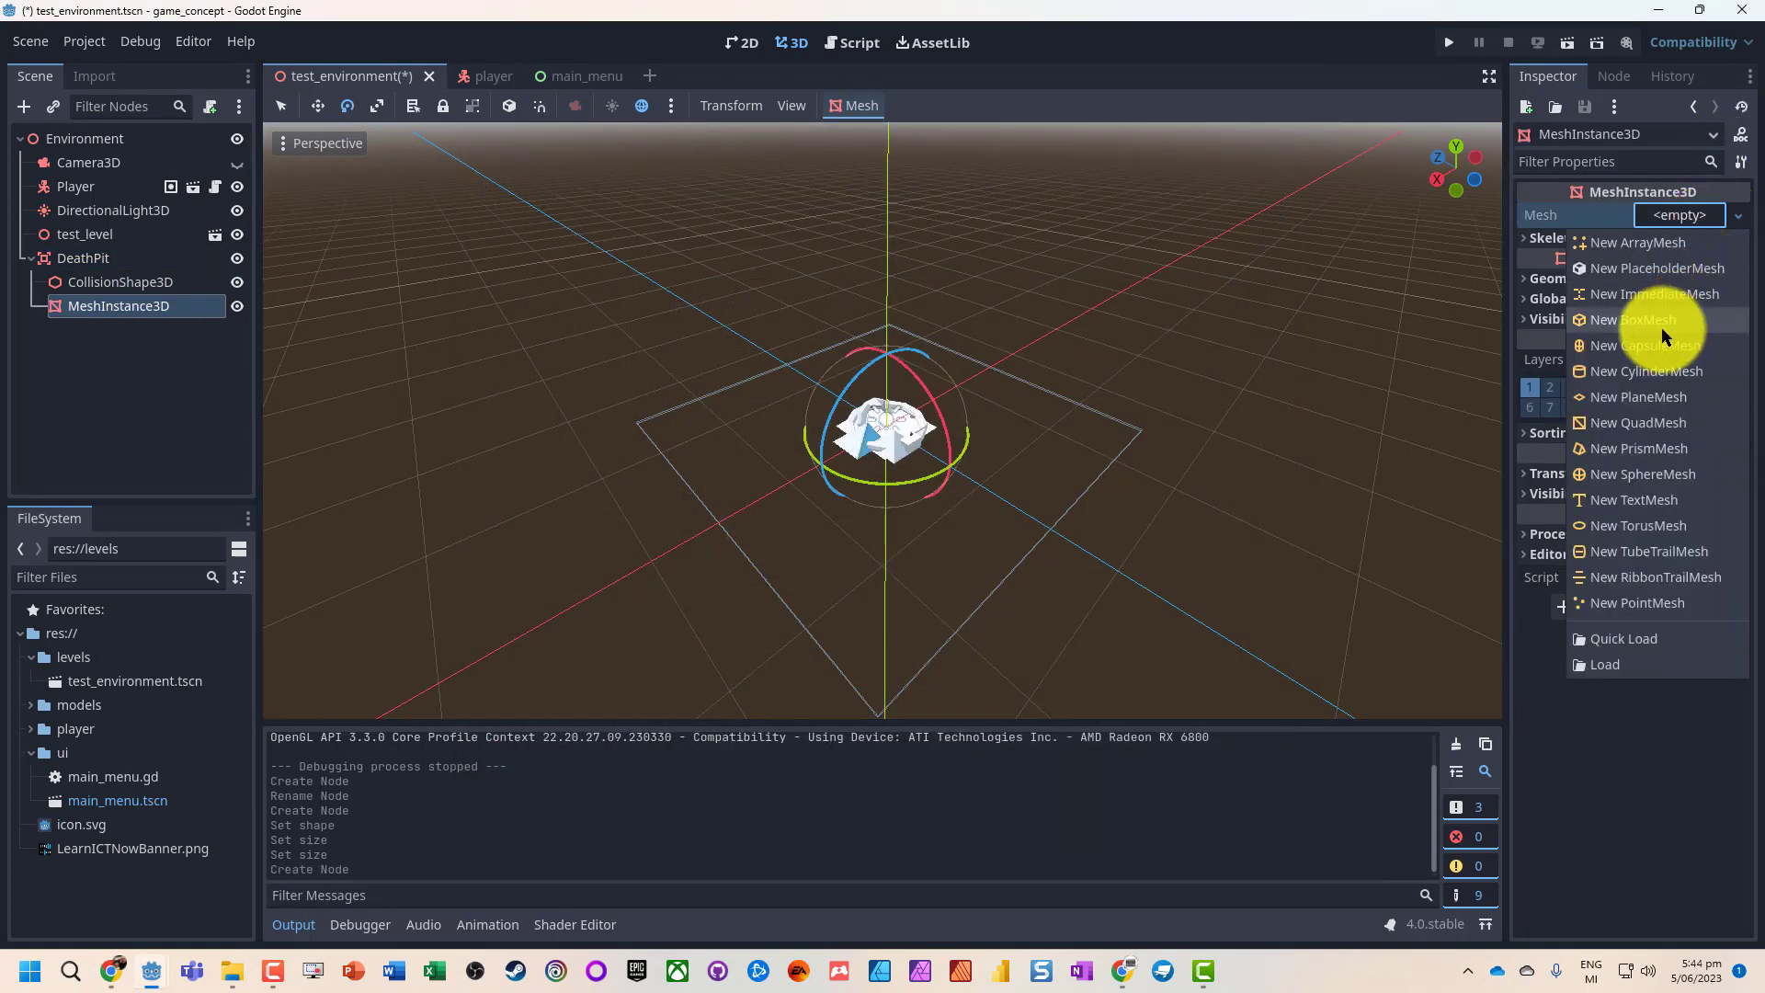
left_click(1640, 396)
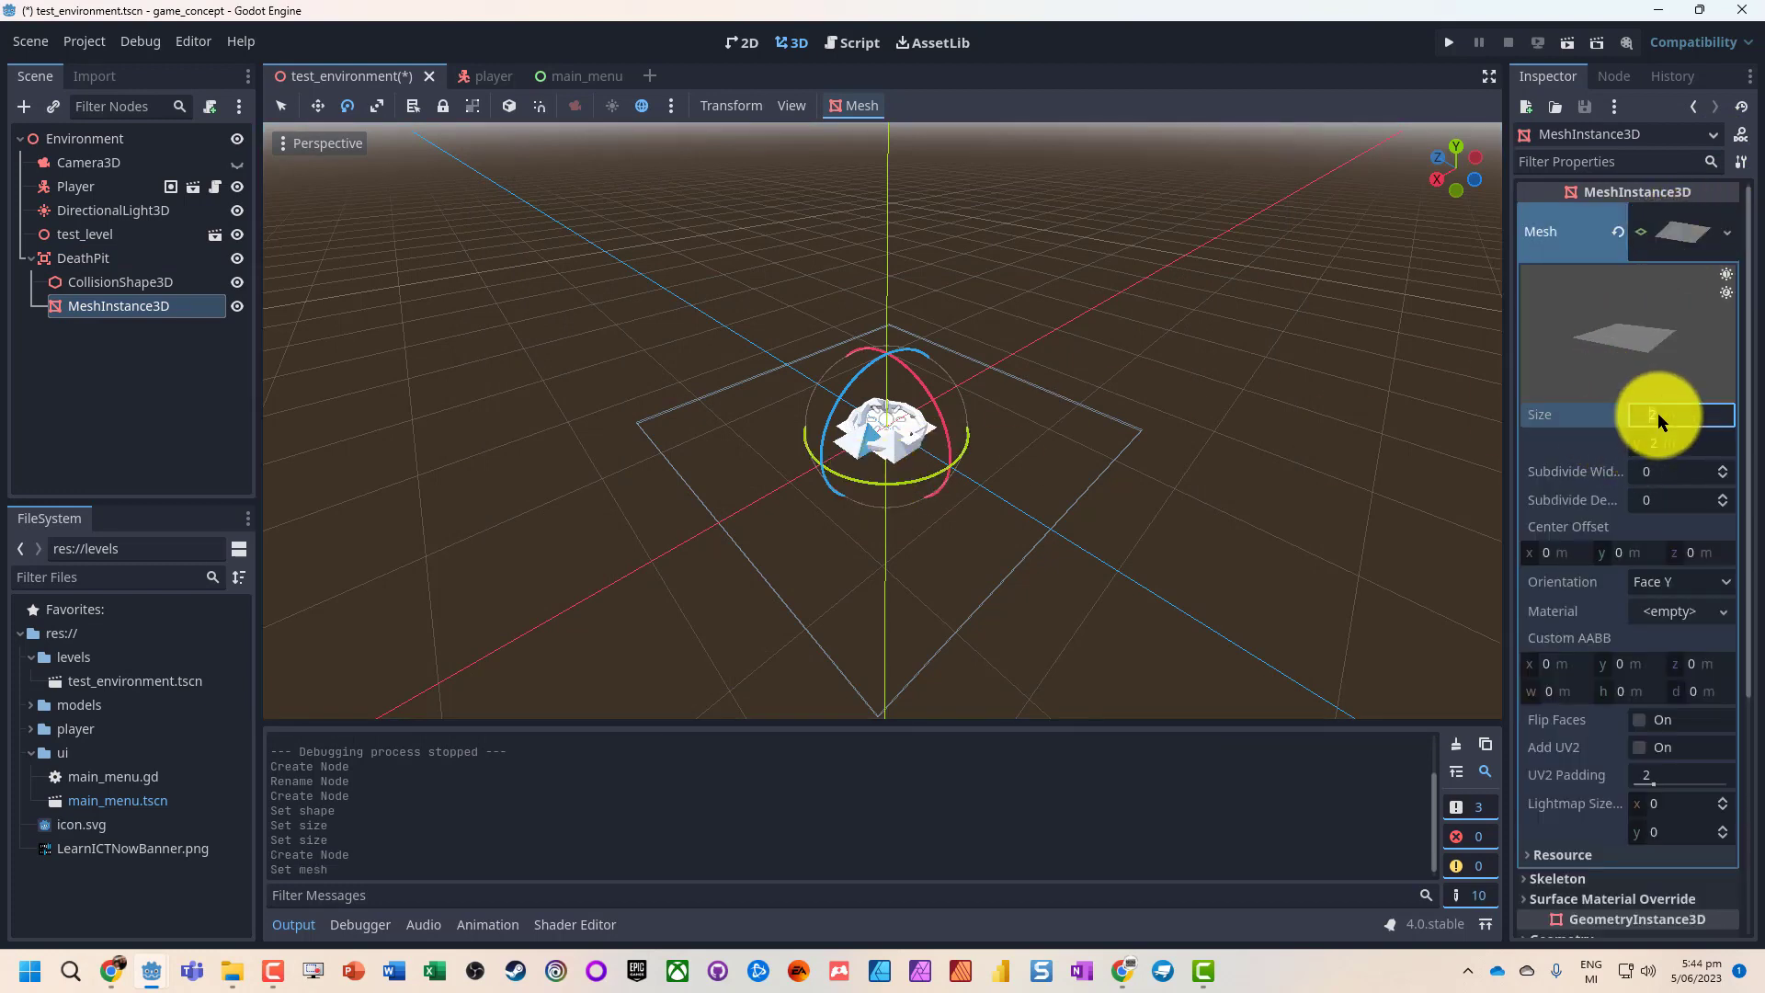
left_click(1665, 415)
type("200")
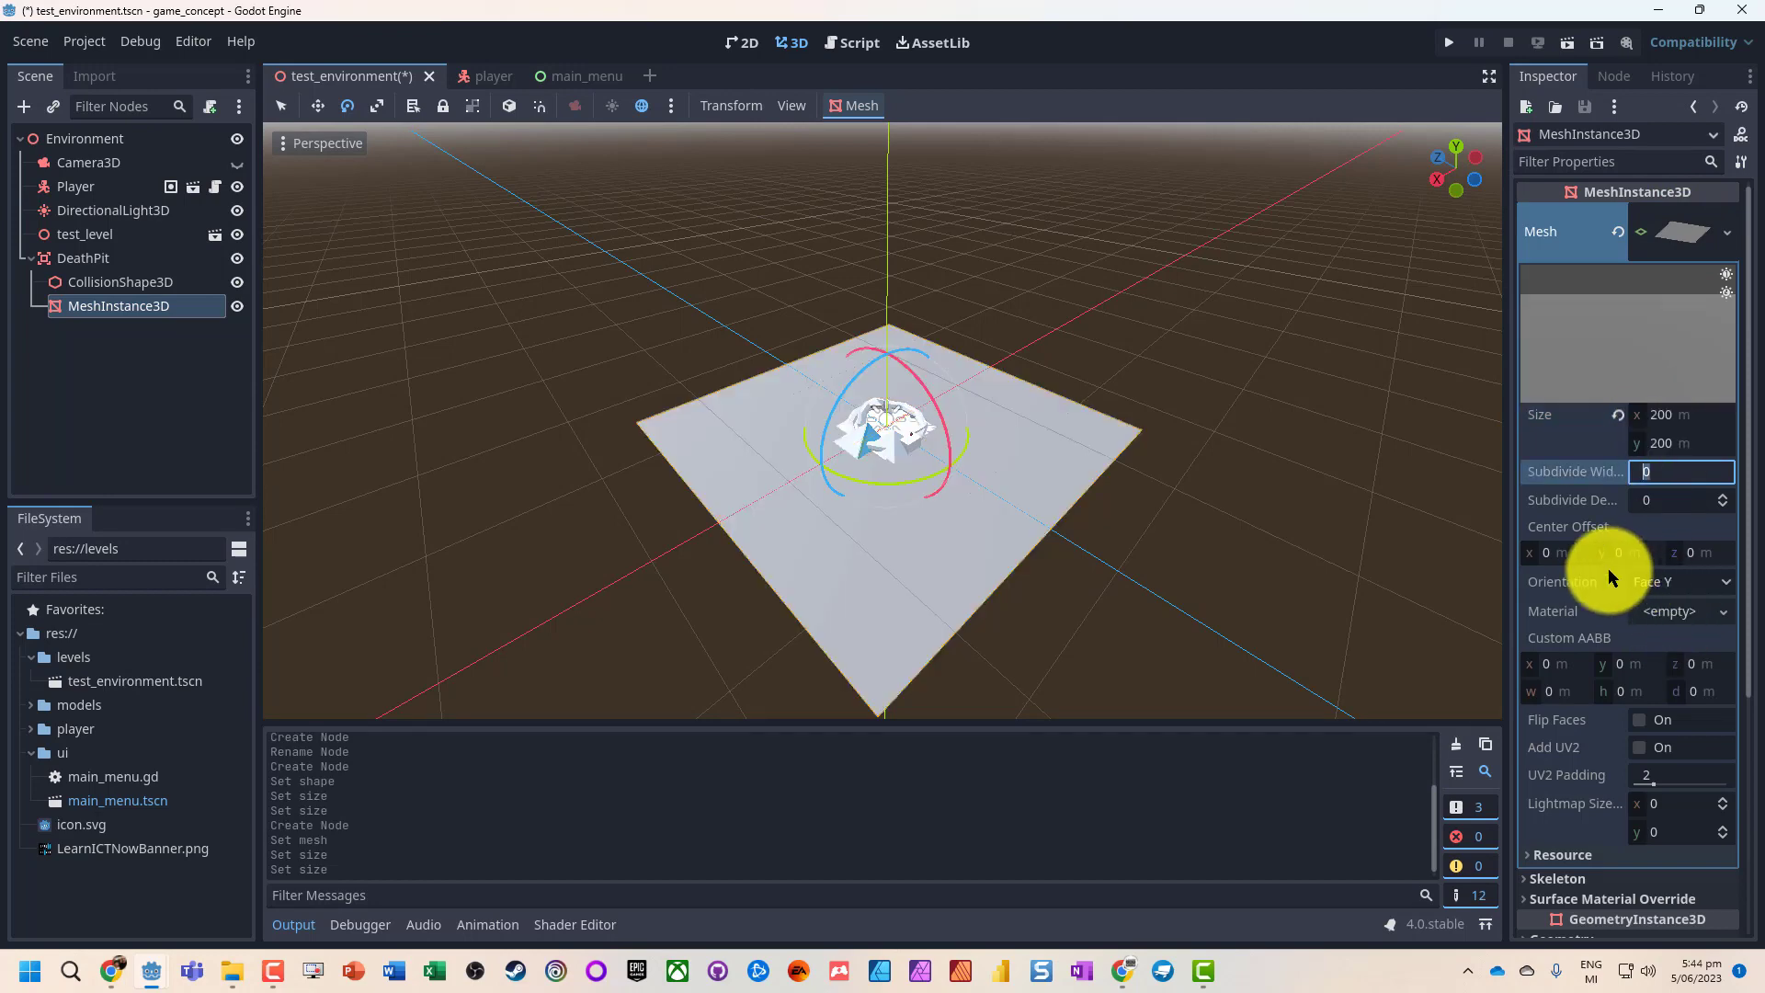
scroll("down", 3)
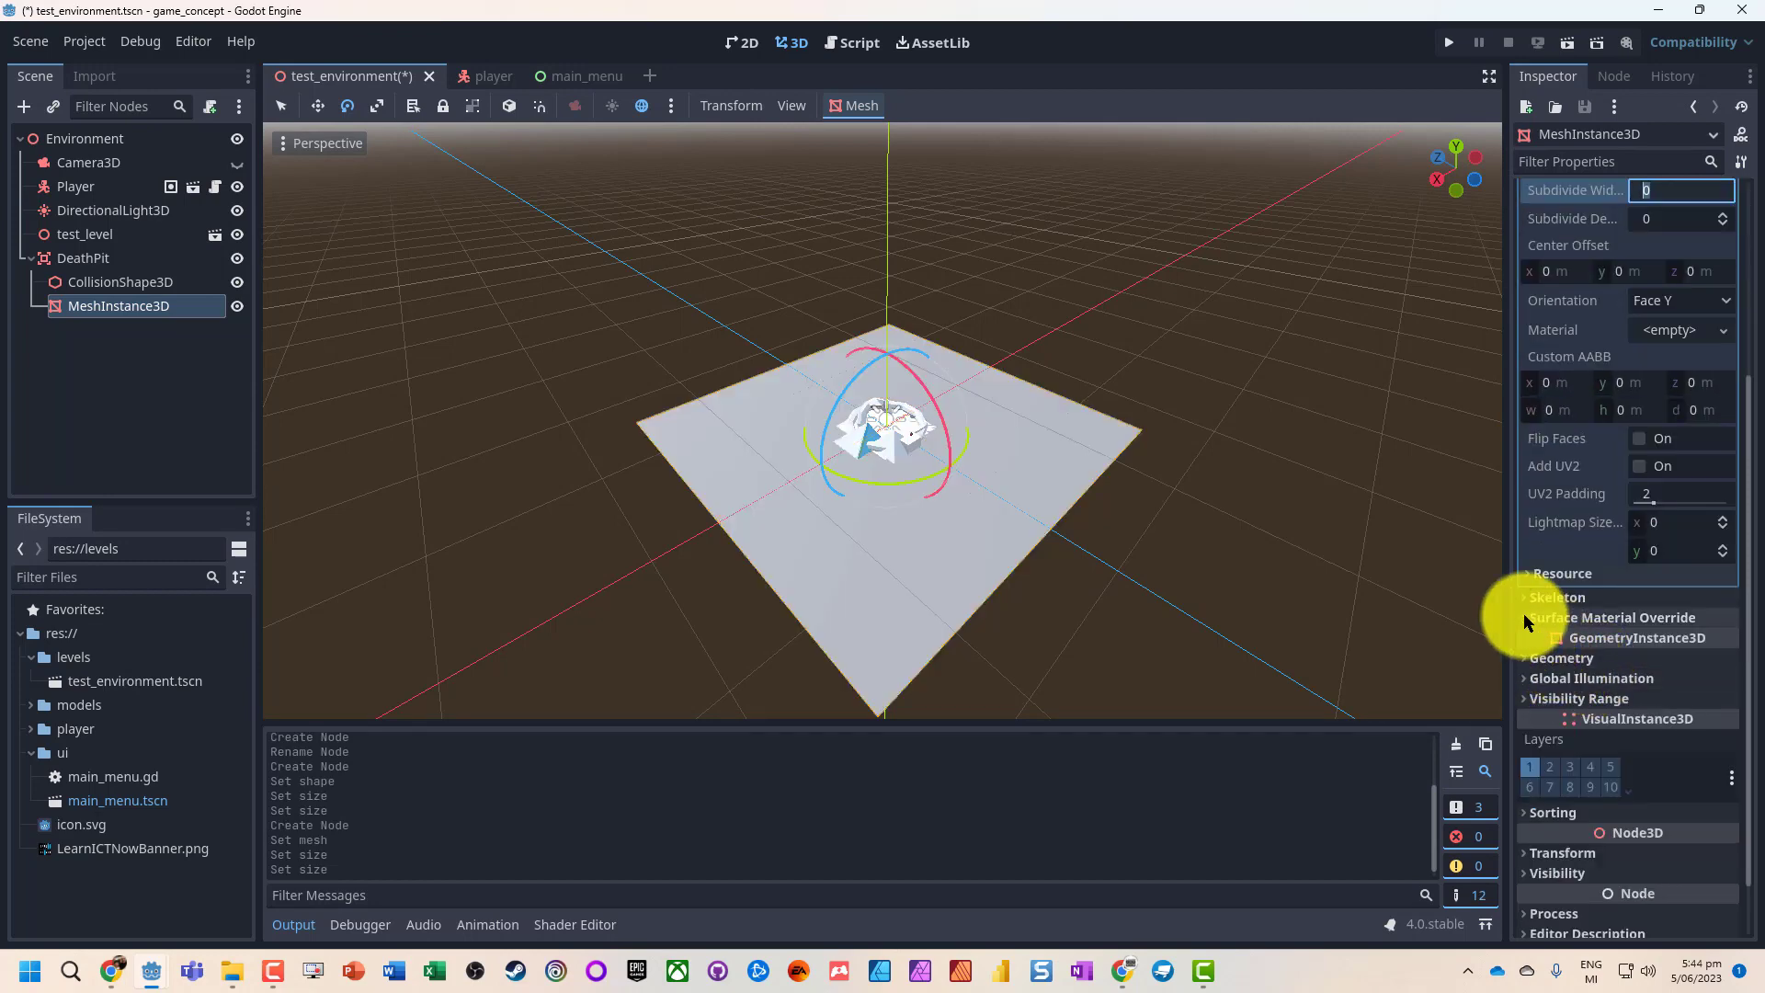
- Give the plane a red, metallic 1 surface material override and save
left_click(1655, 616)
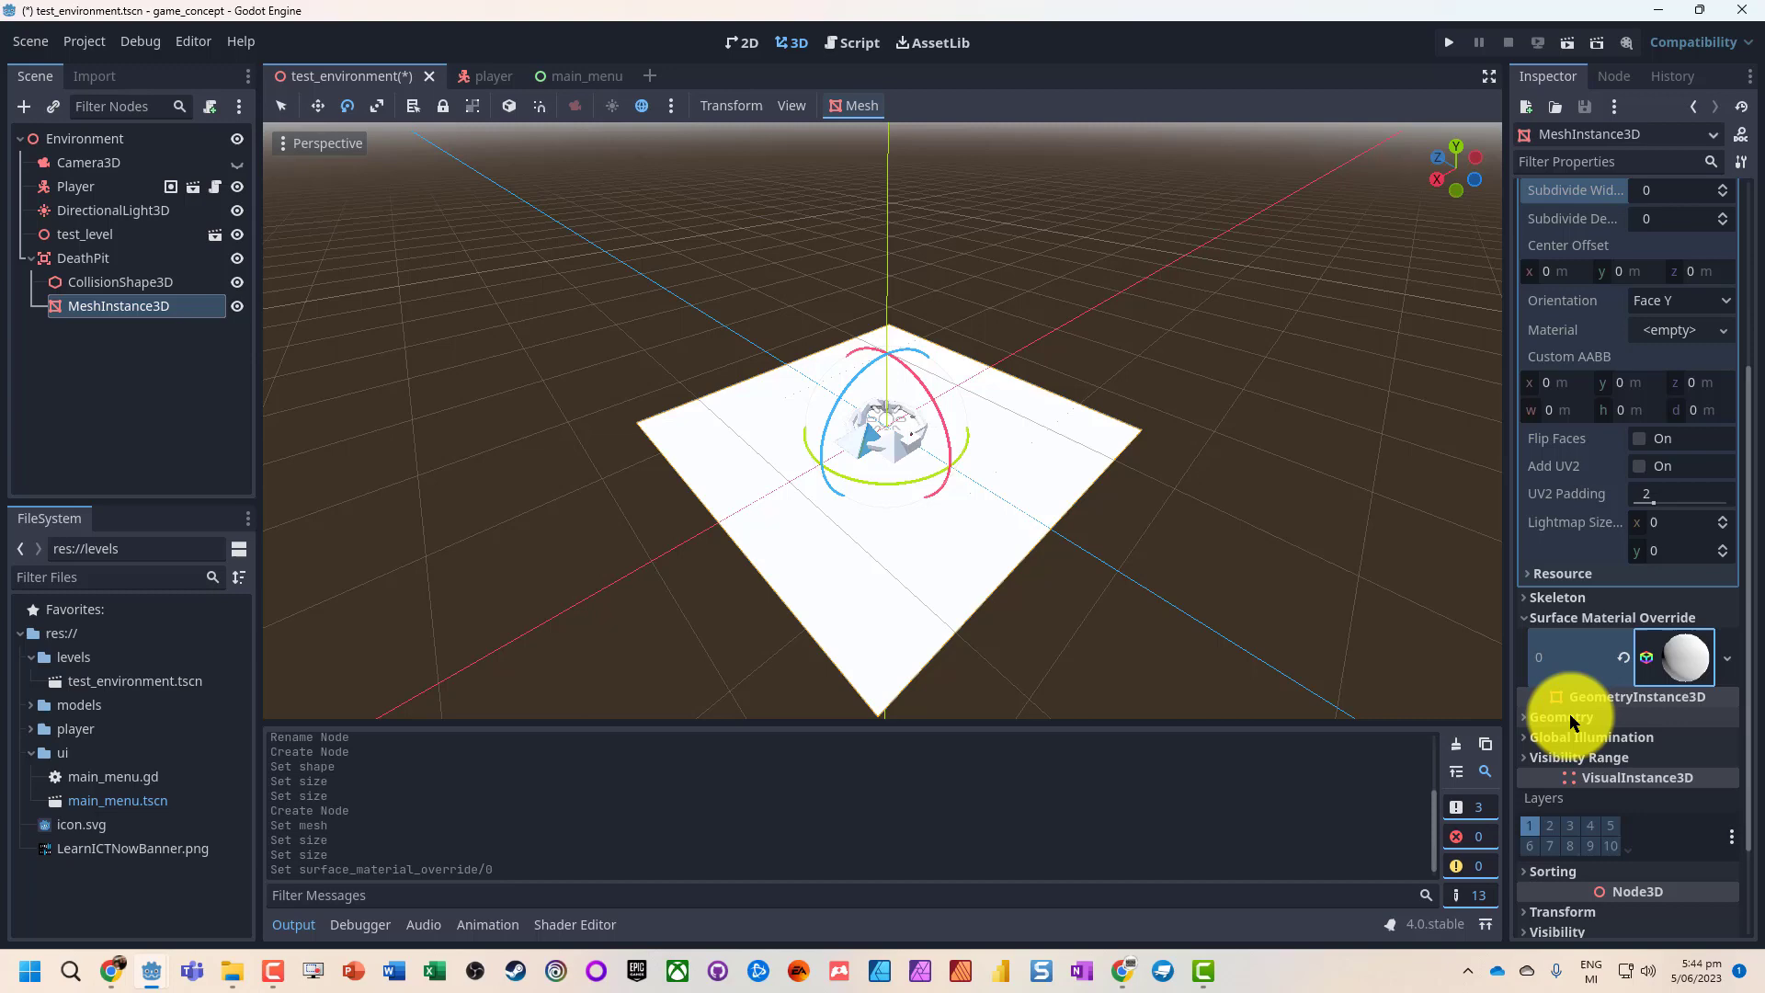
left_click(1675, 657)
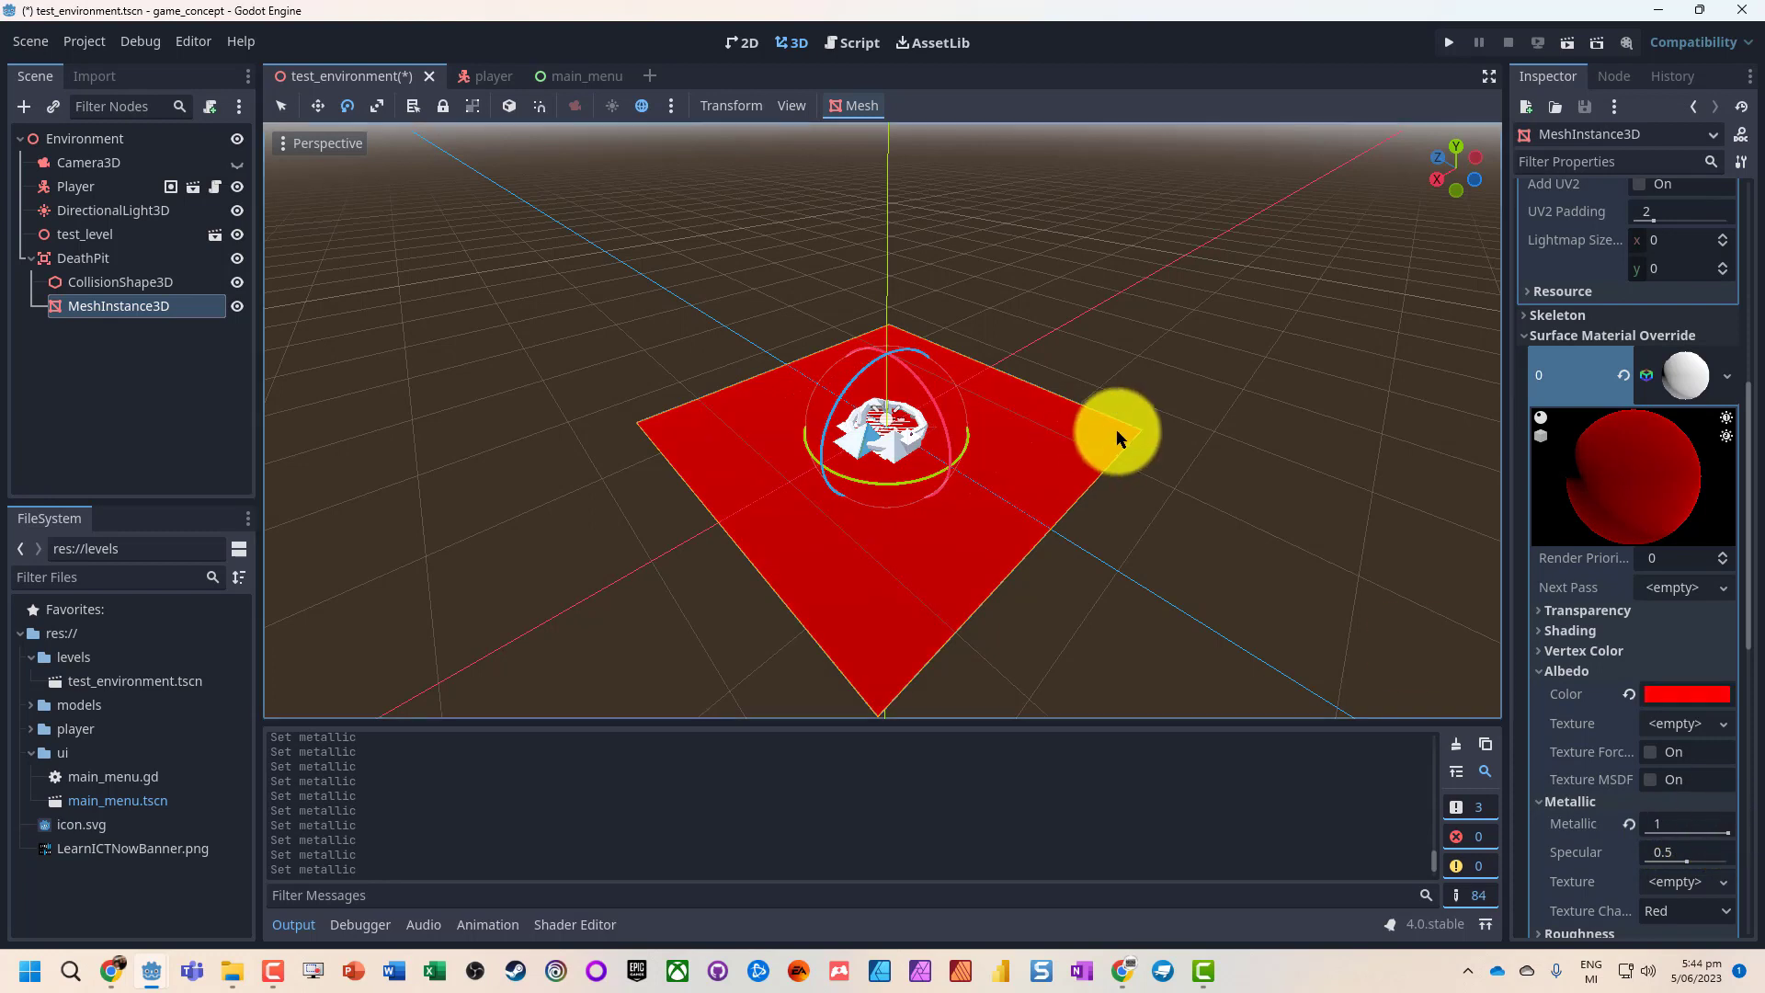
left_click(83, 257)
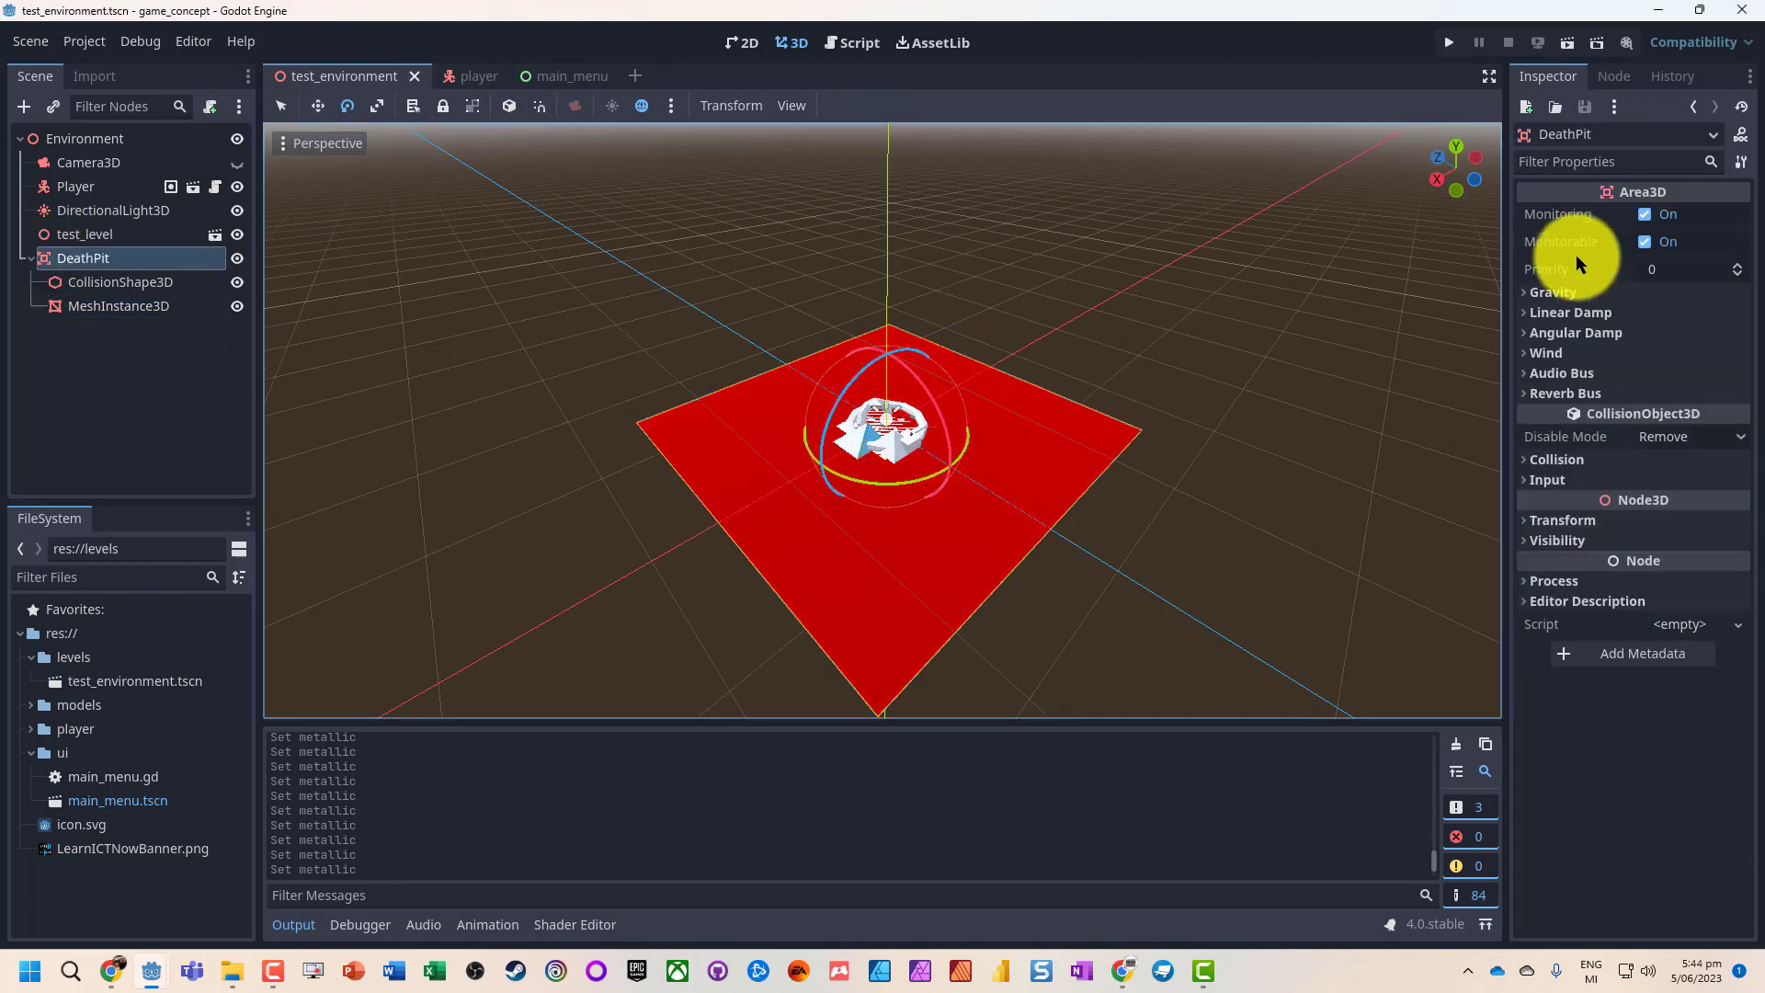
mouse_move(281, 112)
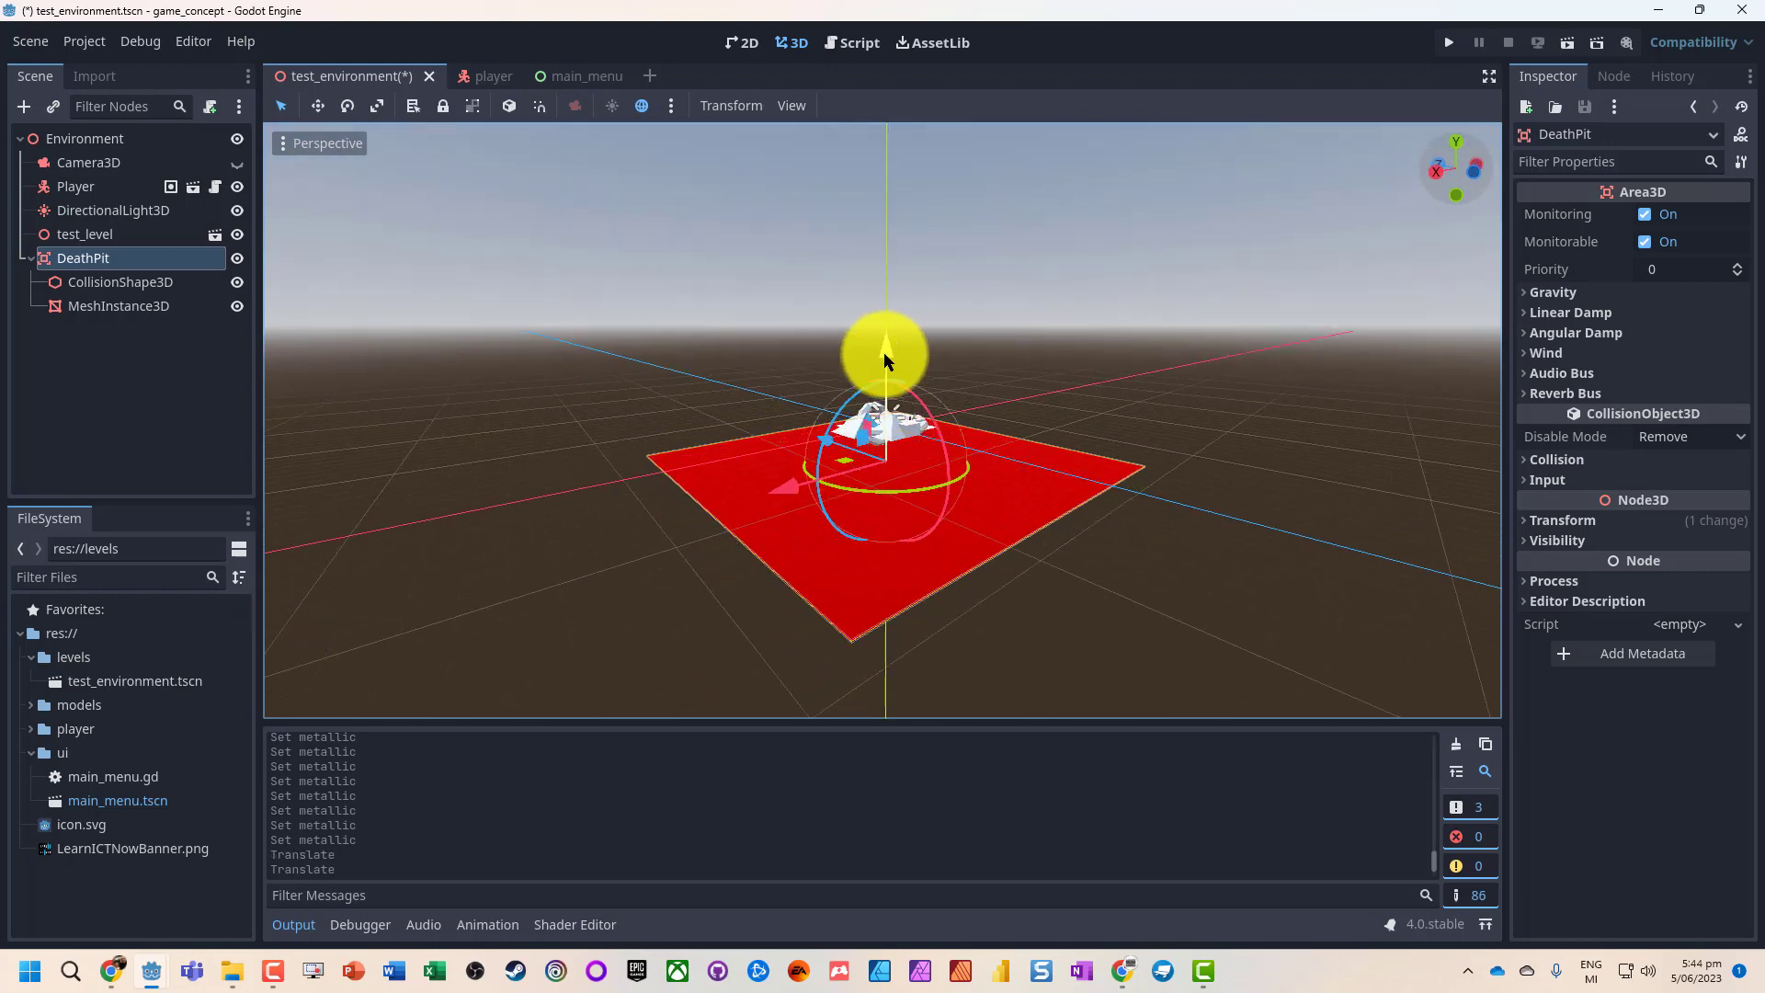
- Run the game to test the lowered DeathPit, then stop it
left_click(1449, 42)
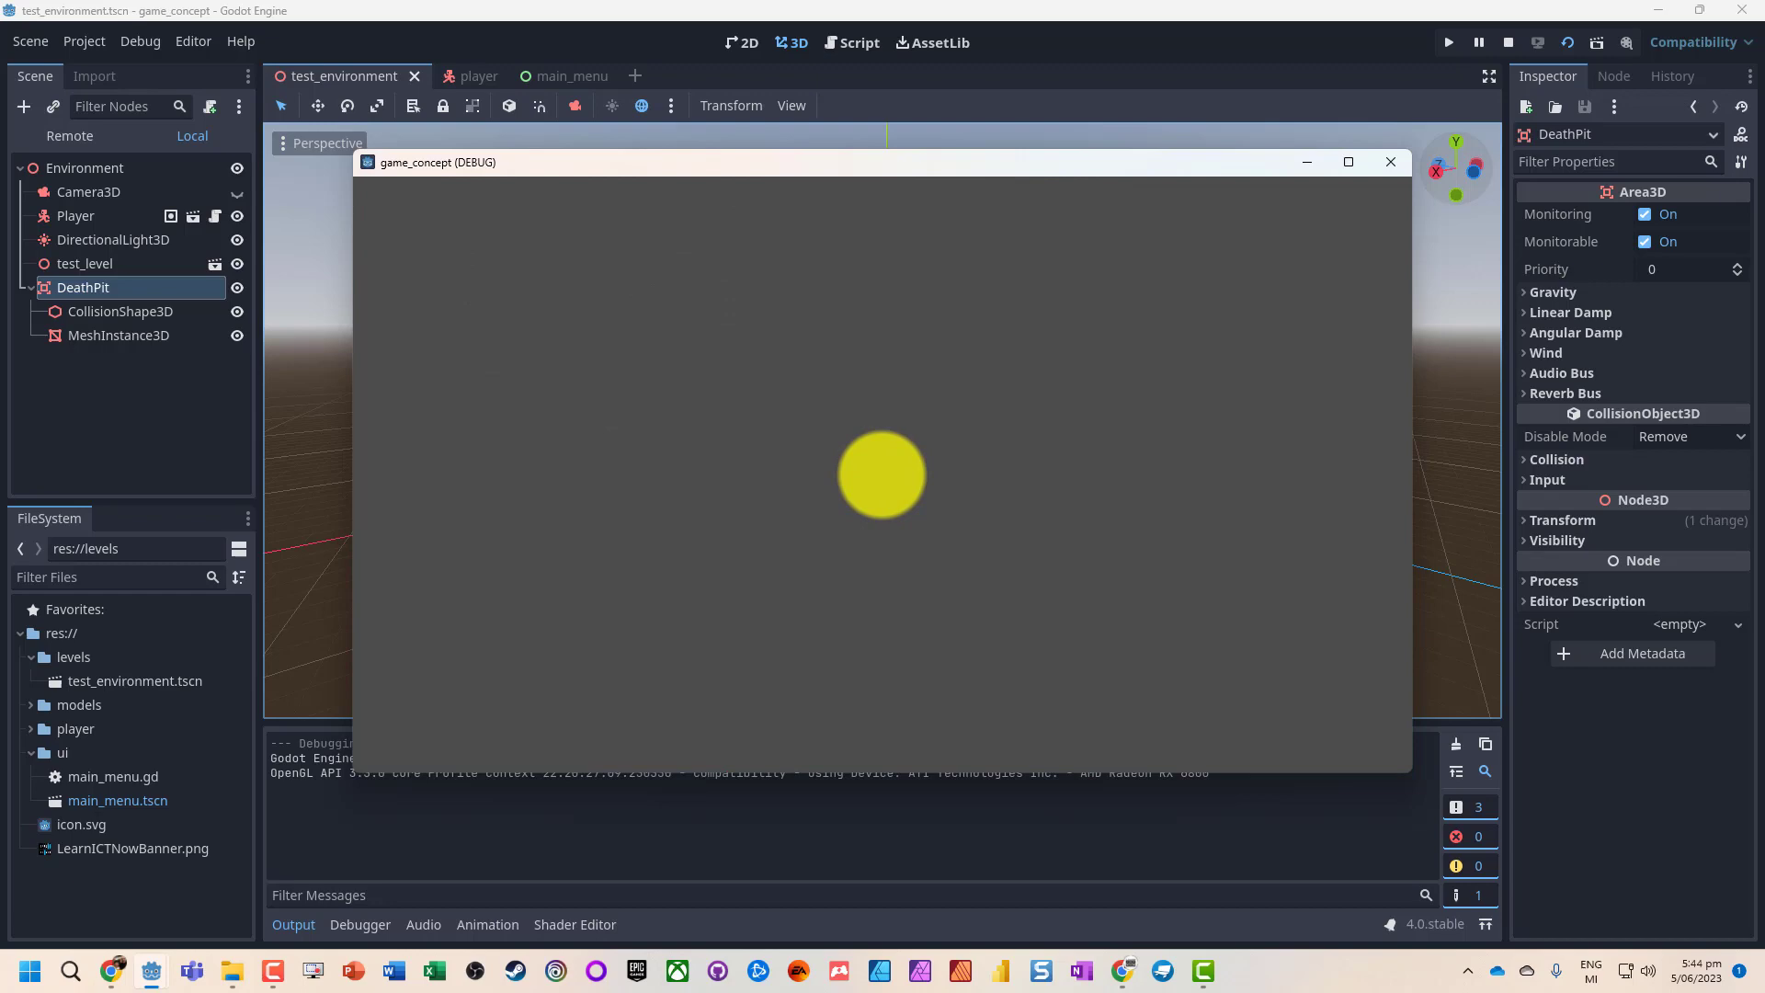
left_click(1389, 162)
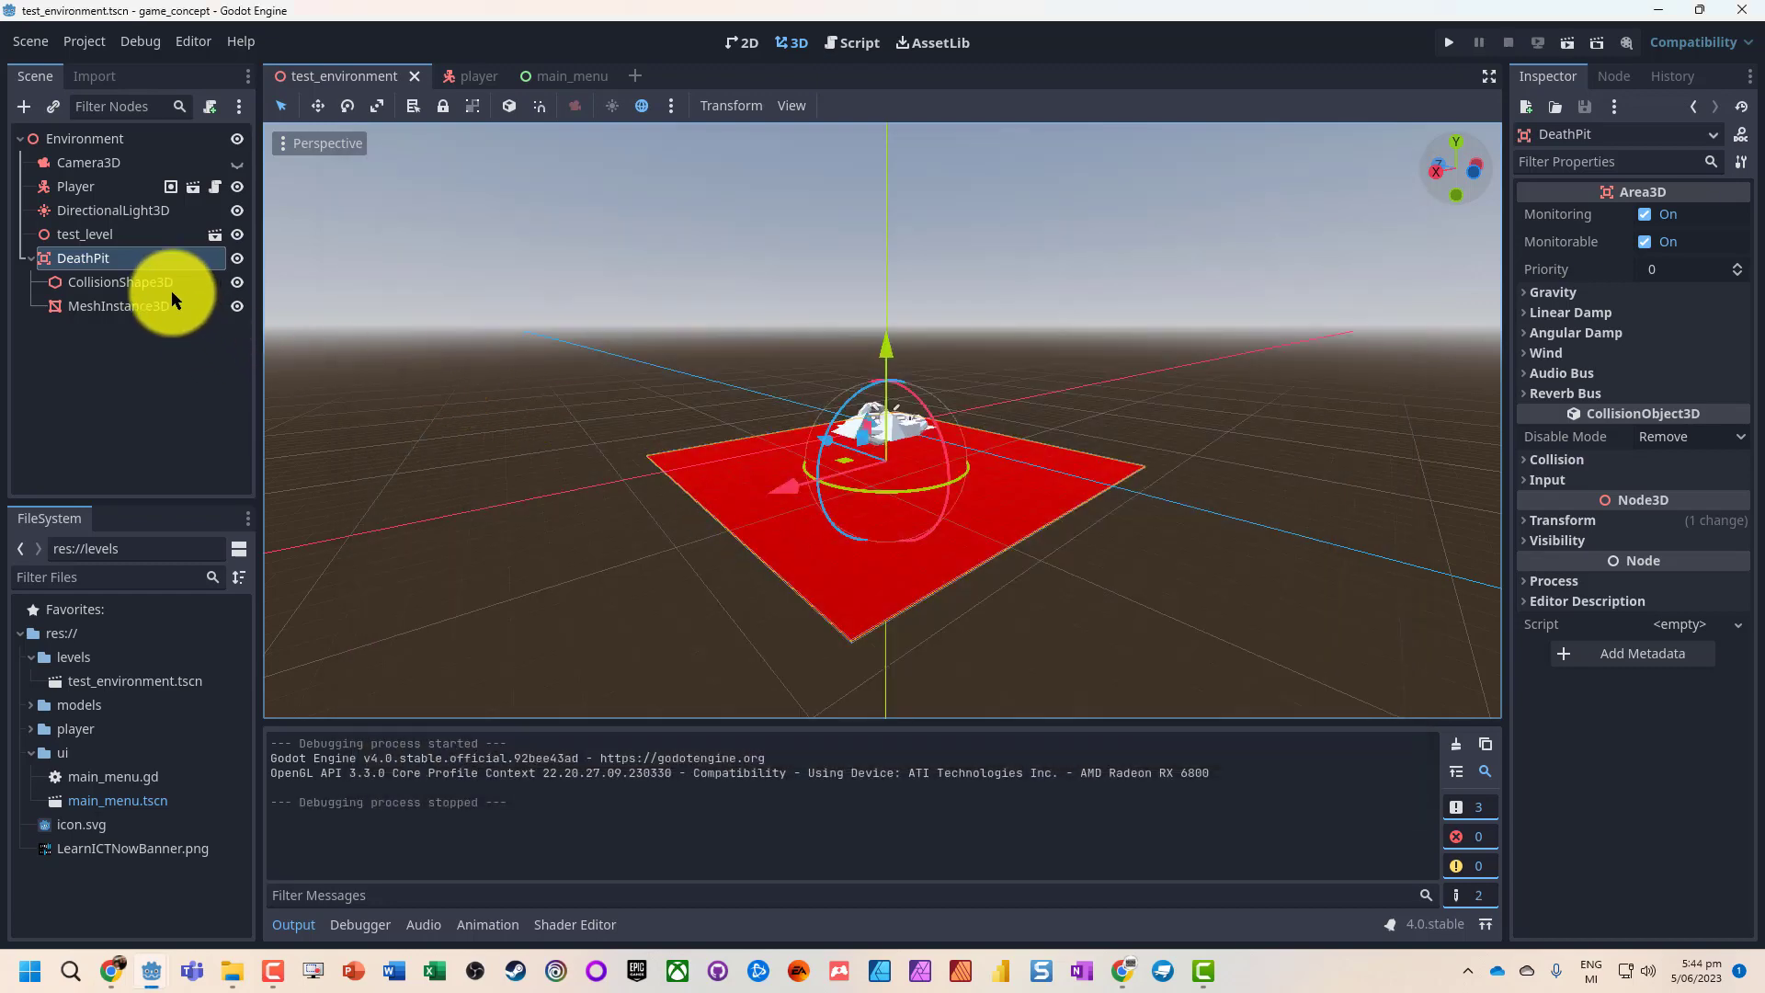
- Attach a default DeathPit.gd script to DeathPit and show its signals
right_click(81, 258)
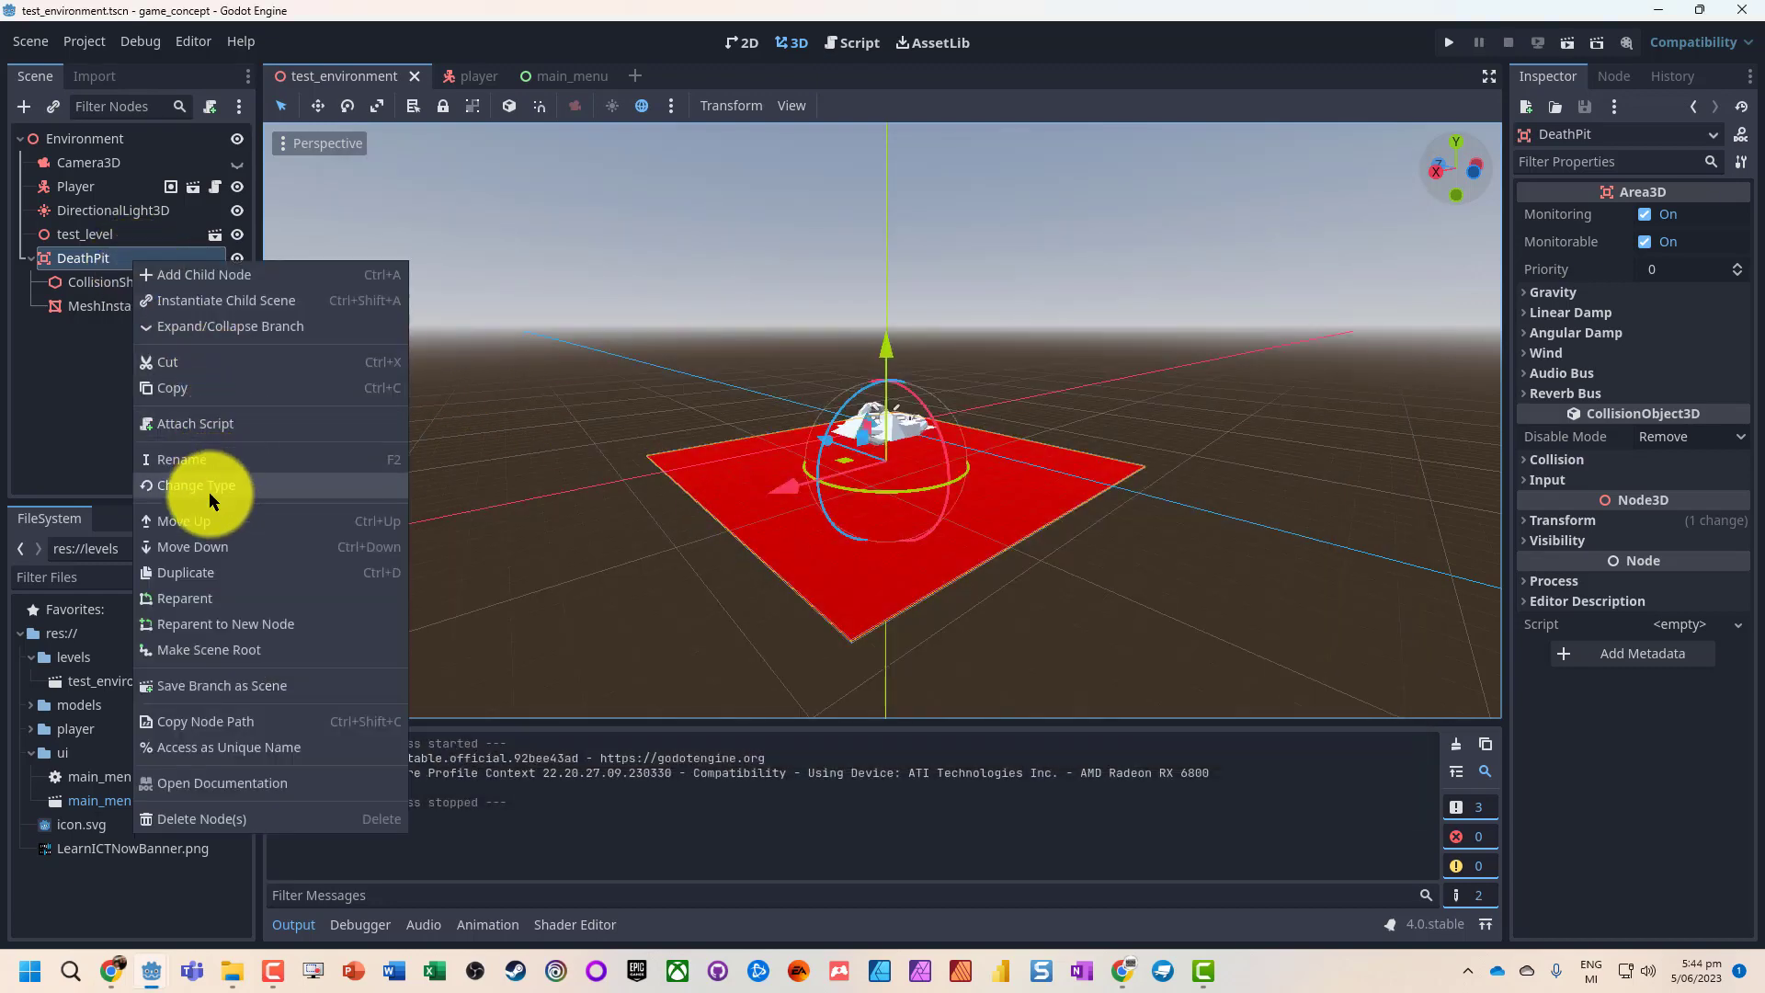
left_click(194, 423)
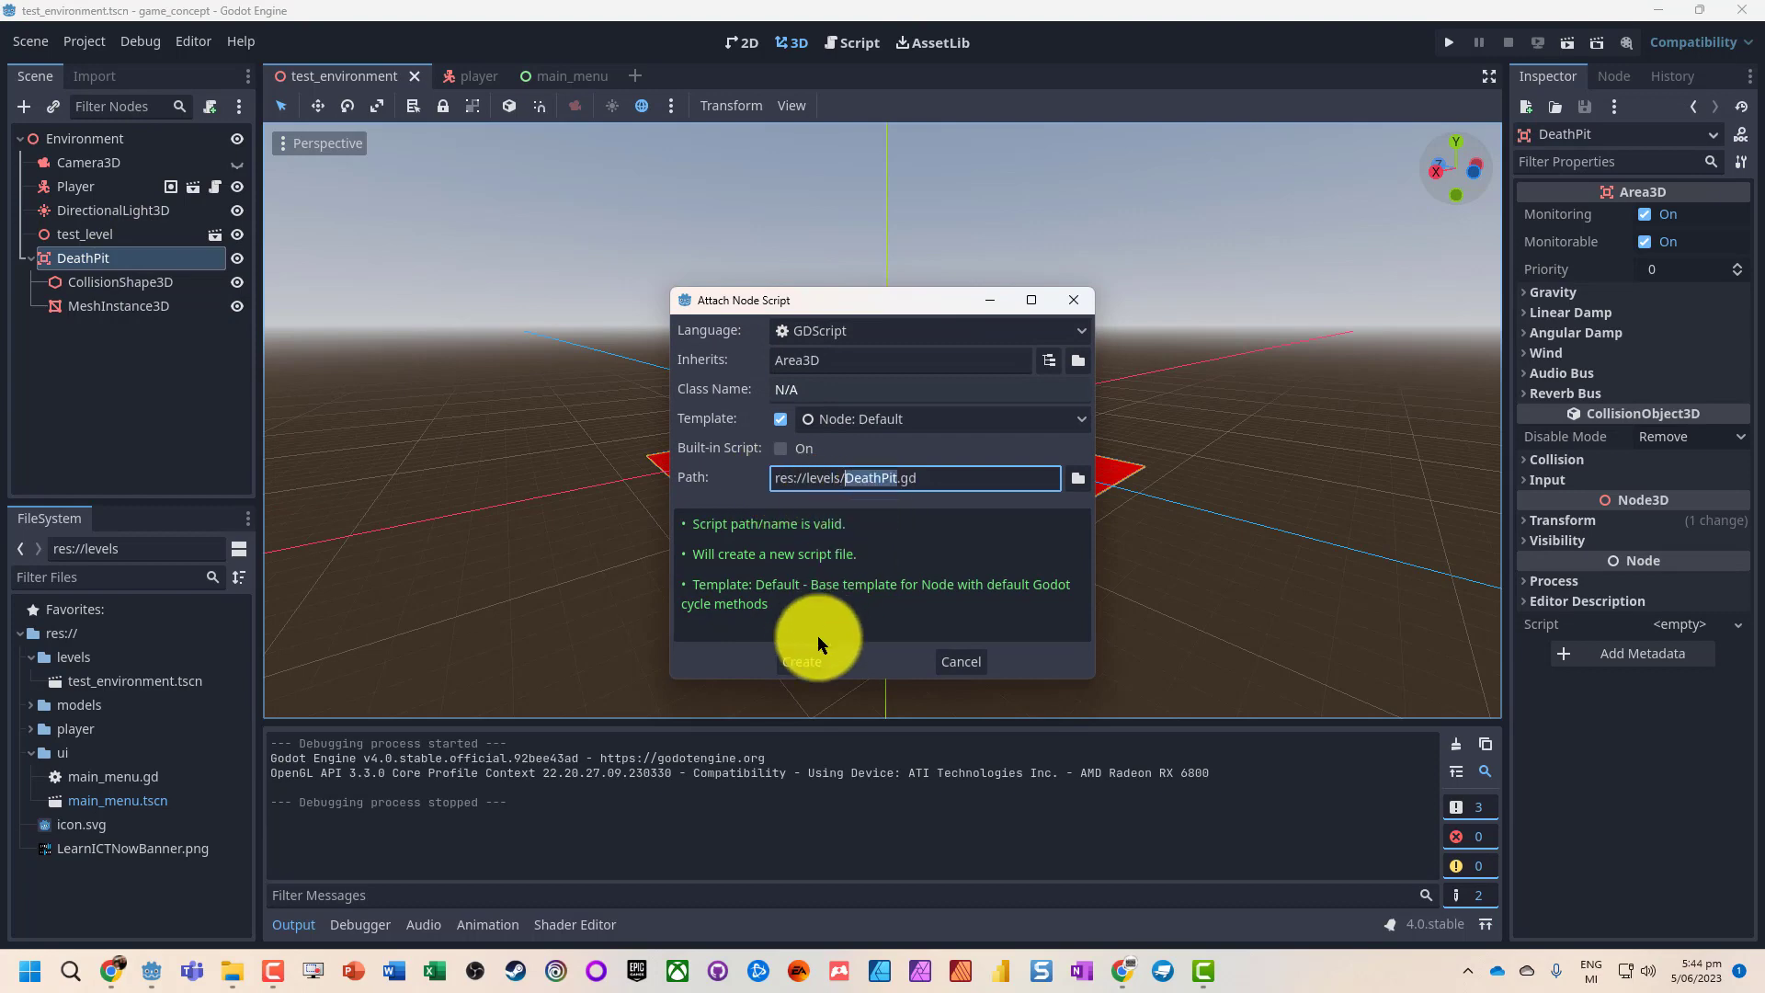
mouse_move(801, 661)
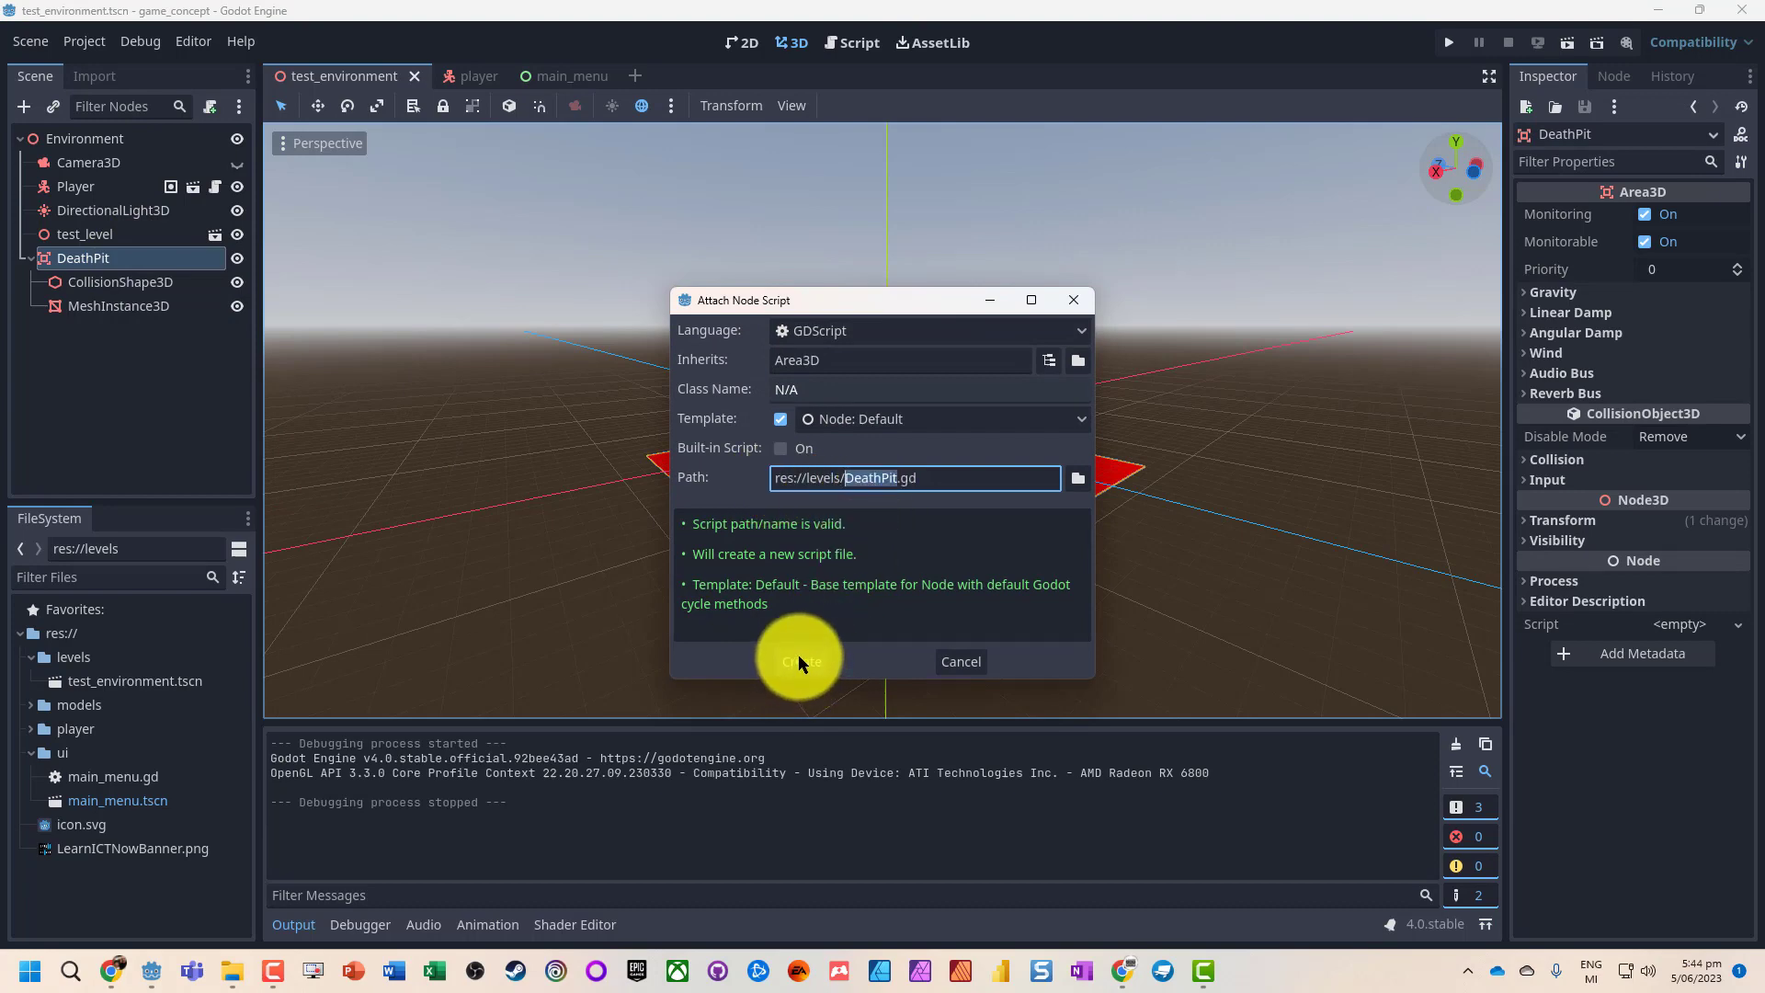
left_click(799, 660)
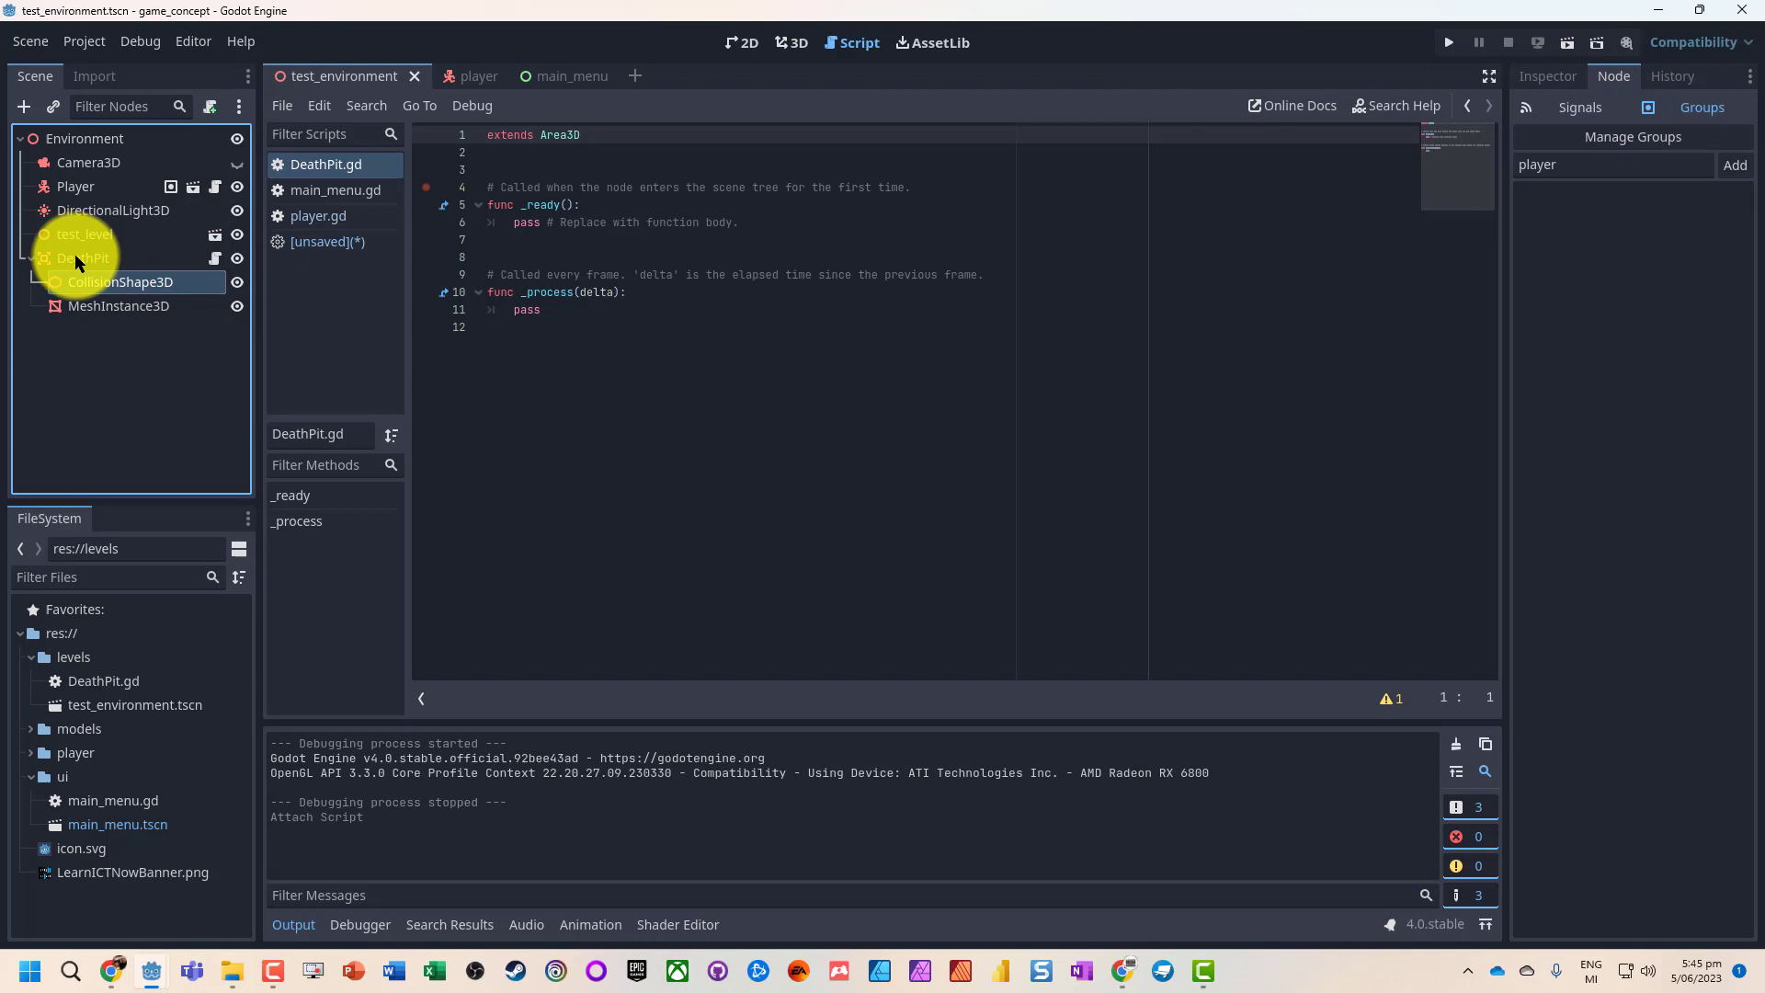
left_click(1575, 107)
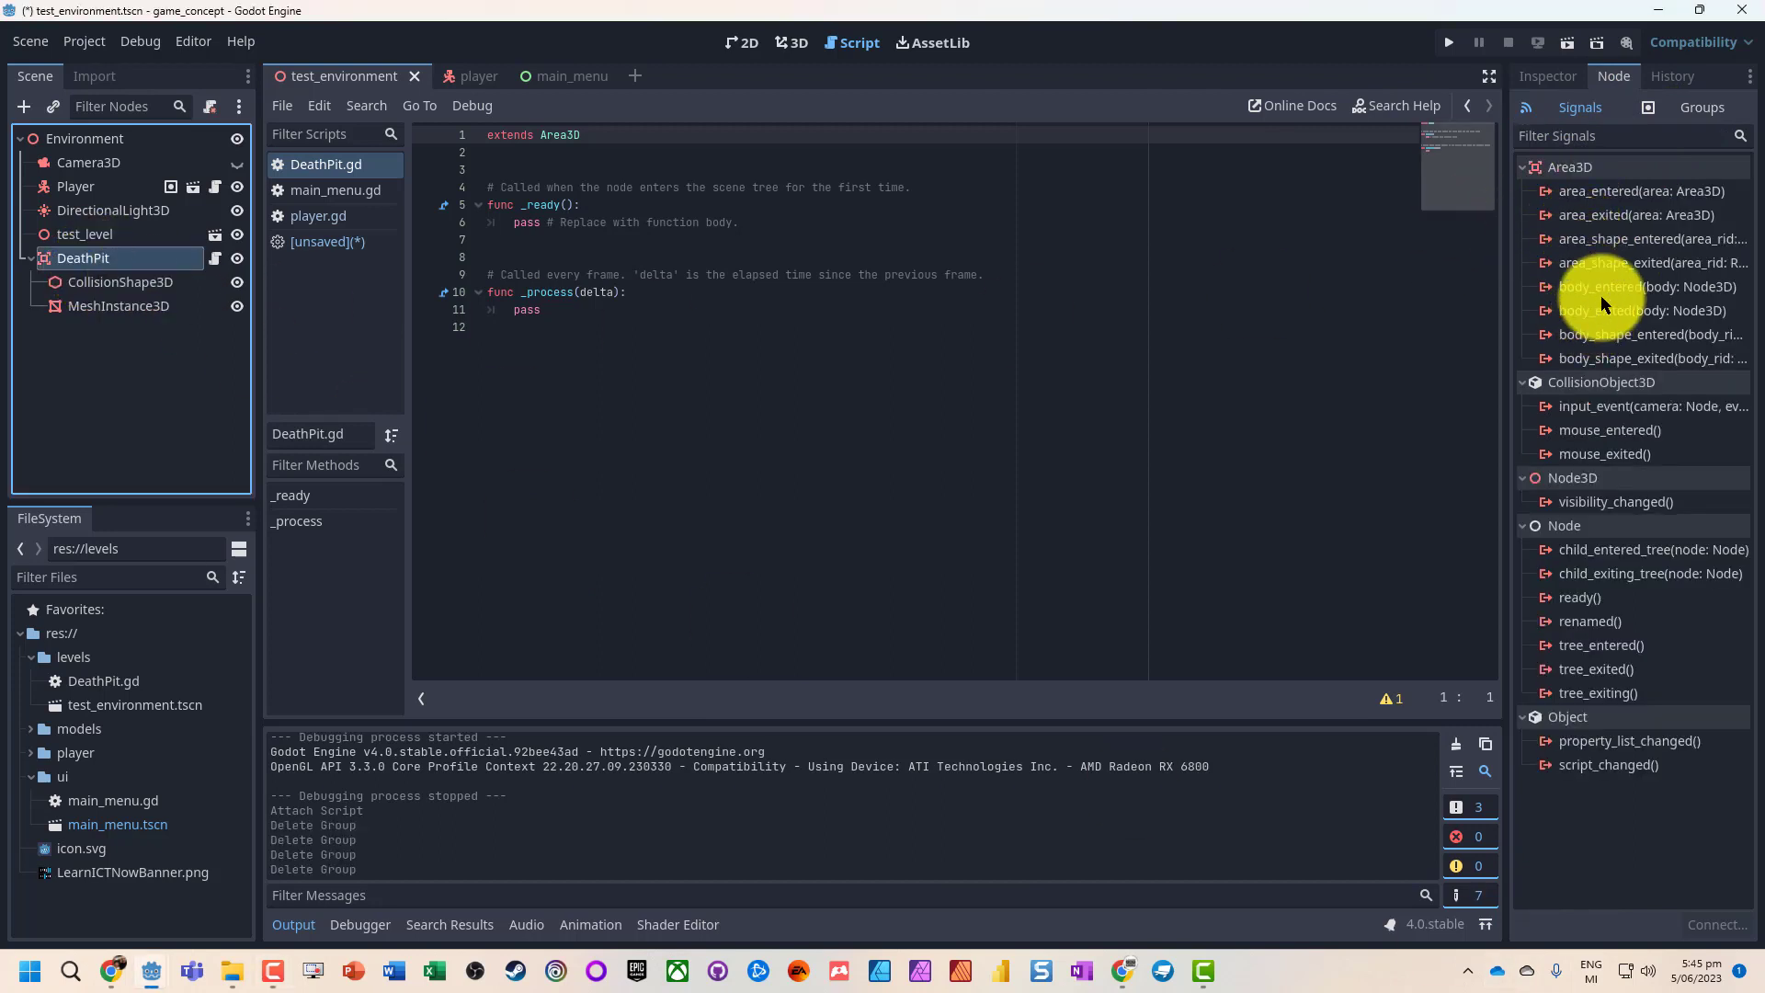
- Connect body_entered to DeathPit's _on_body_entered, printing "Something got here"
double_click(1646, 286)
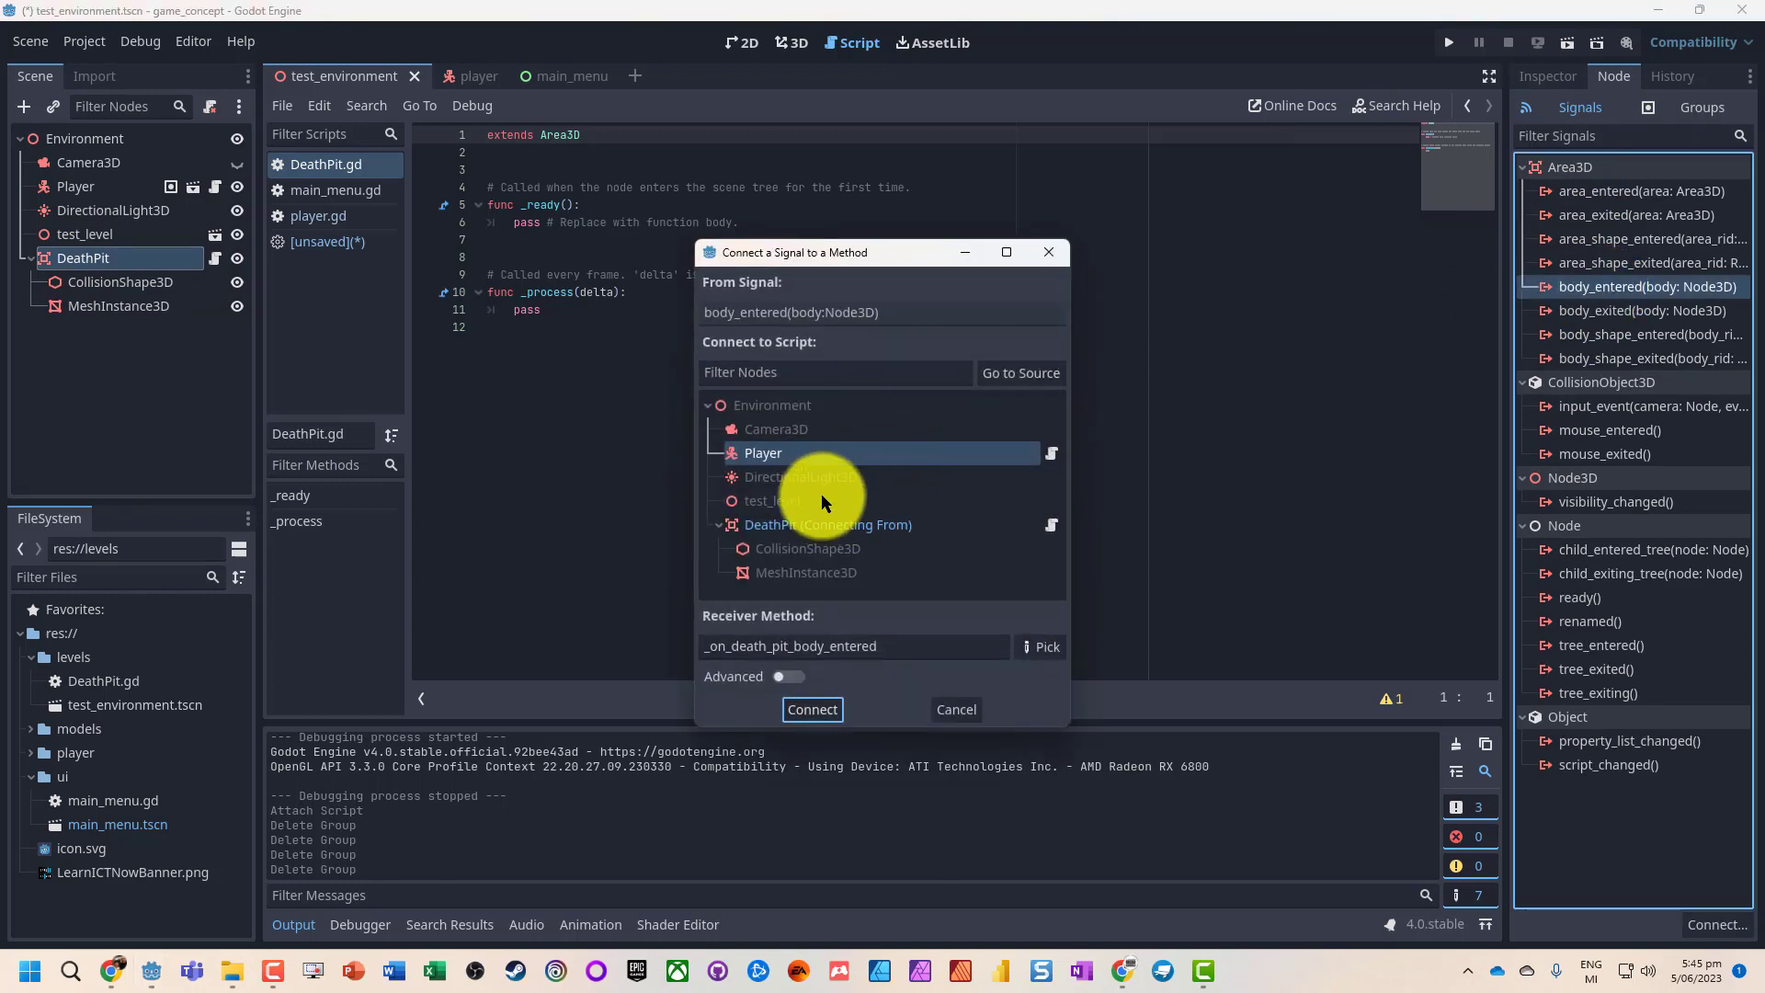
mouse_move(782, 532)
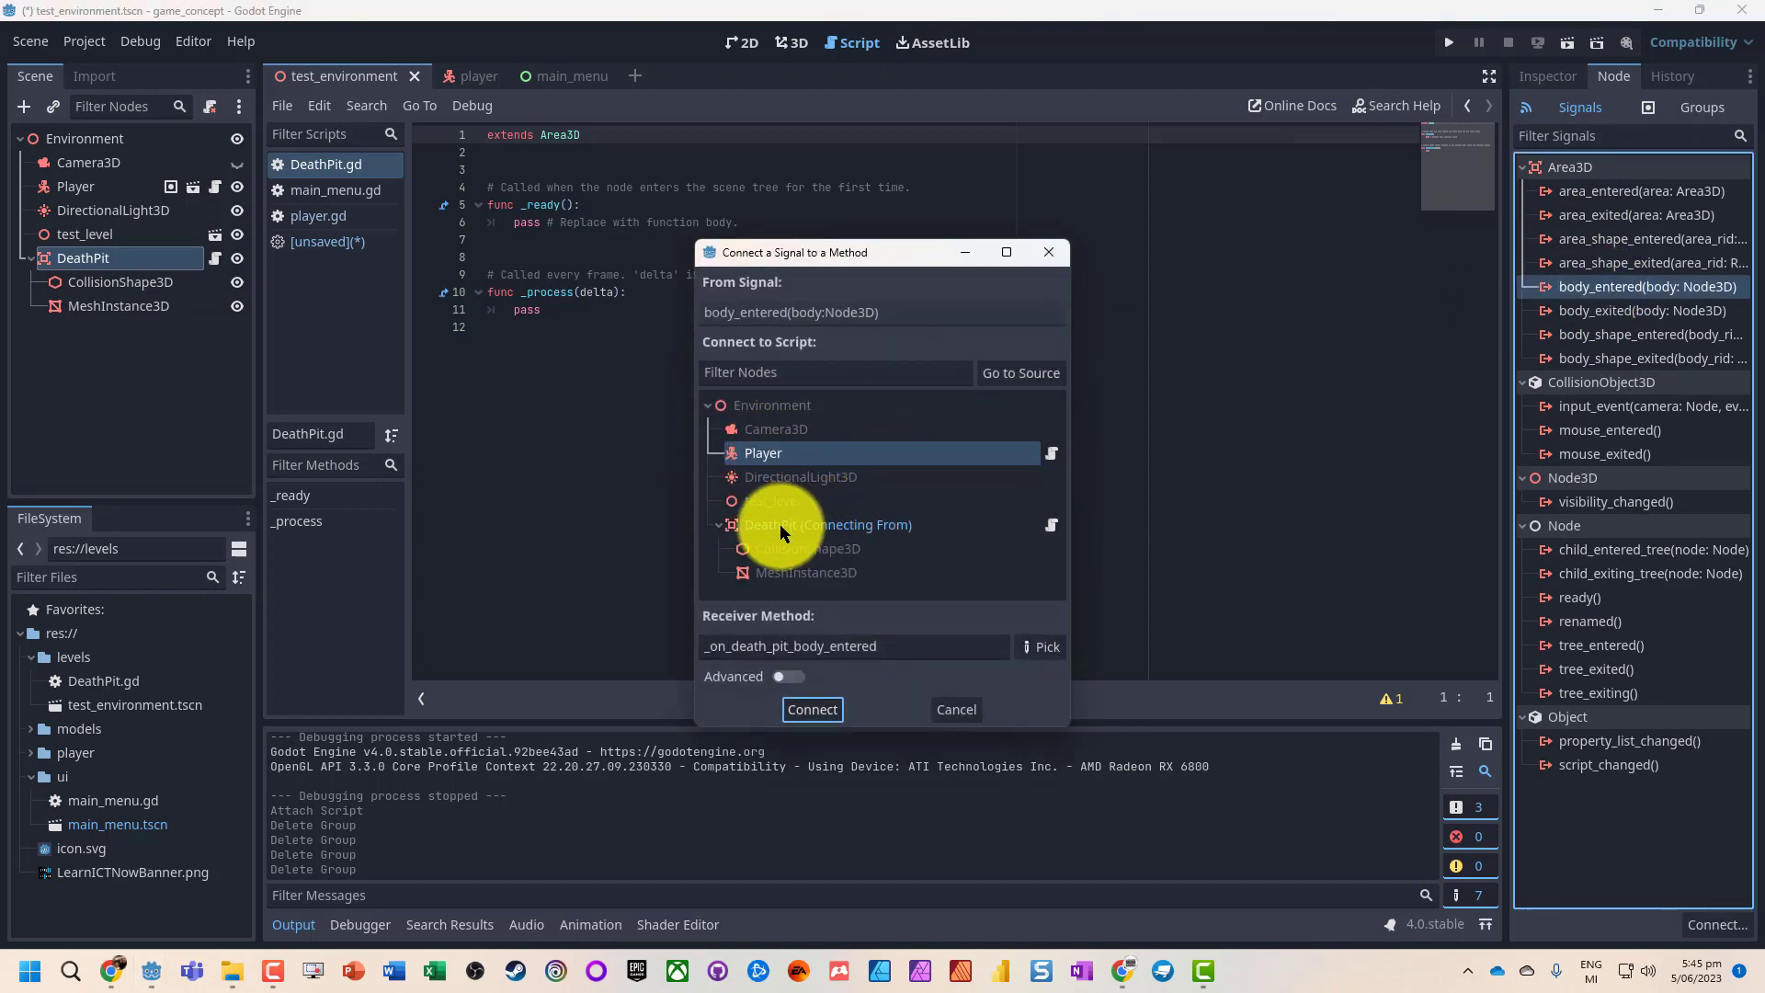
left_click(828, 525)
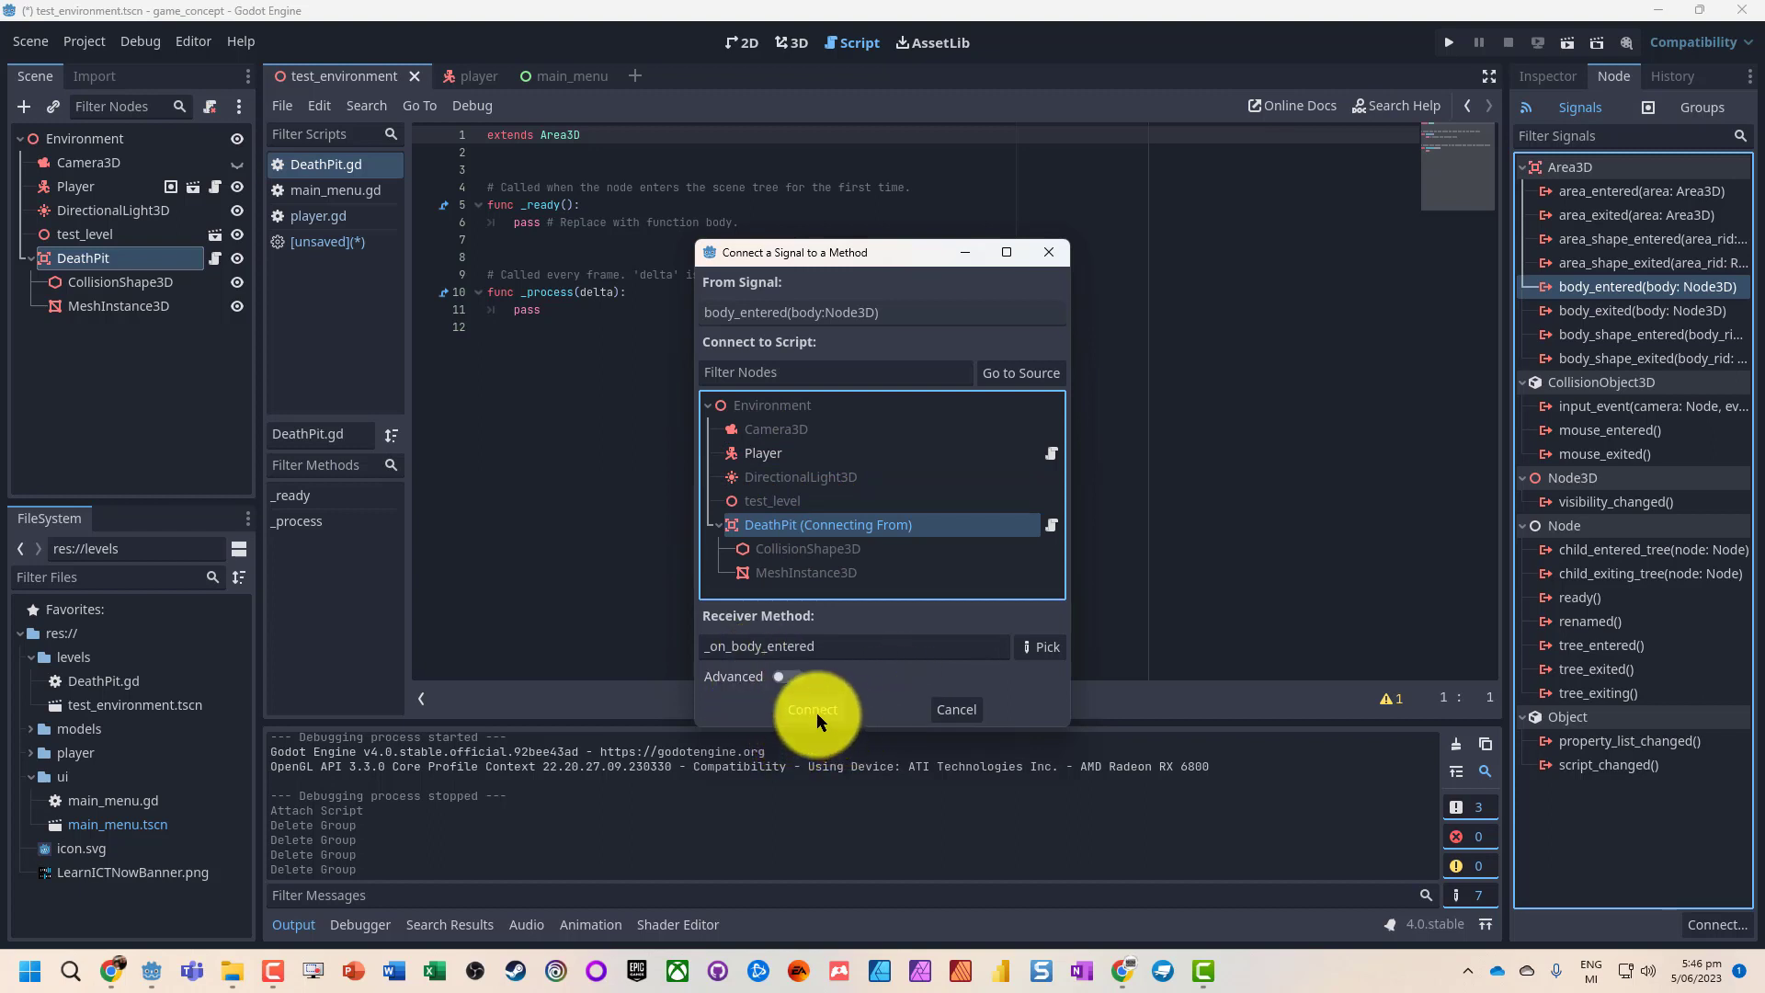
left_click(812, 708)
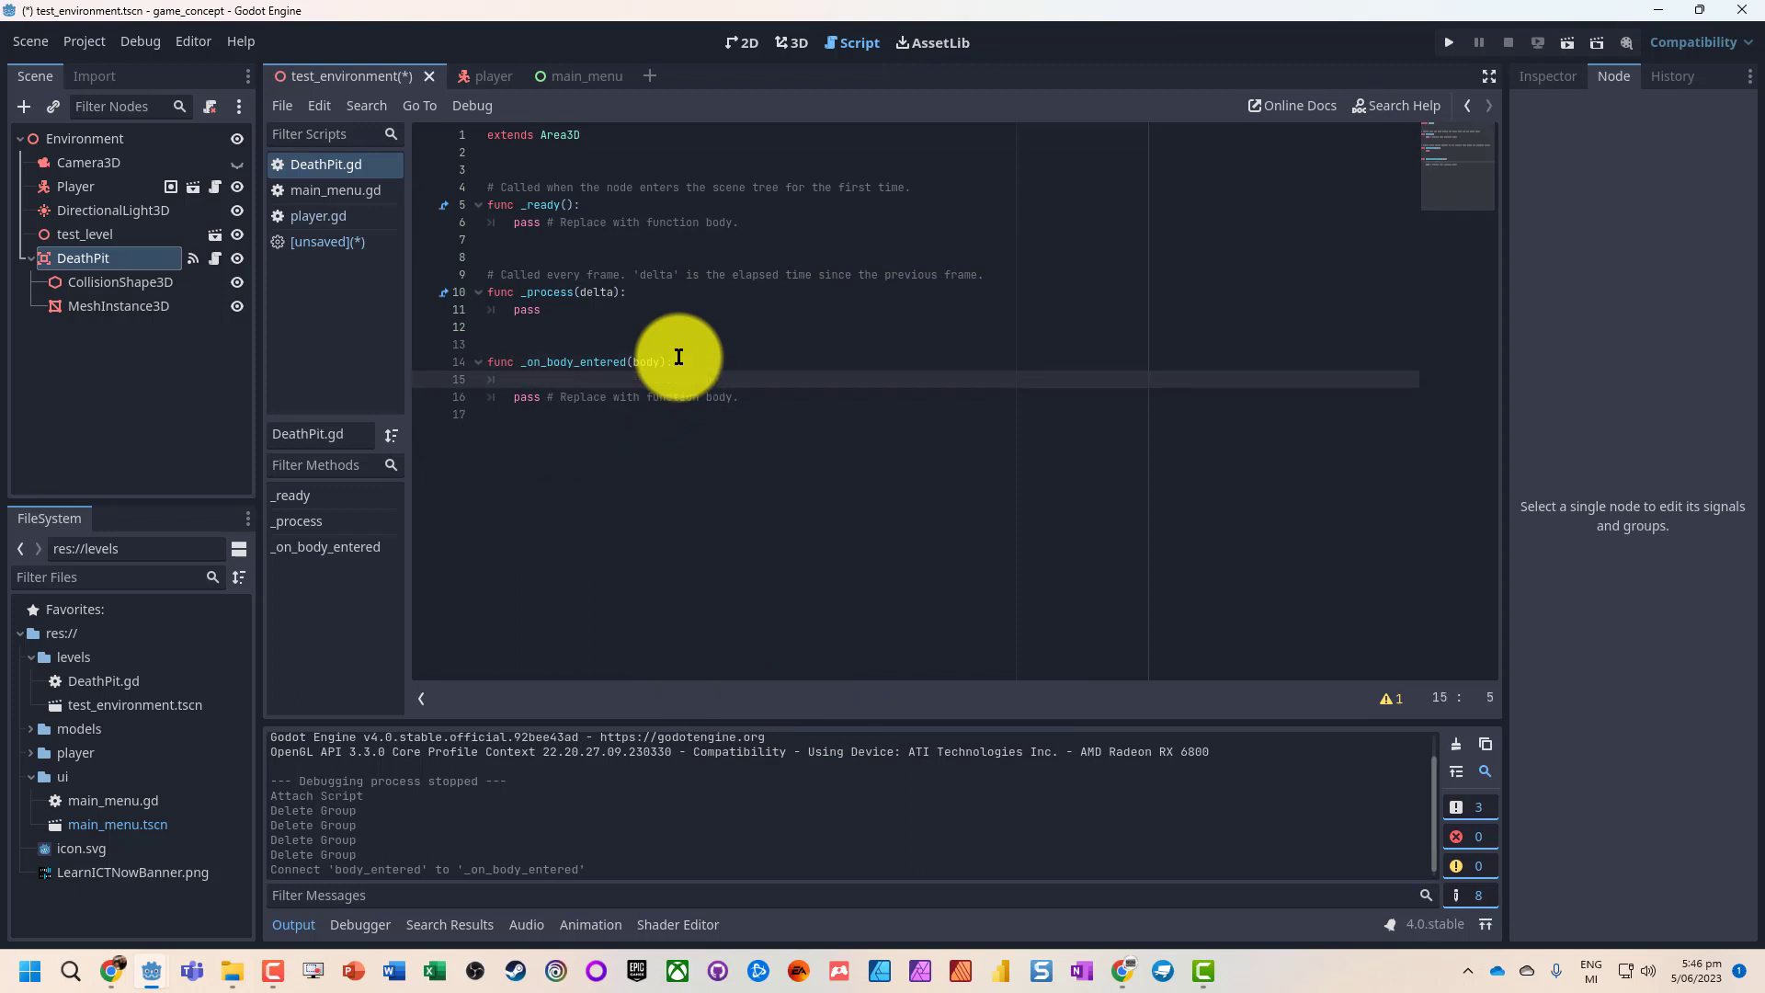
type("print(\"")
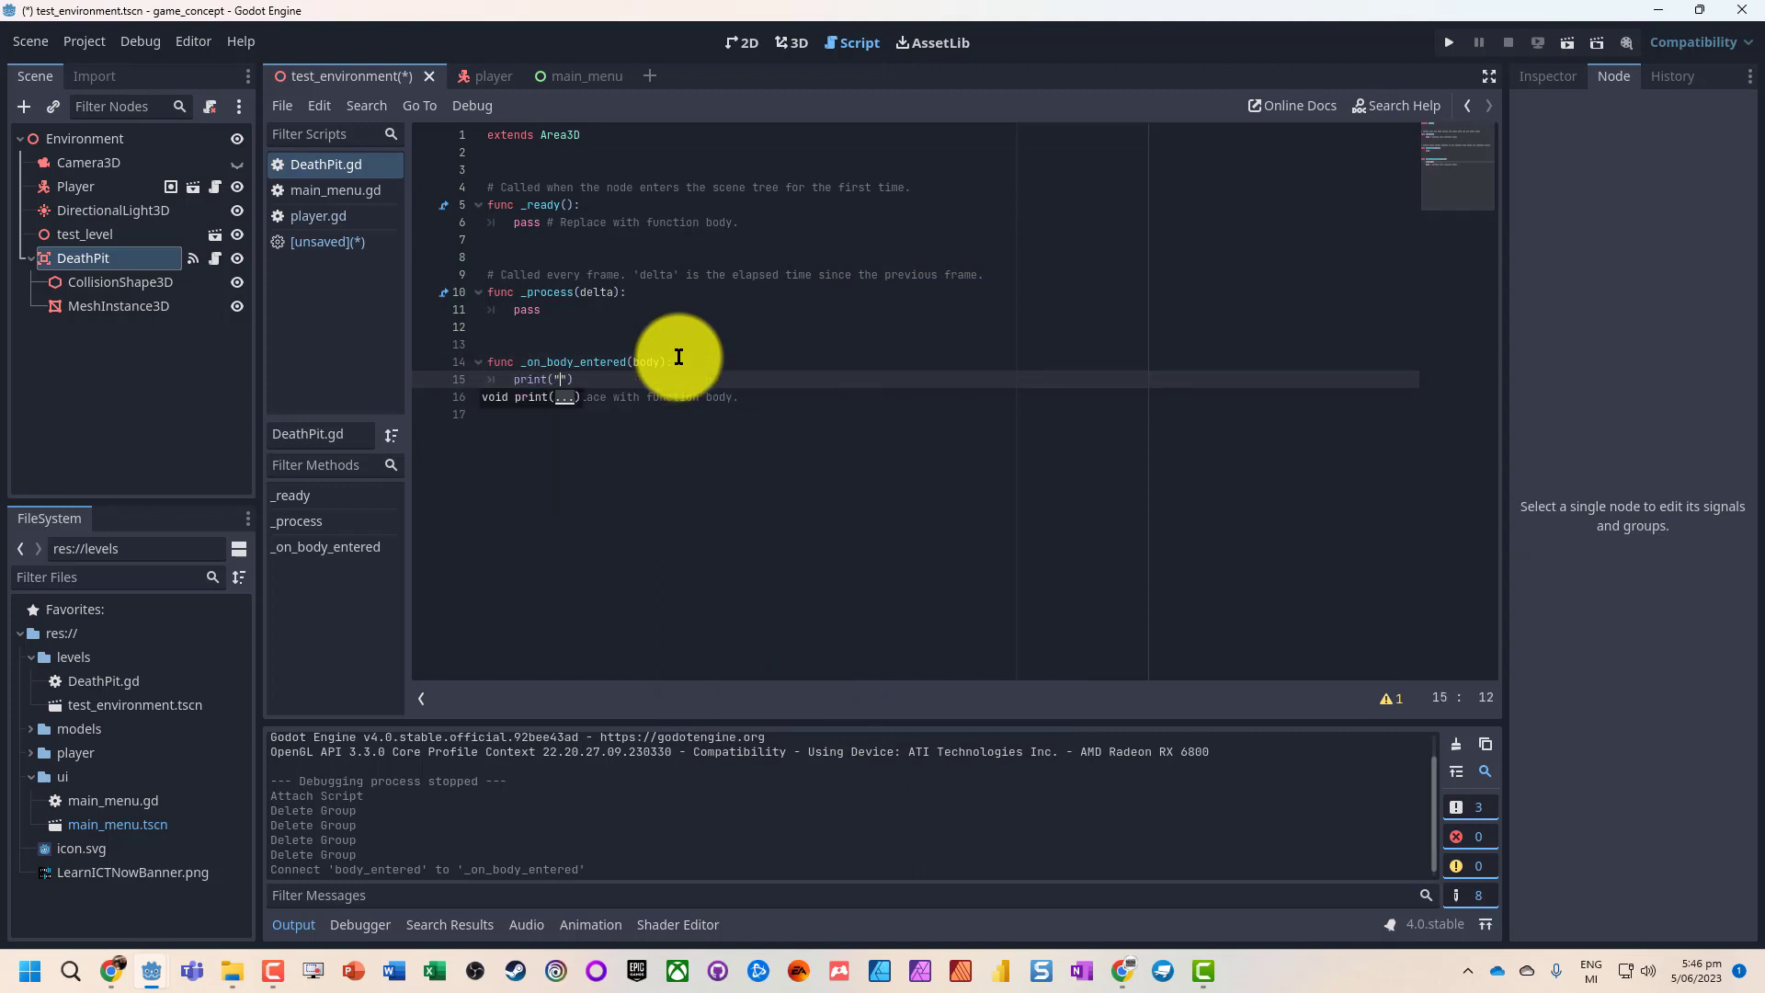
type("s")
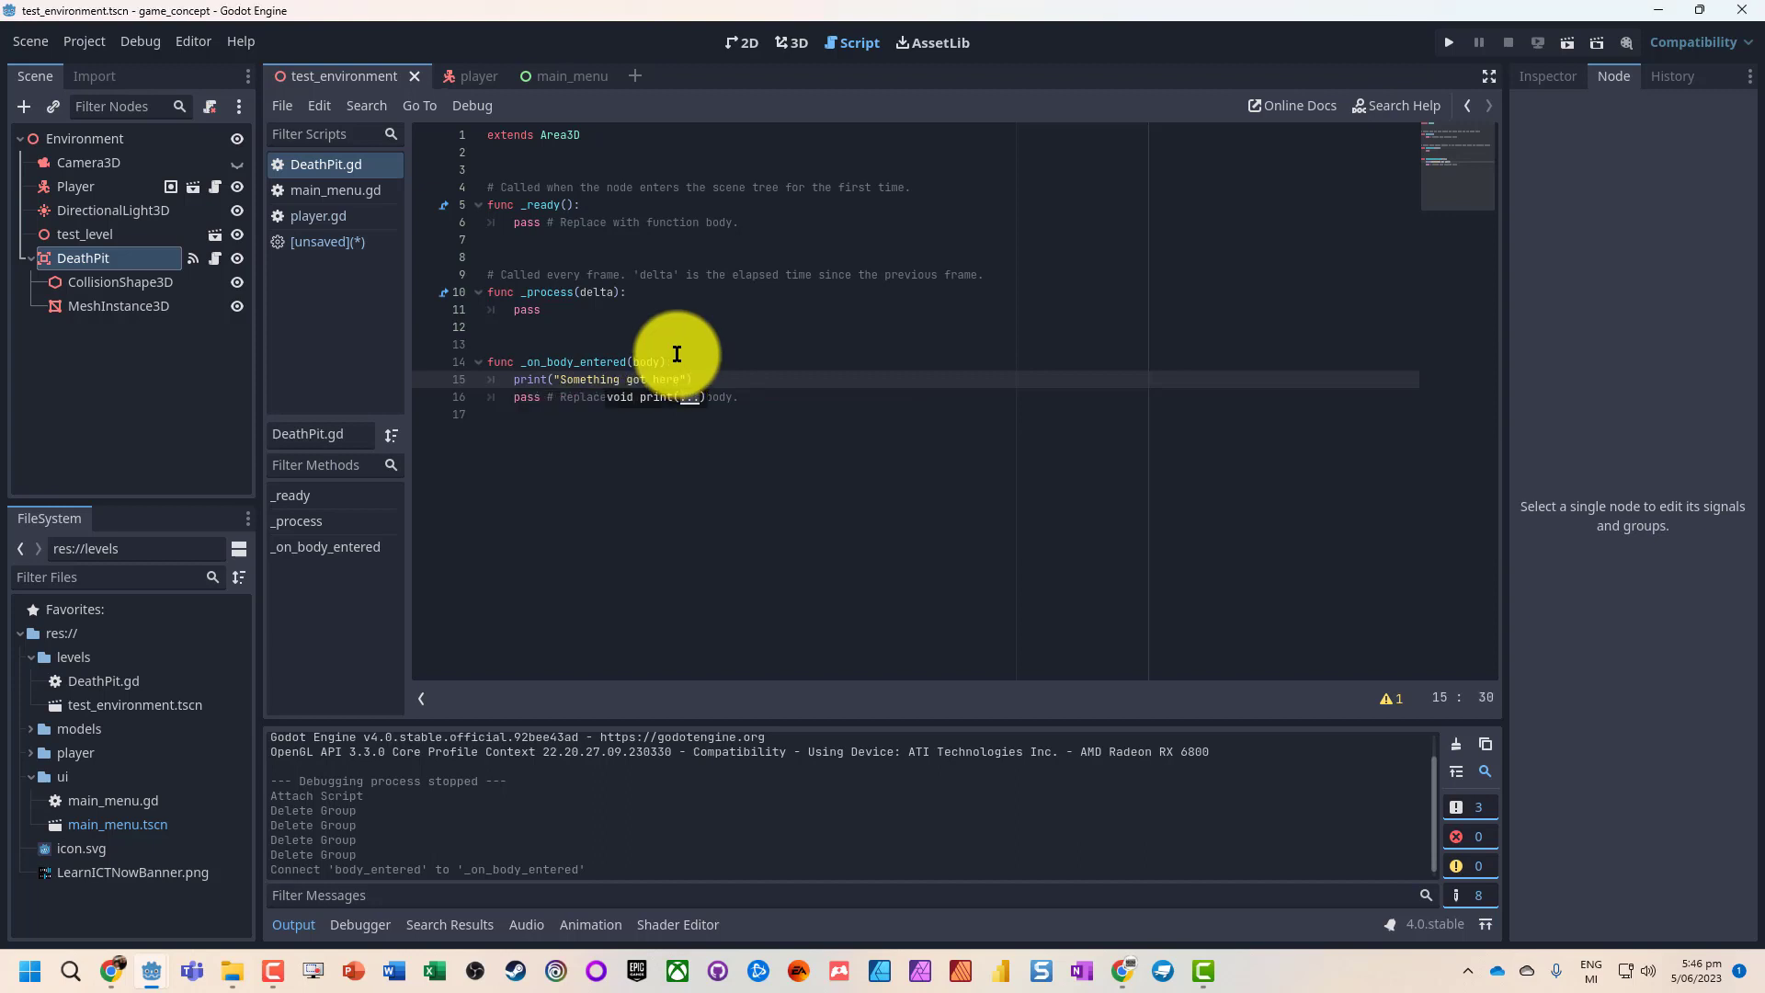
- Test-run the scene printing "Something got here", then view DeathPit's signals and groups
left_click(1448, 41)
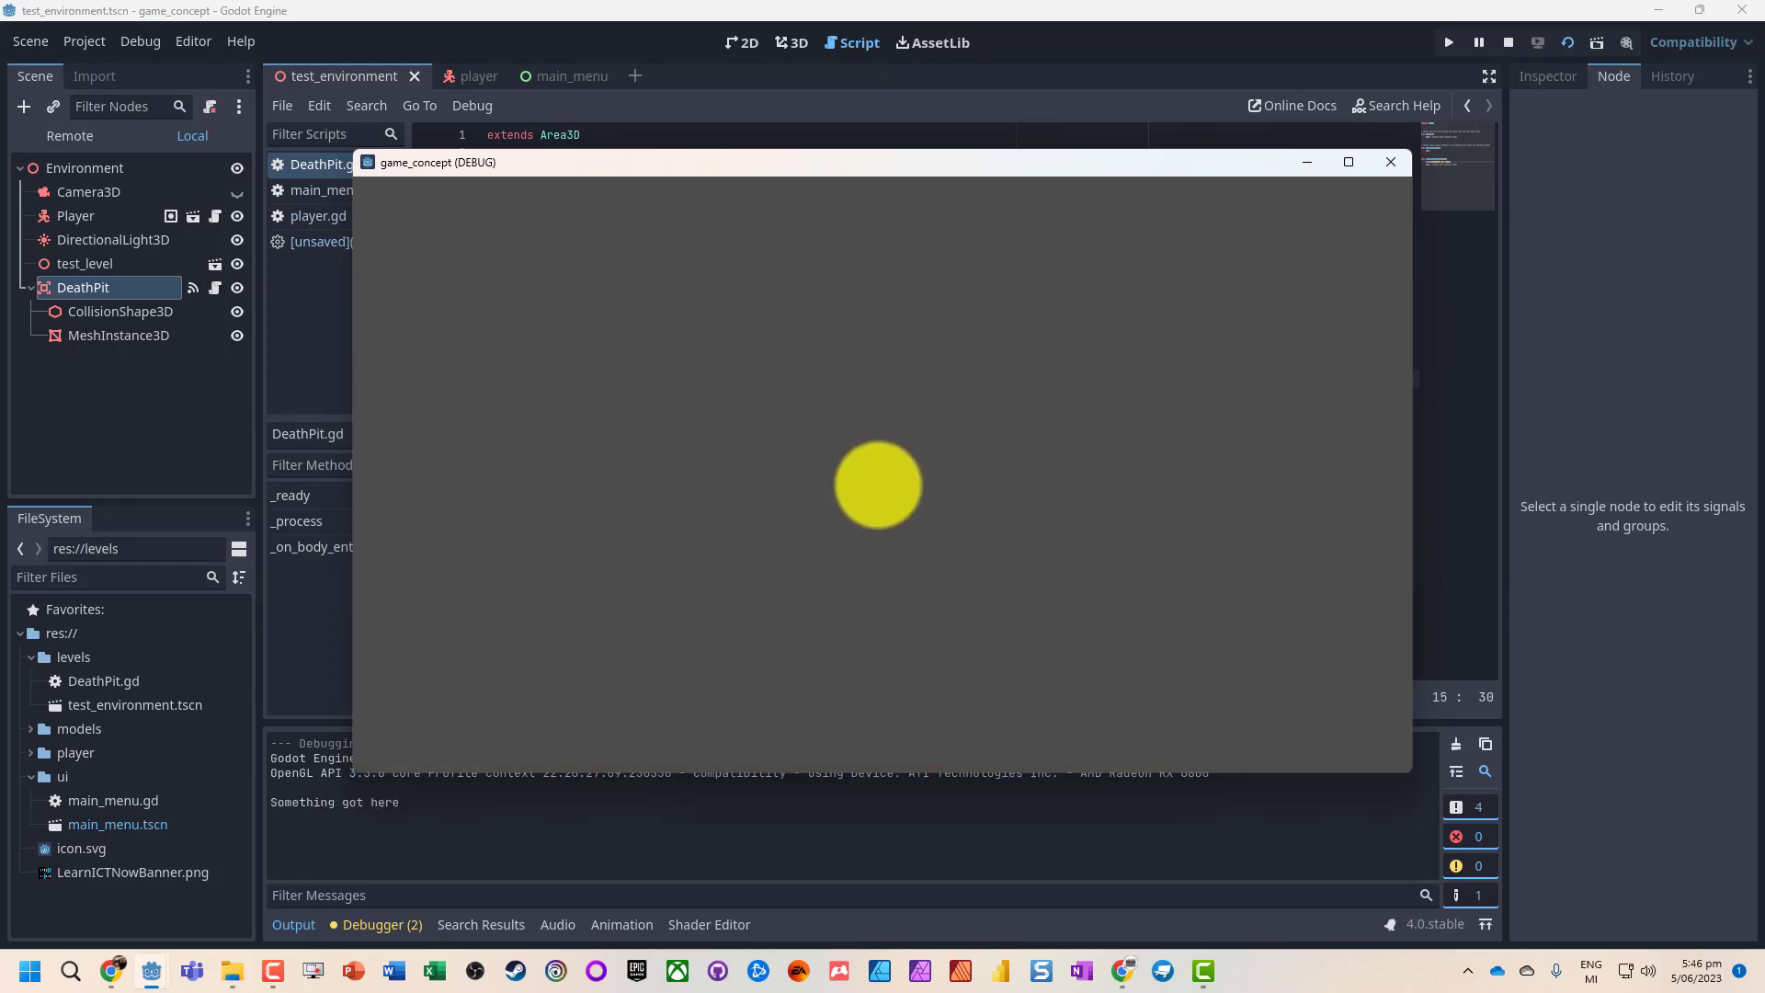
left_click(1388, 162)
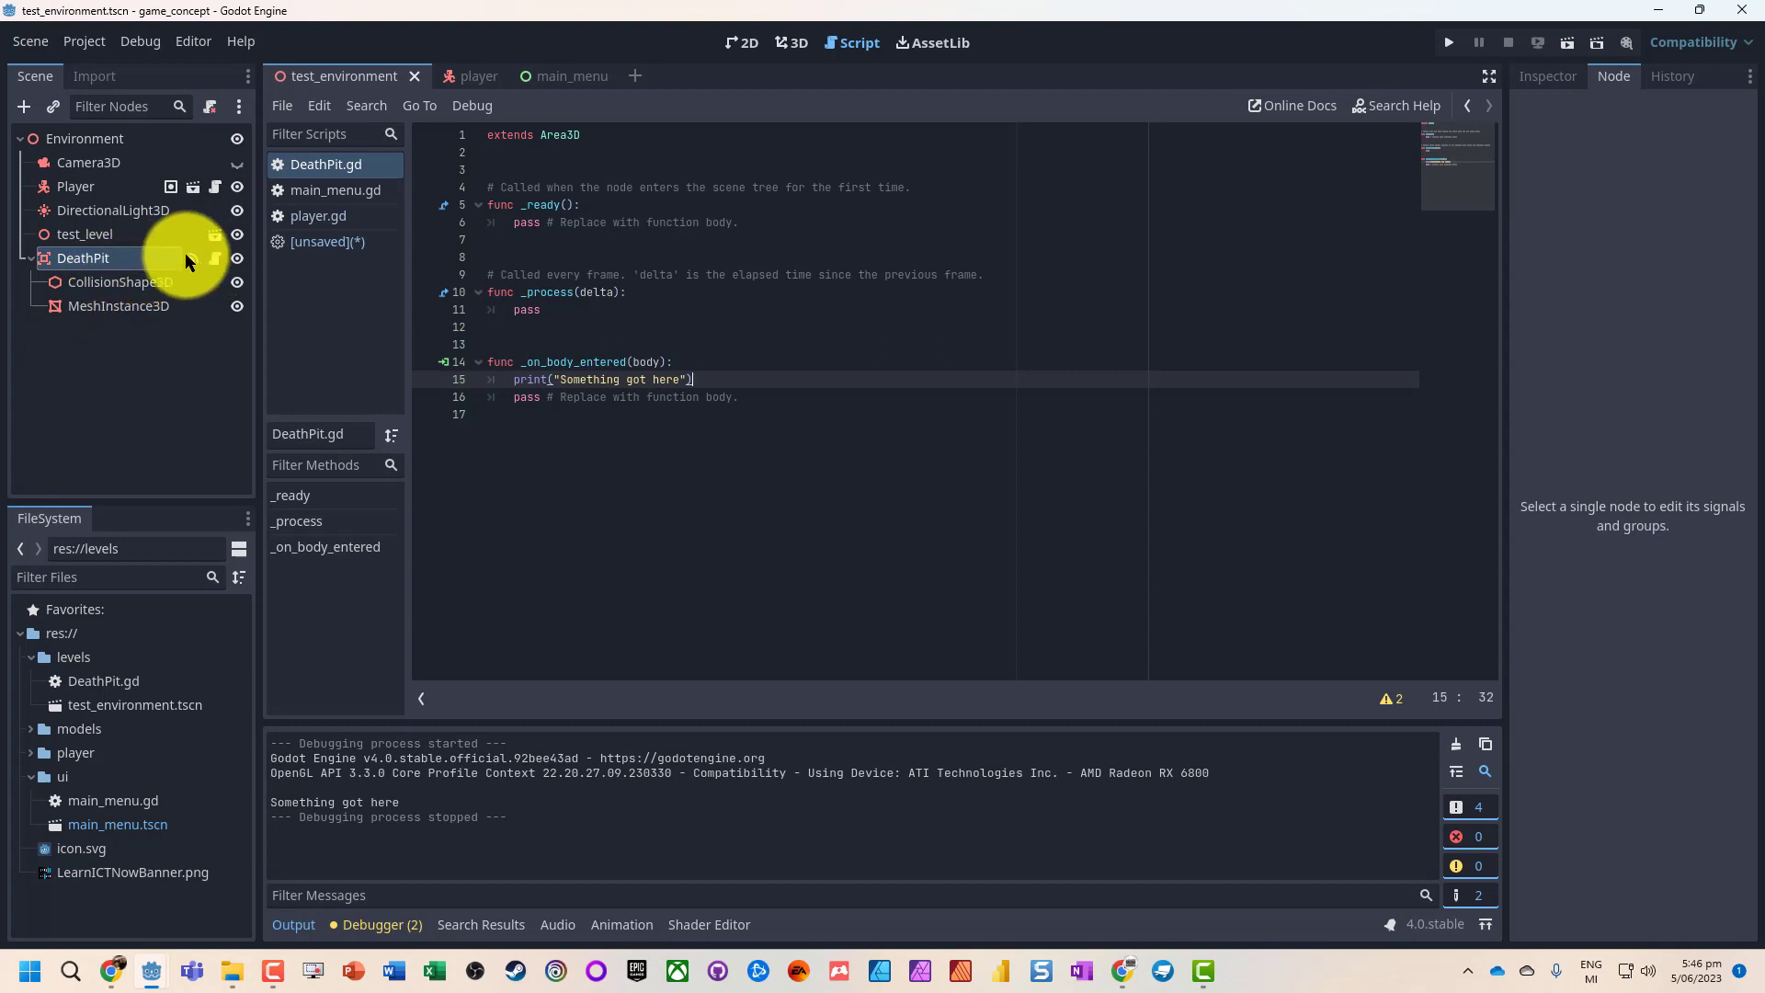
left_click(1546, 75)
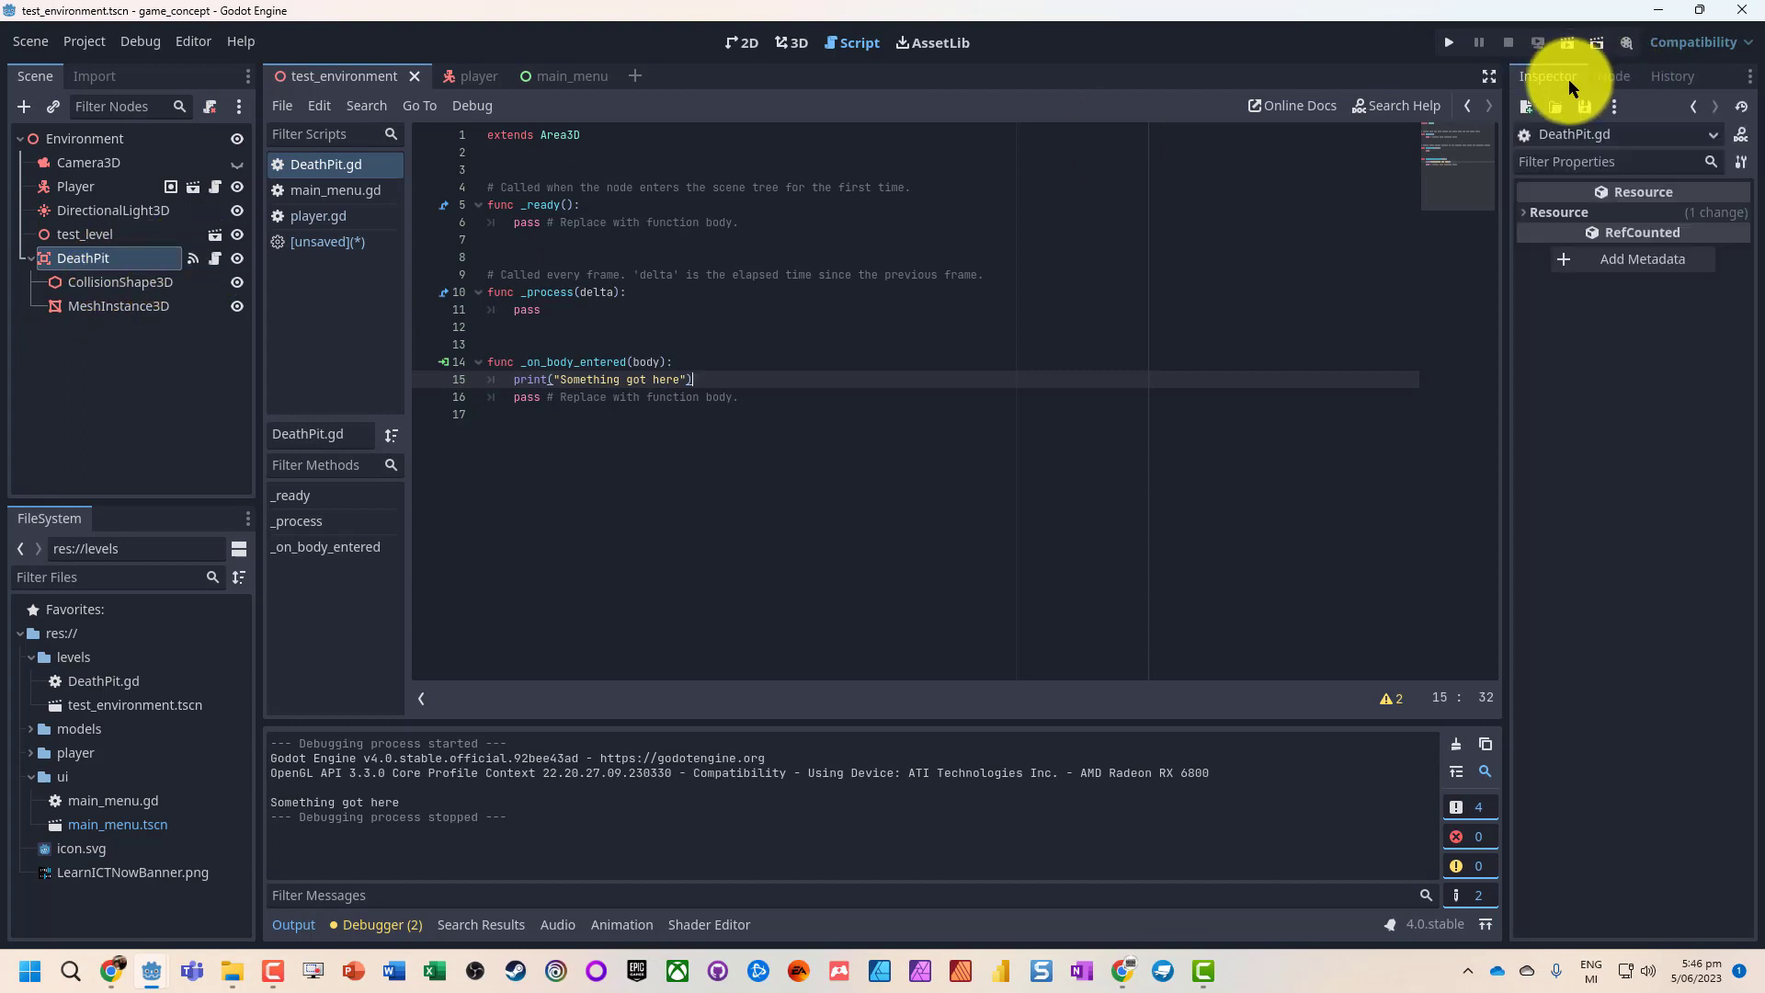
left_click(1613, 75)
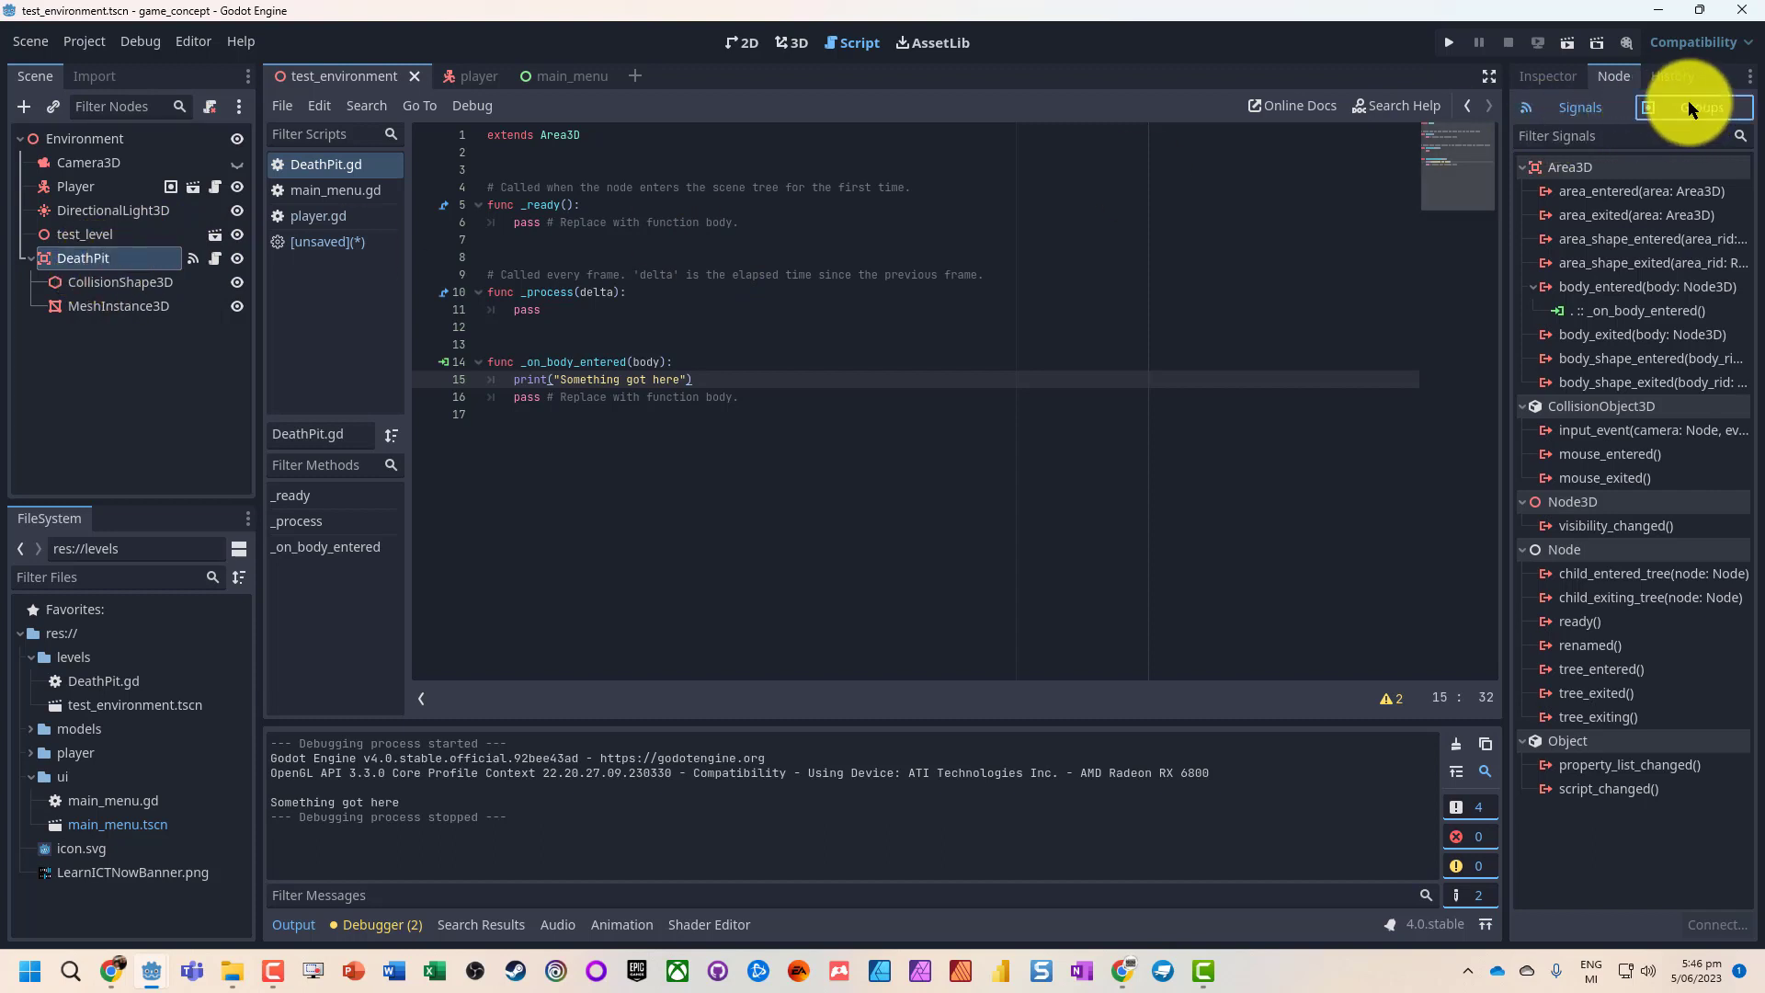
left_click(1701, 106)
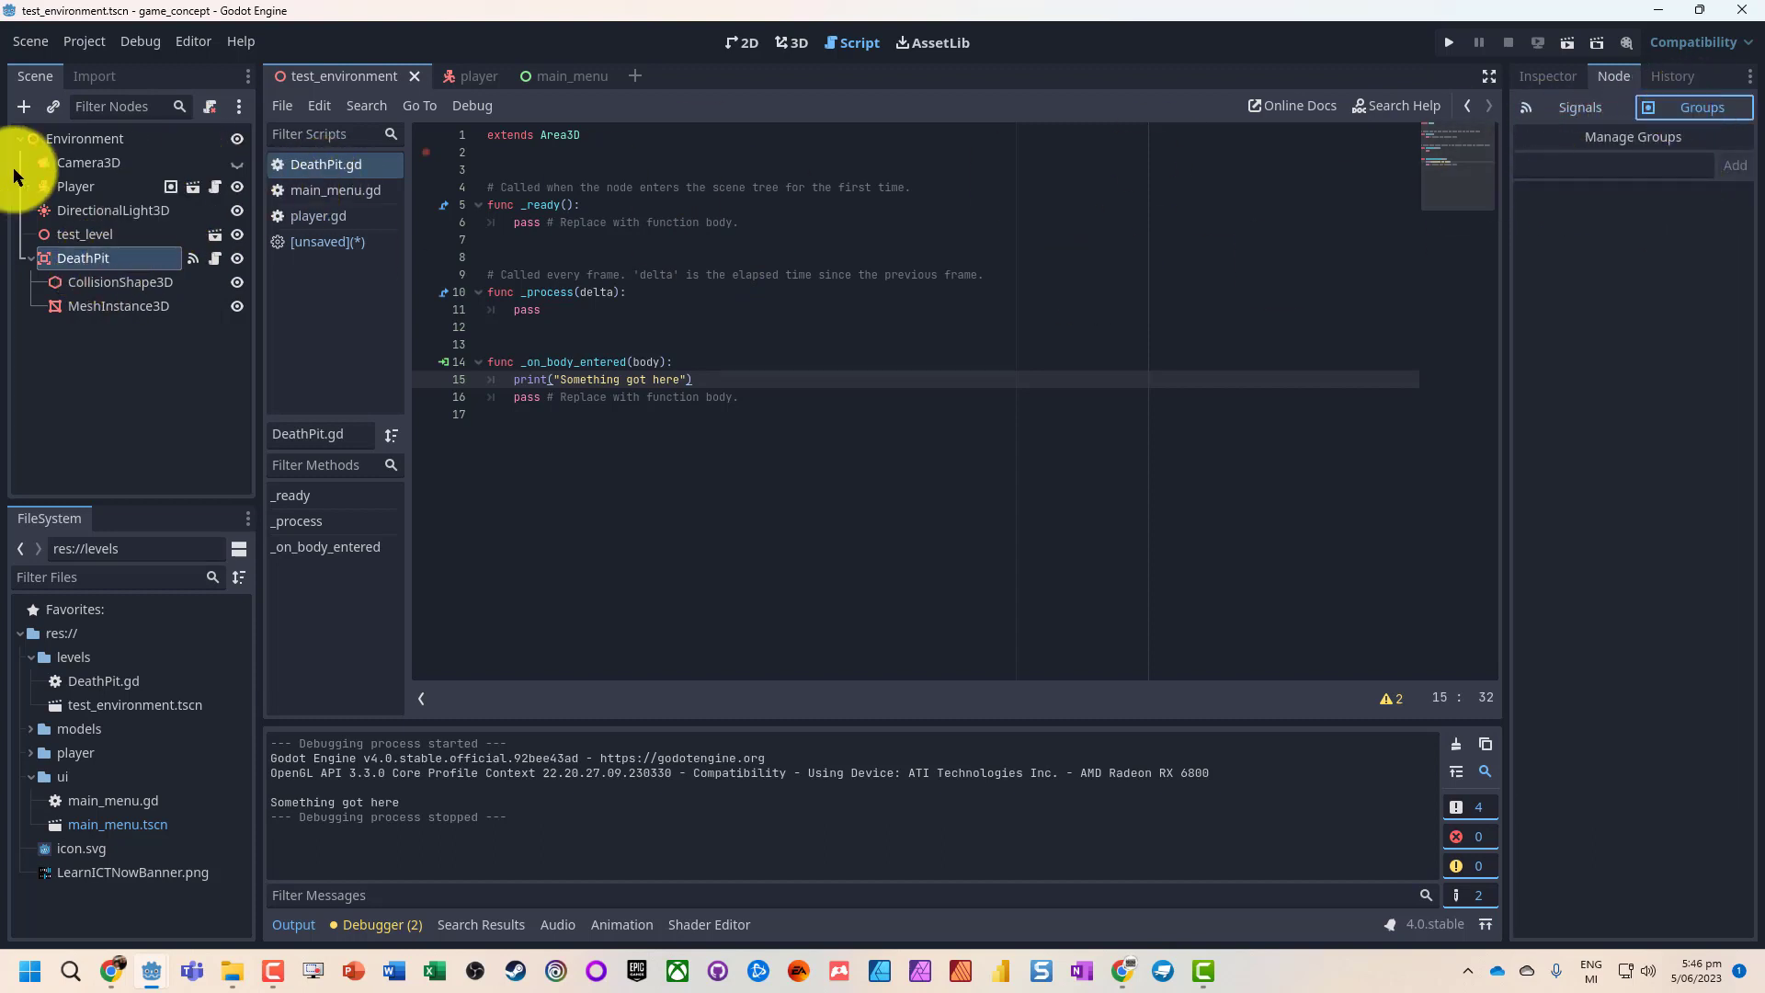
- Add the Player node to a "Player" group, then return to test_environment
left_click(457, 75)
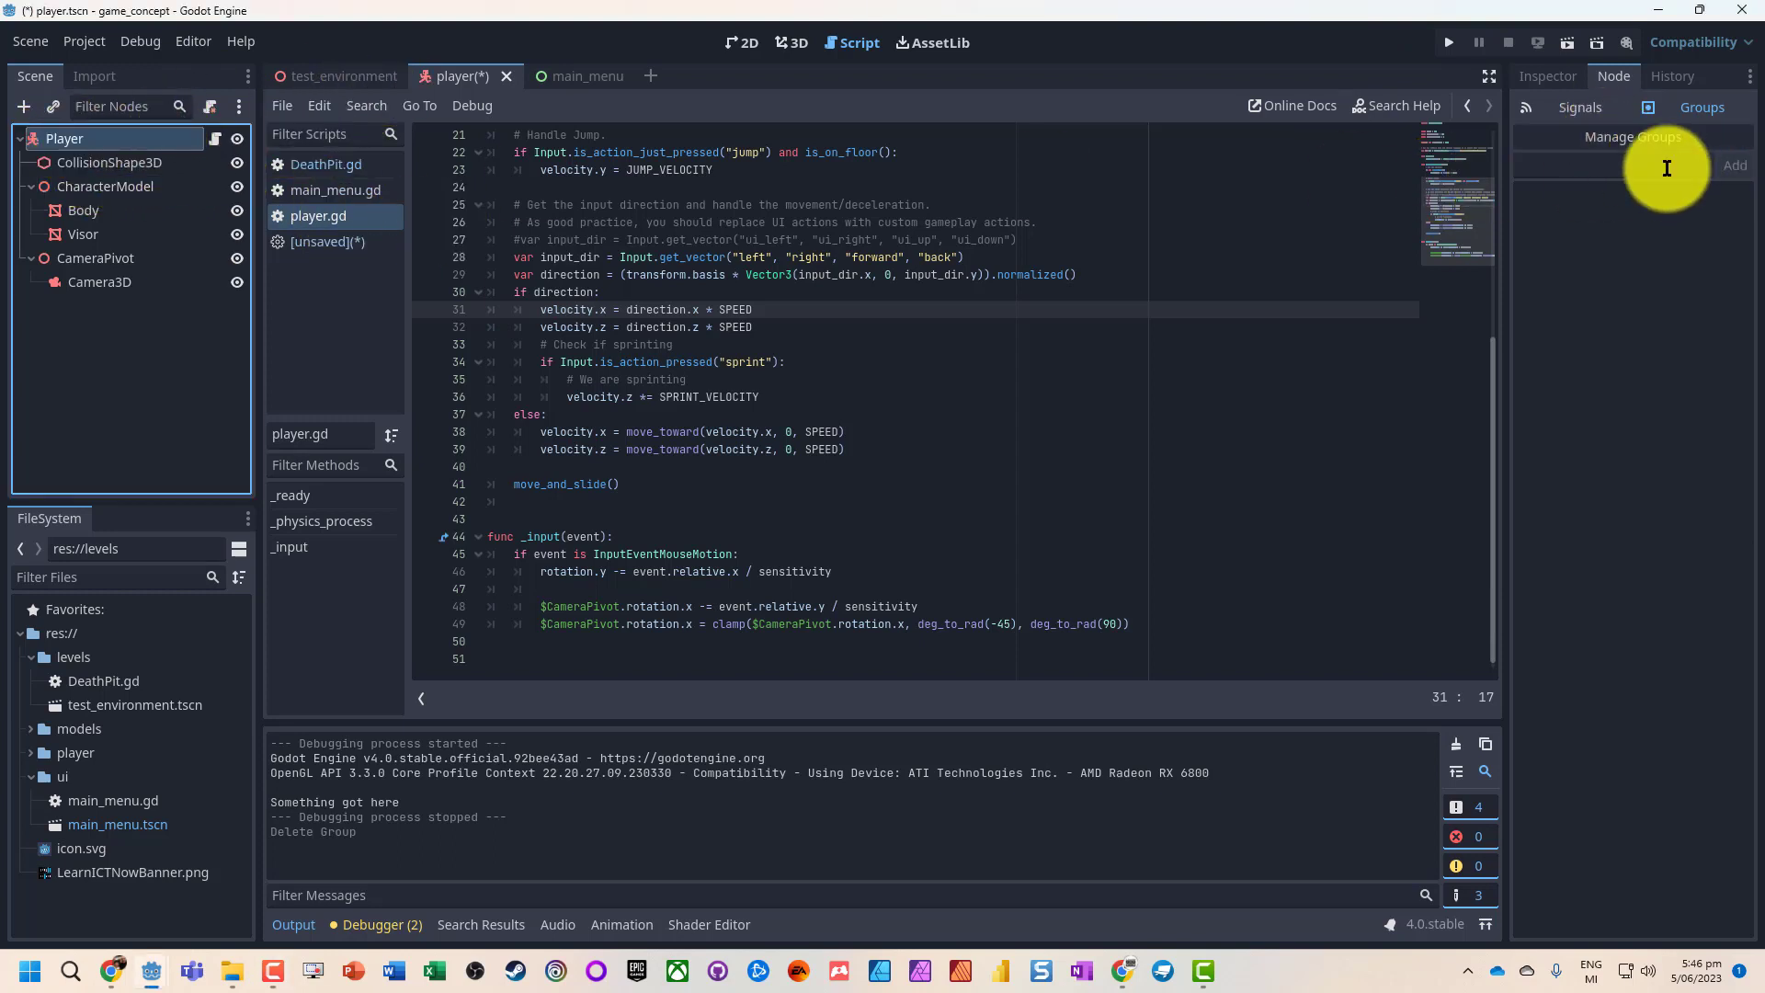
left_click(1587, 166)
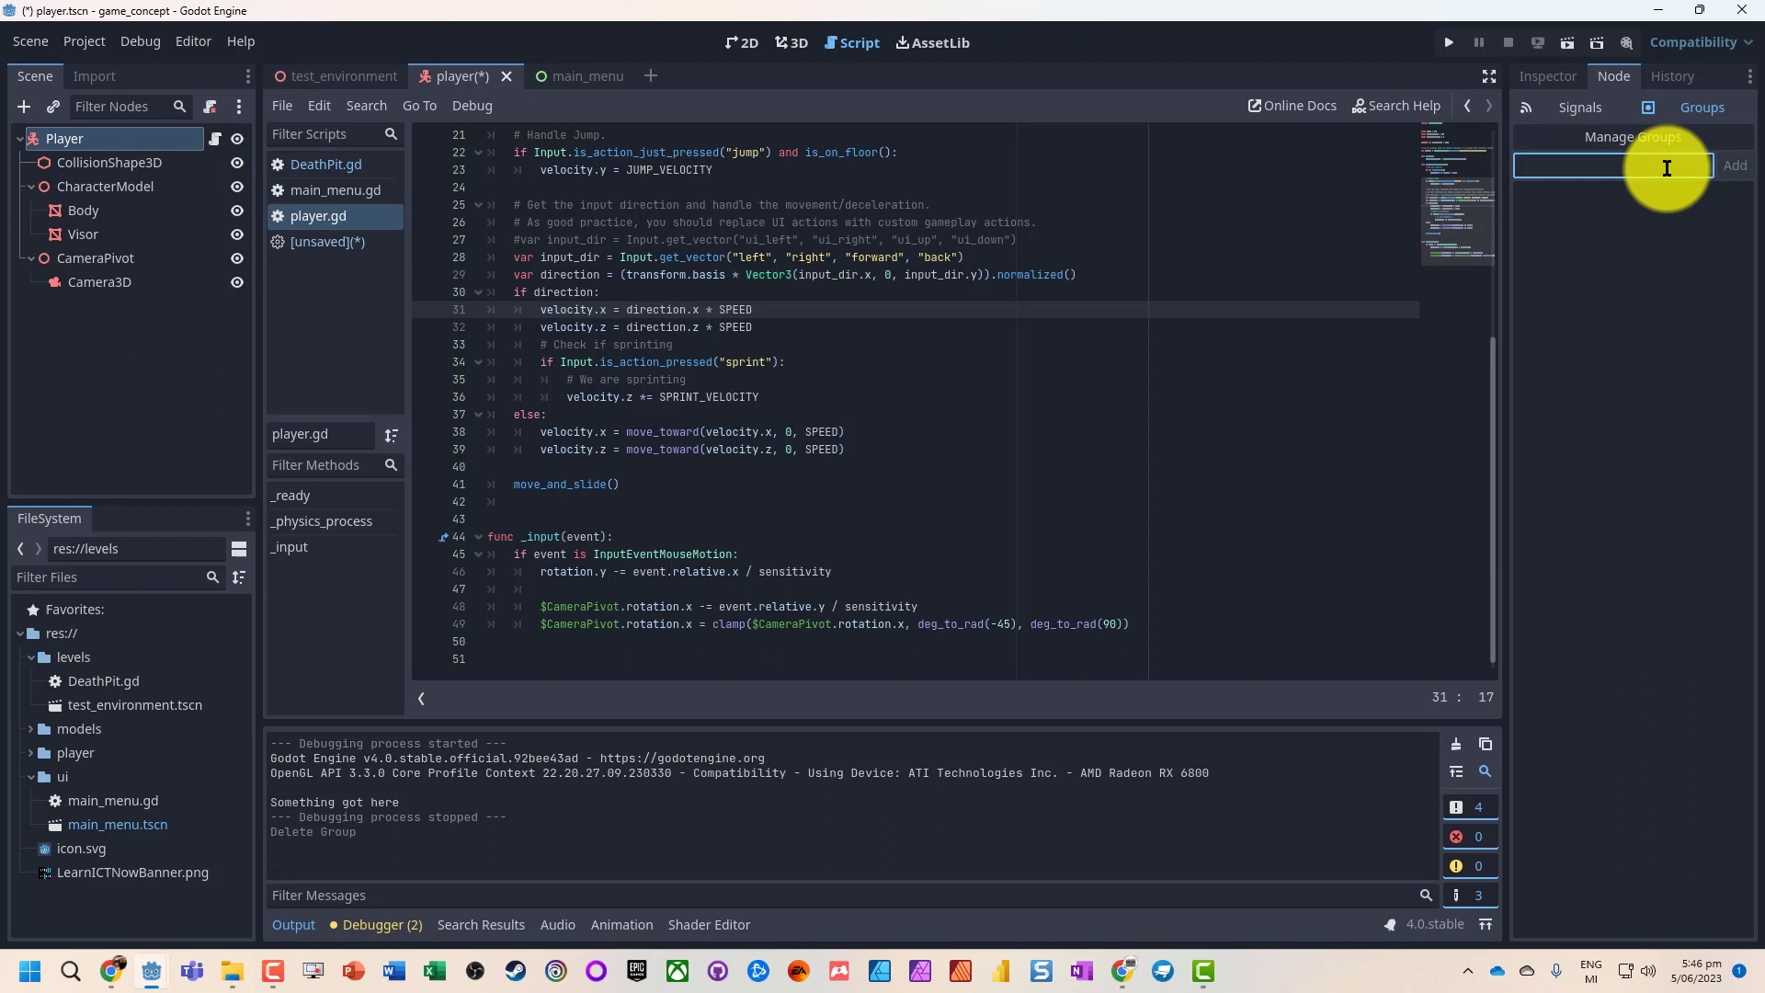
type("Player")
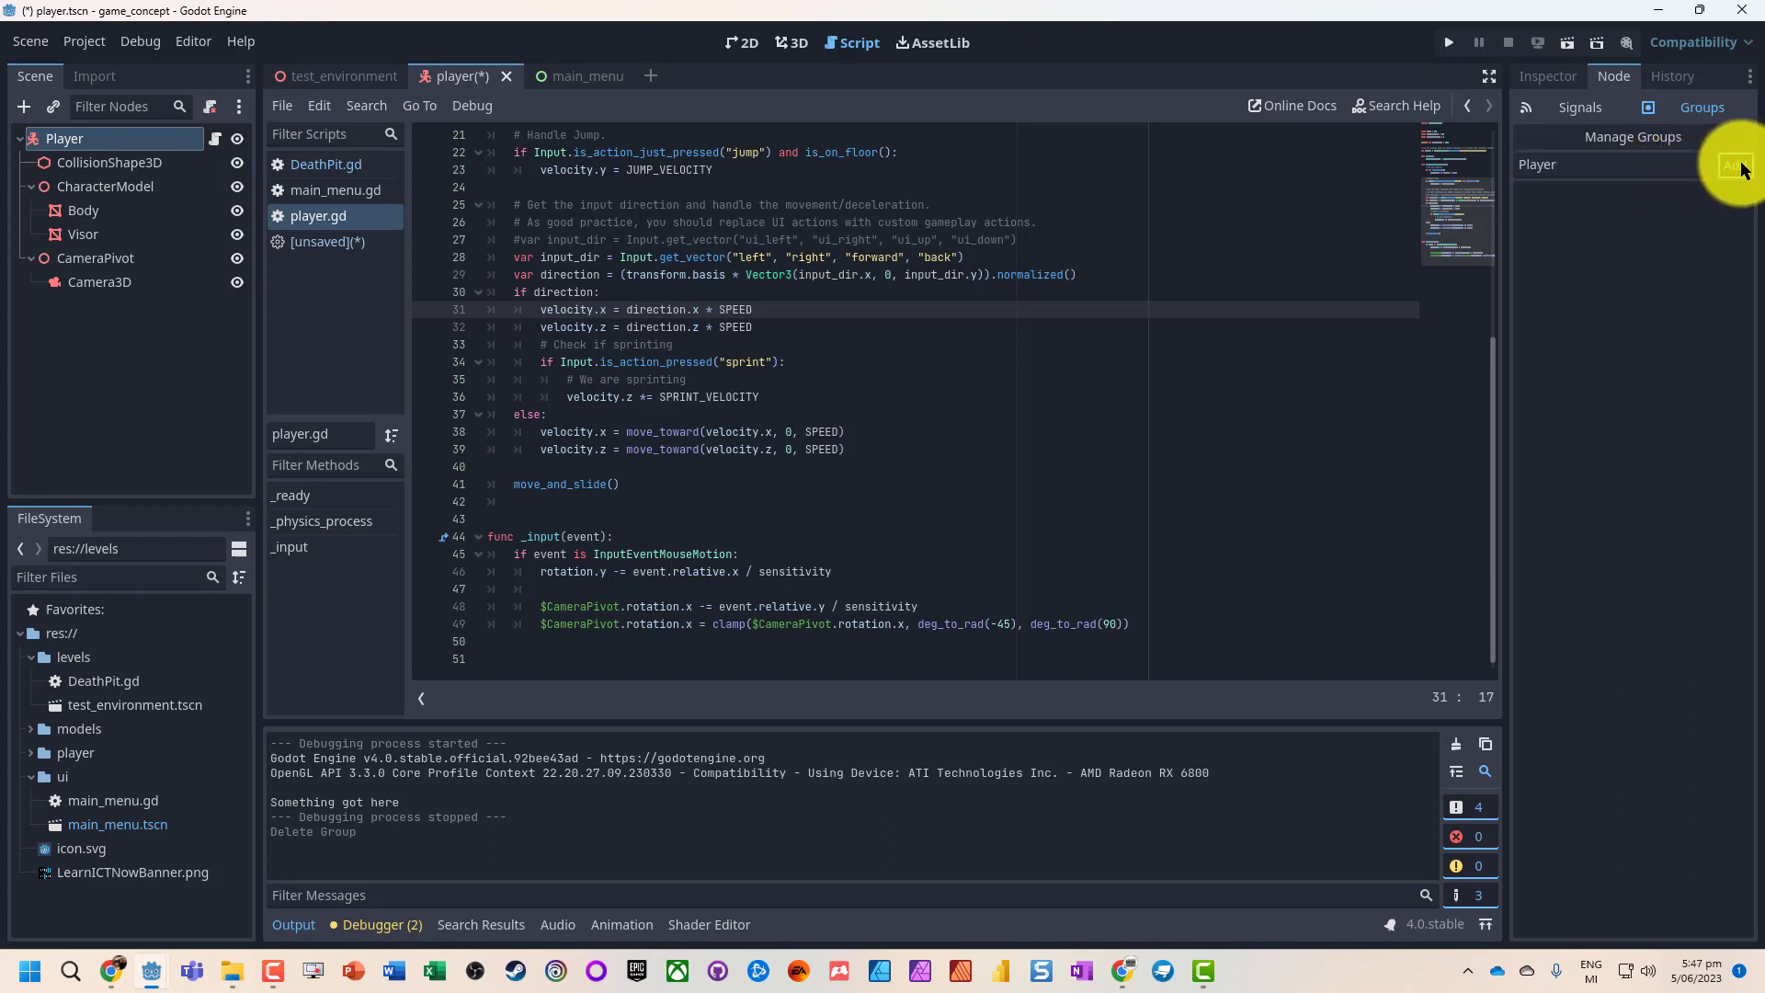
left_click(1633, 136)
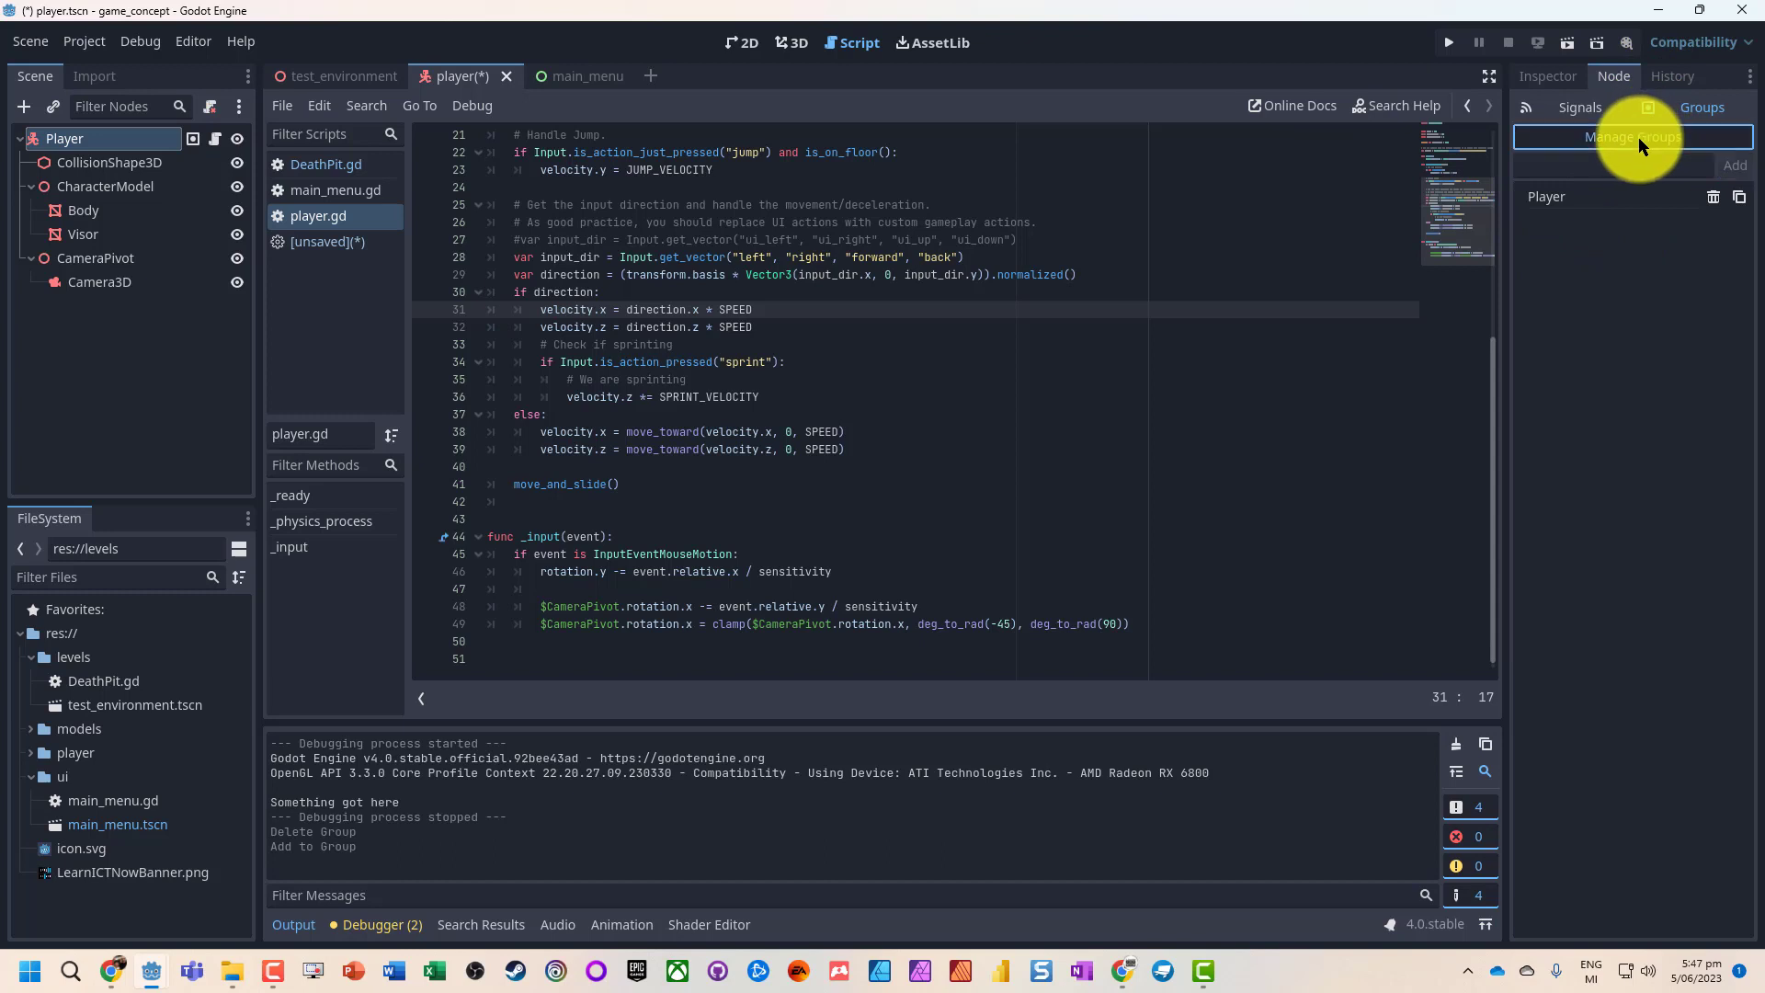
left_click(1629, 136)
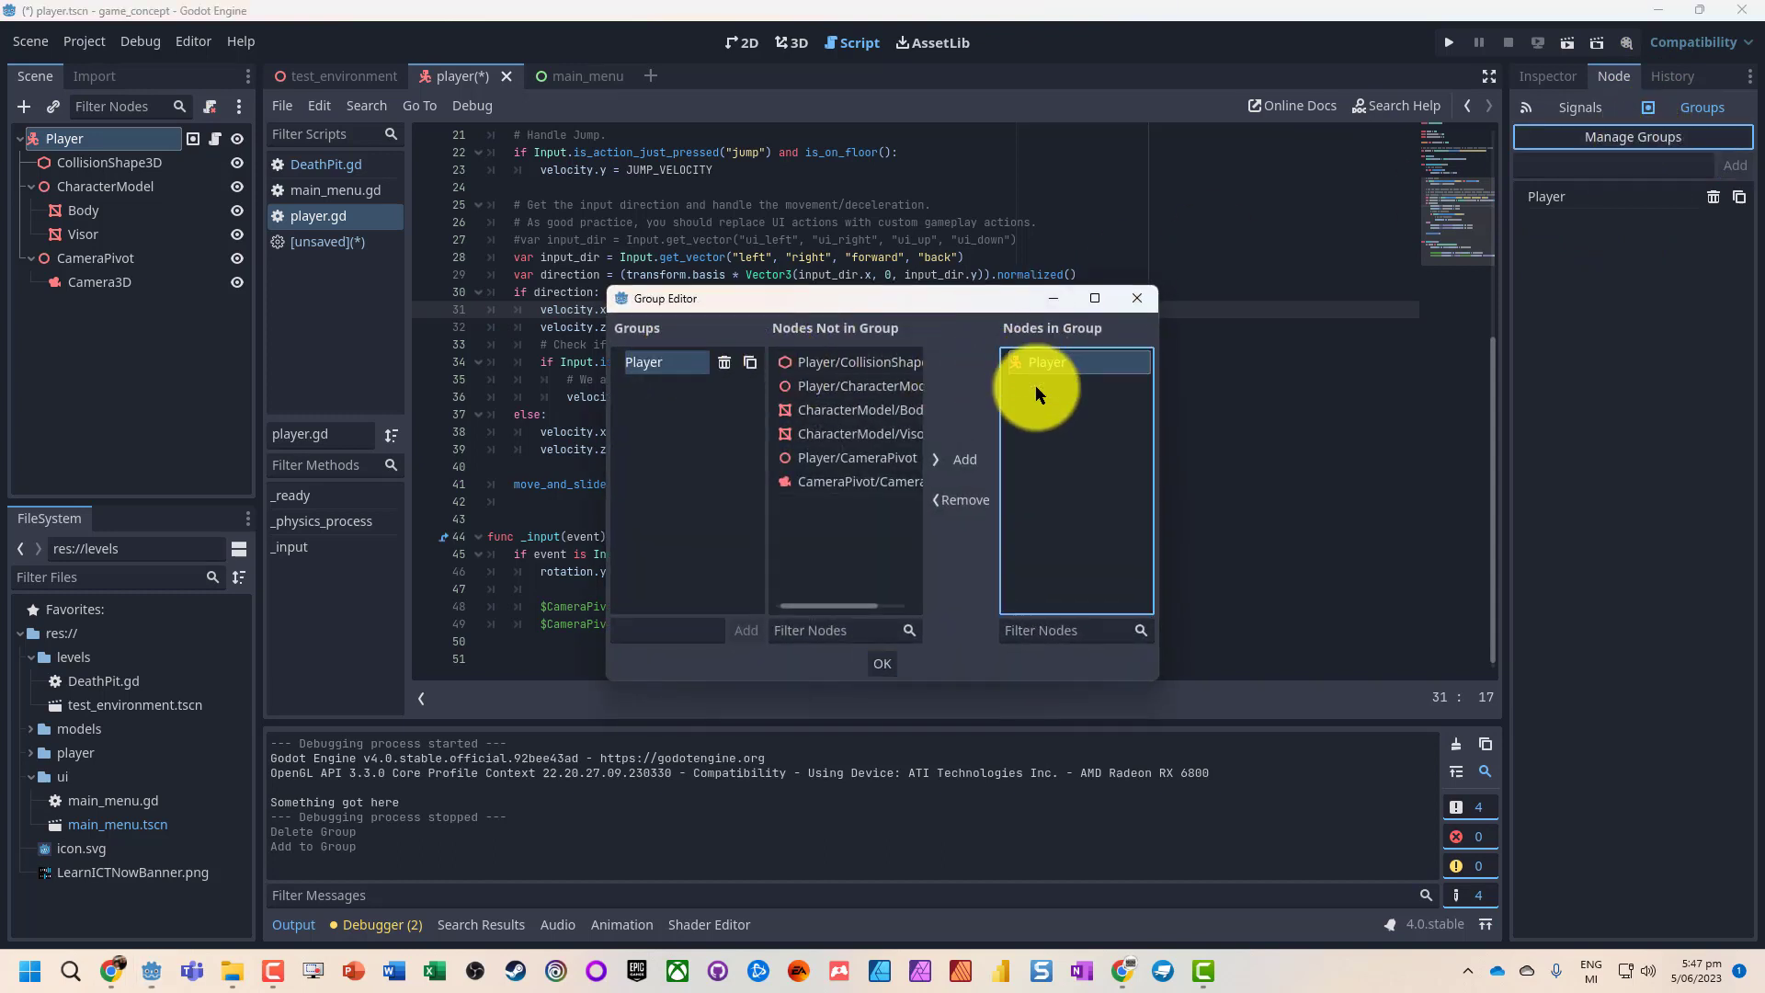
mouse_move(1056, 385)
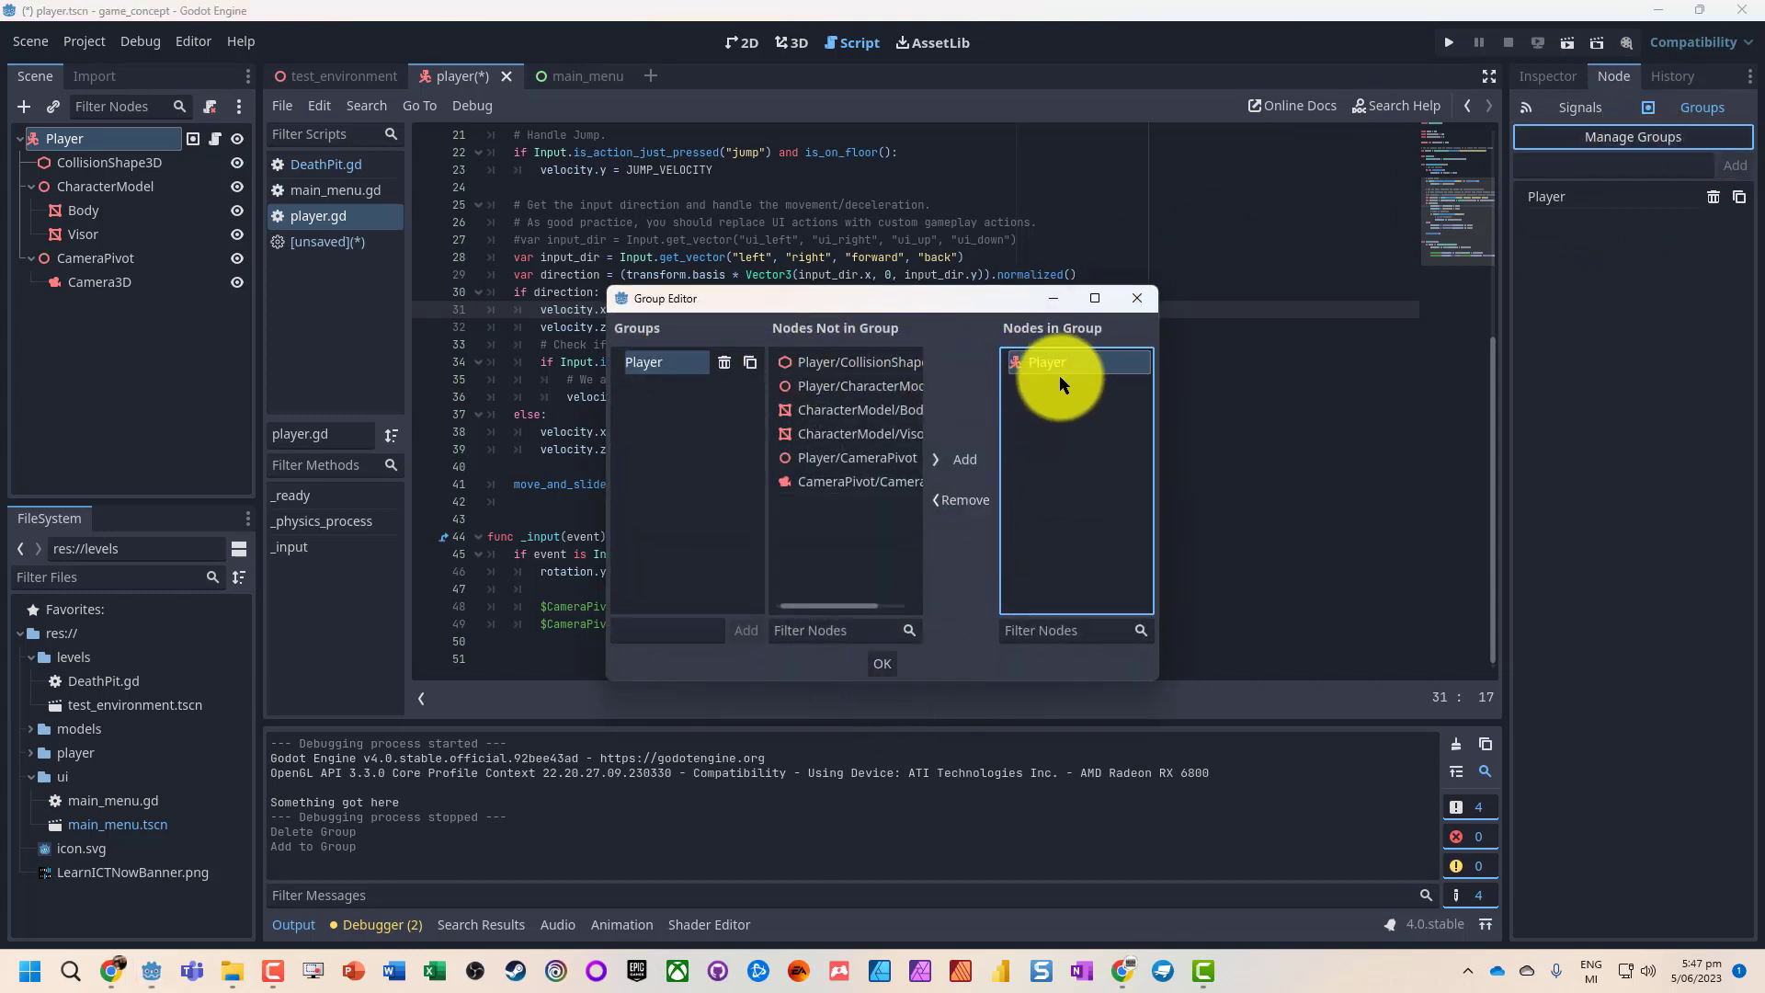
mouse_move(881, 663)
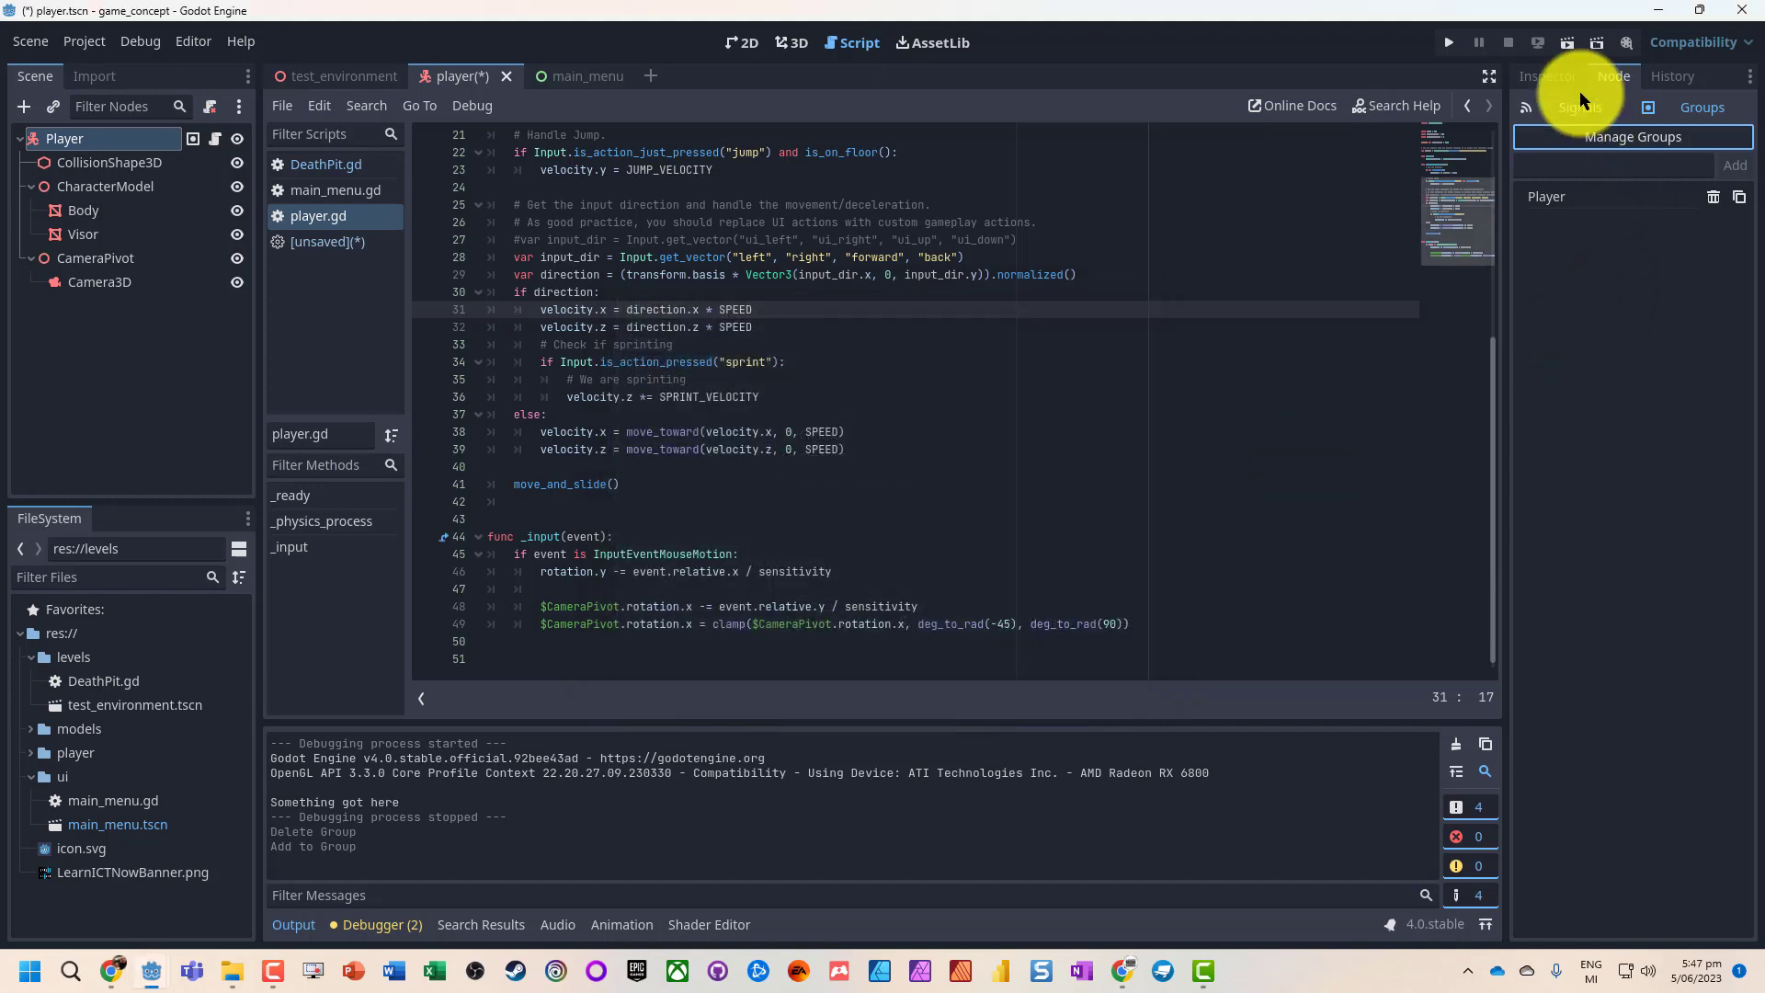
left_click(1570, 107)
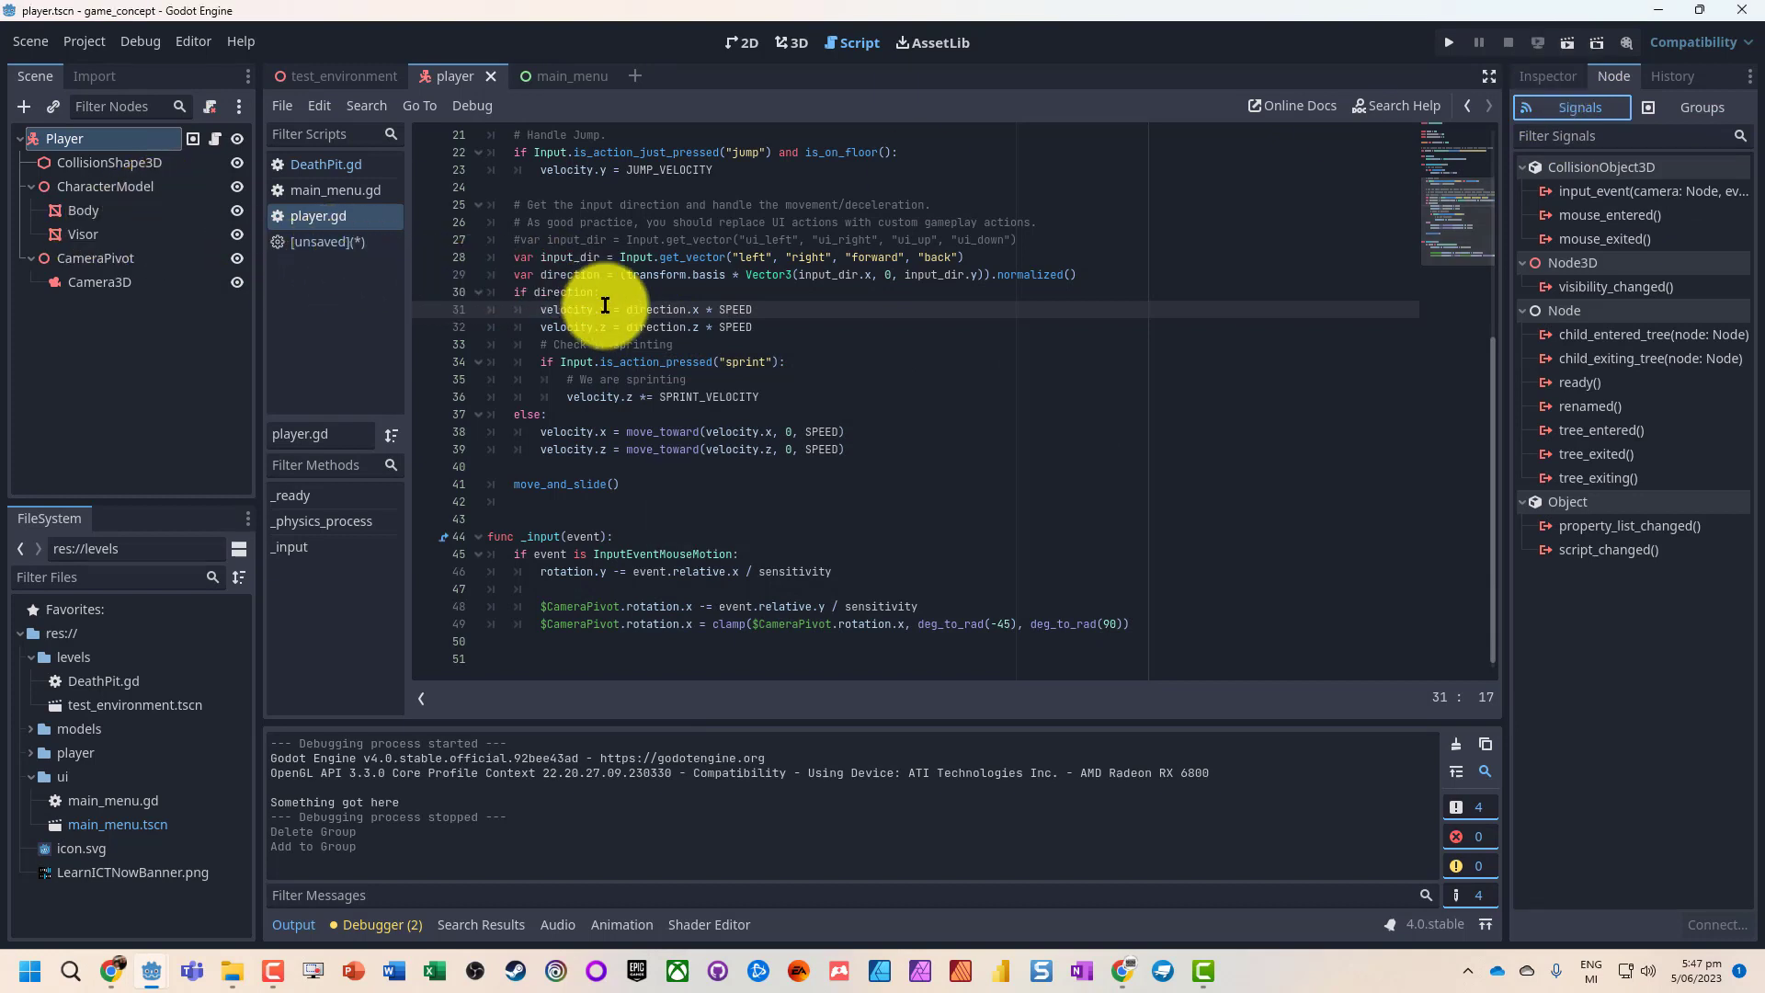
mouse_move(1596, 220)
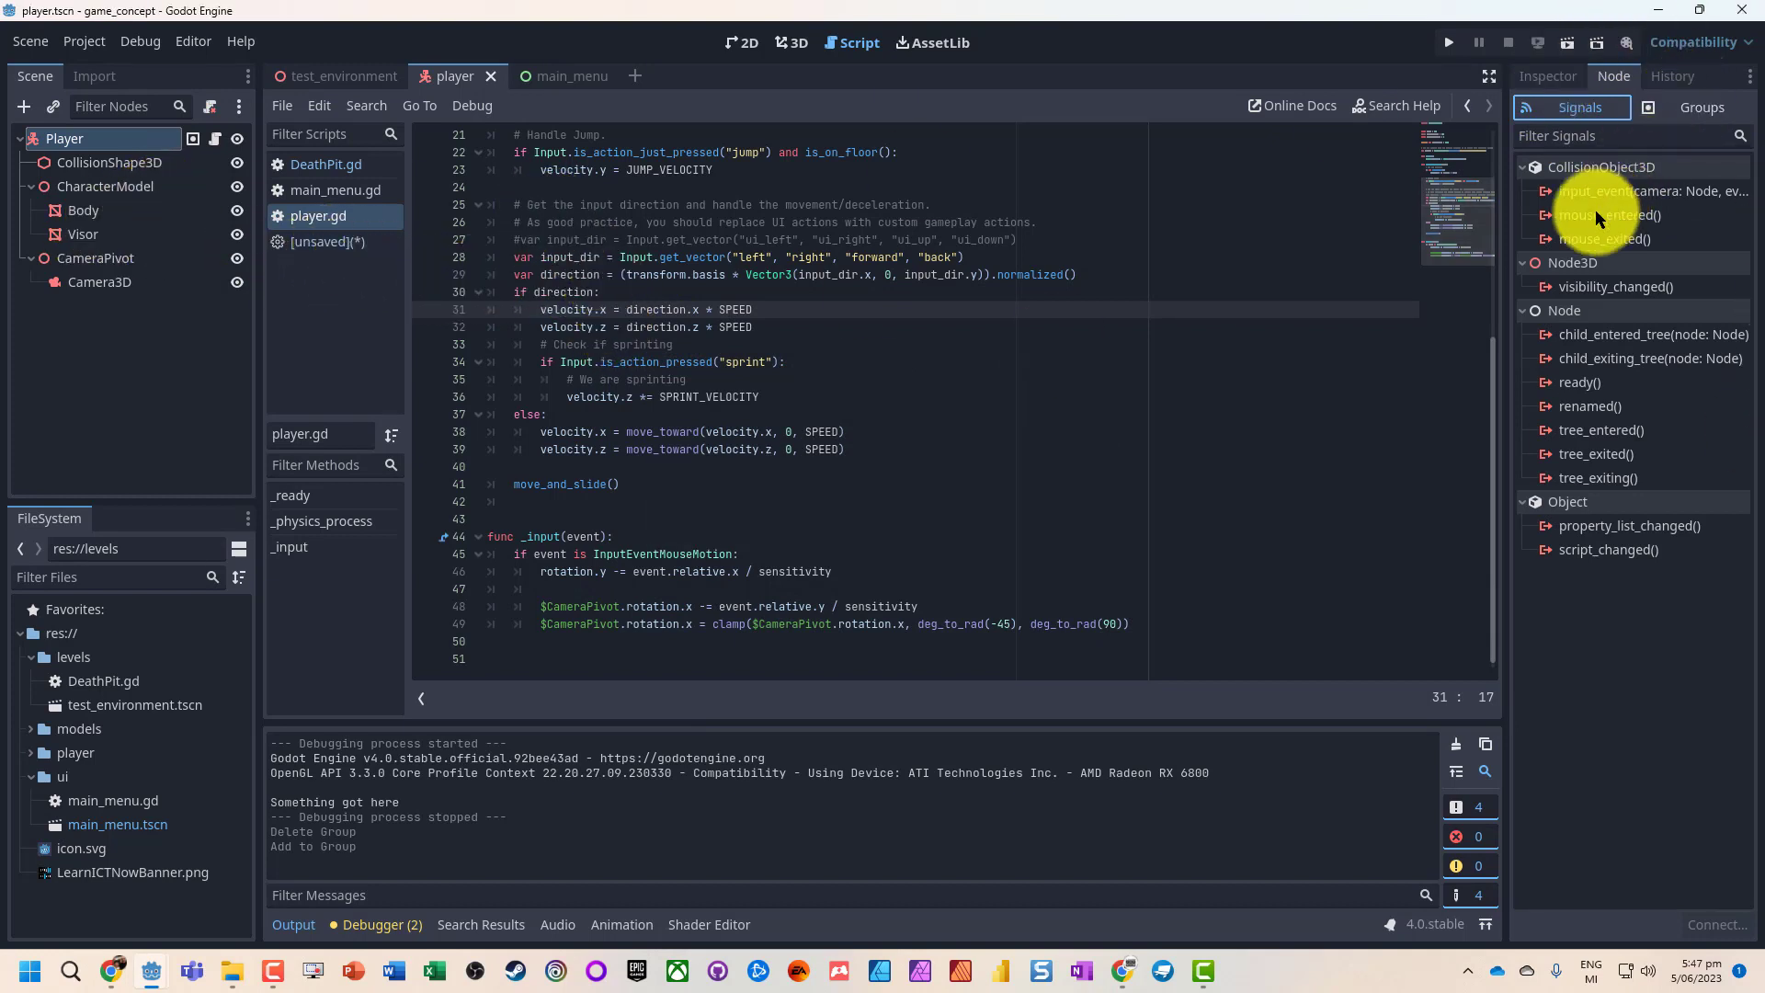
left_click(342, 76)
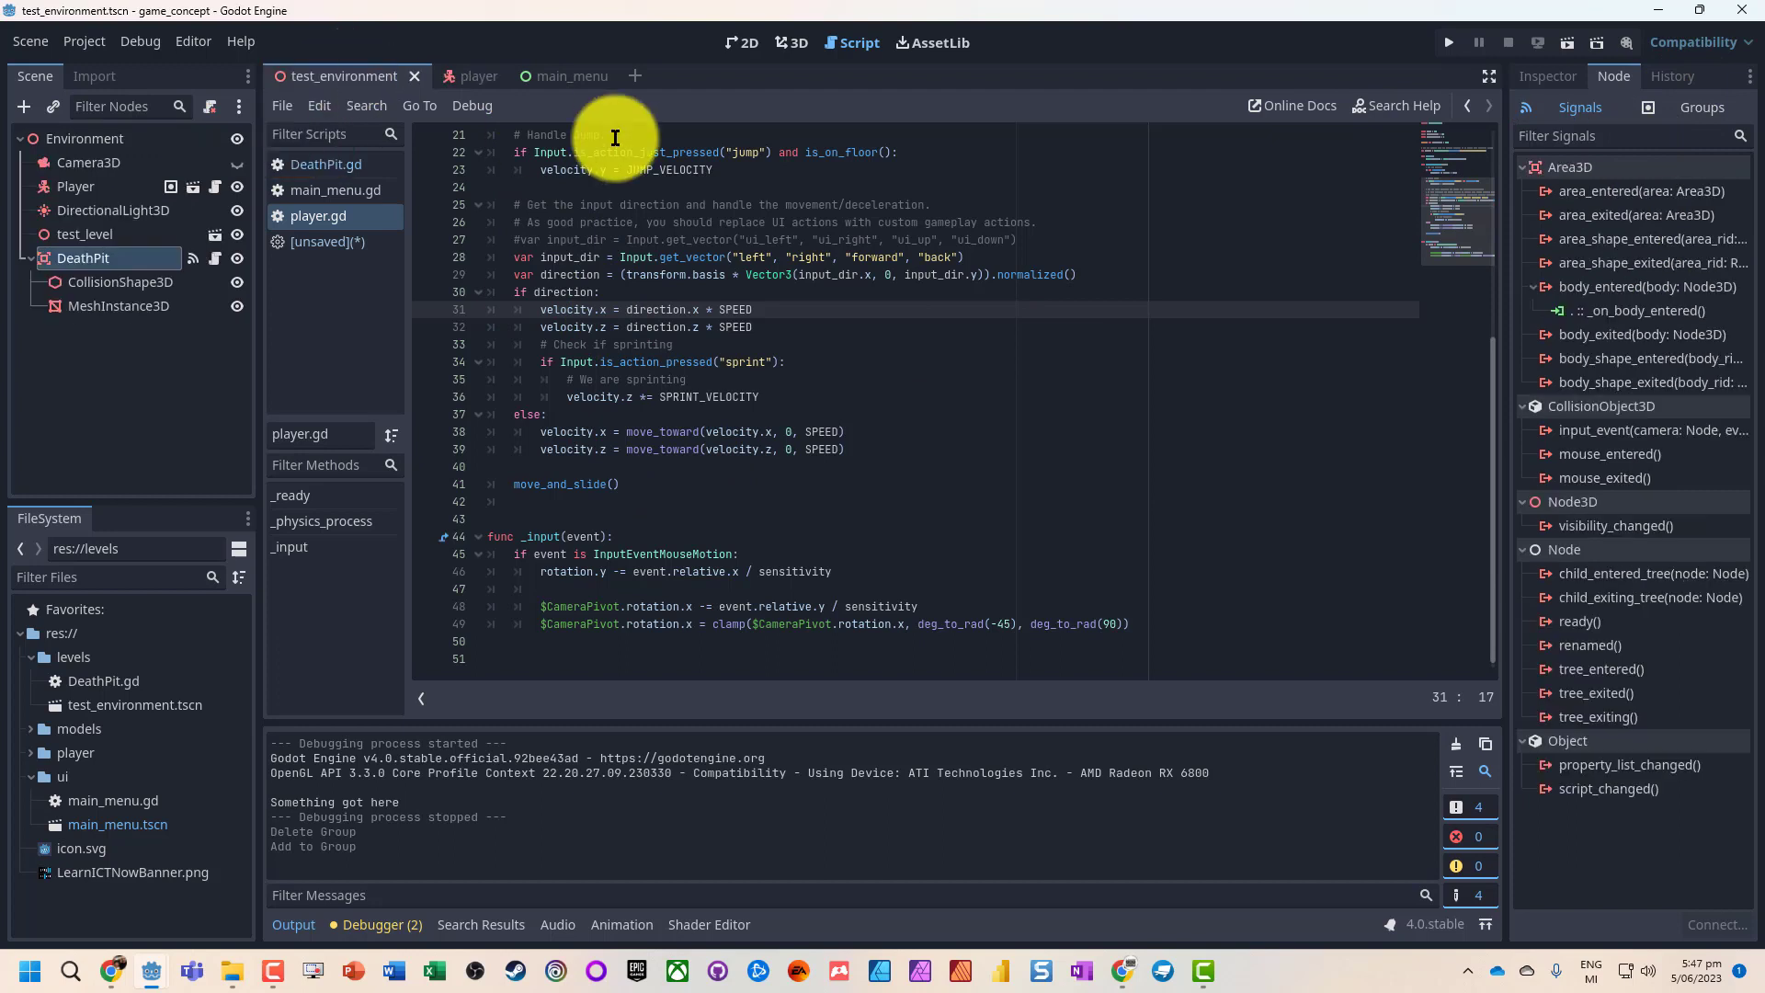
- Print "Player fell to their death!!" for Player-group bodies, and test-run the game
left_click(325, 164)
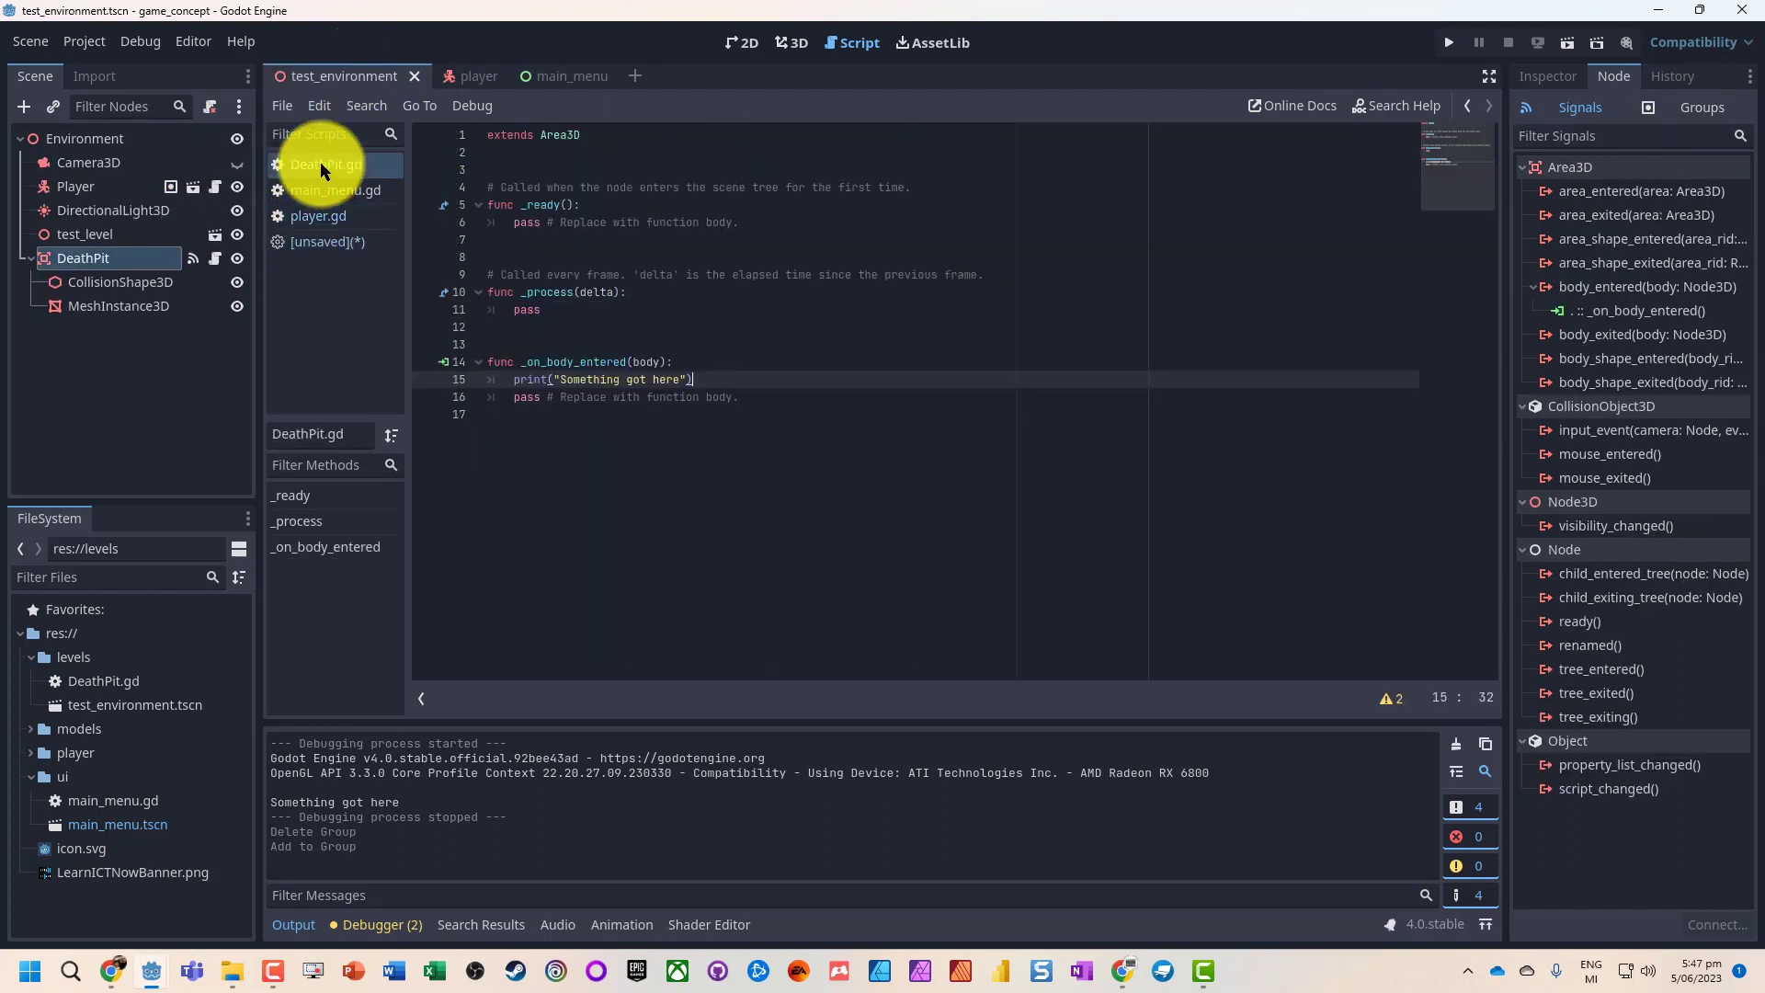
mouse_move(551, 374)
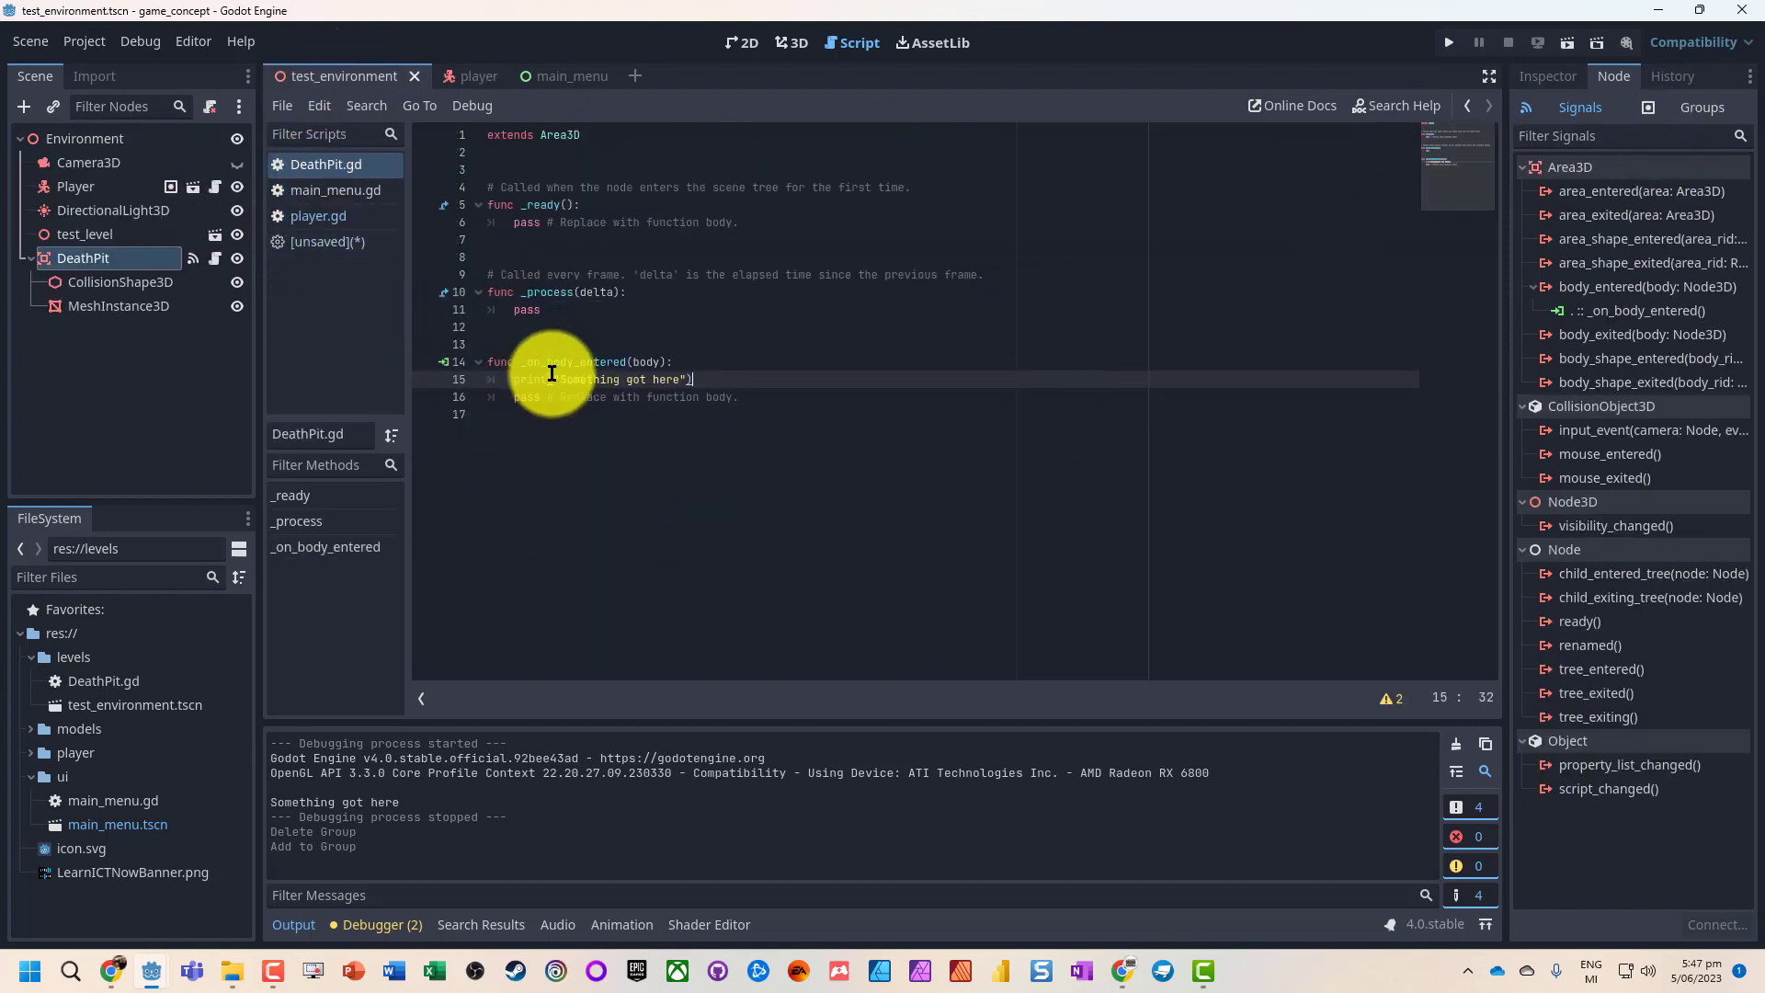
type("if")
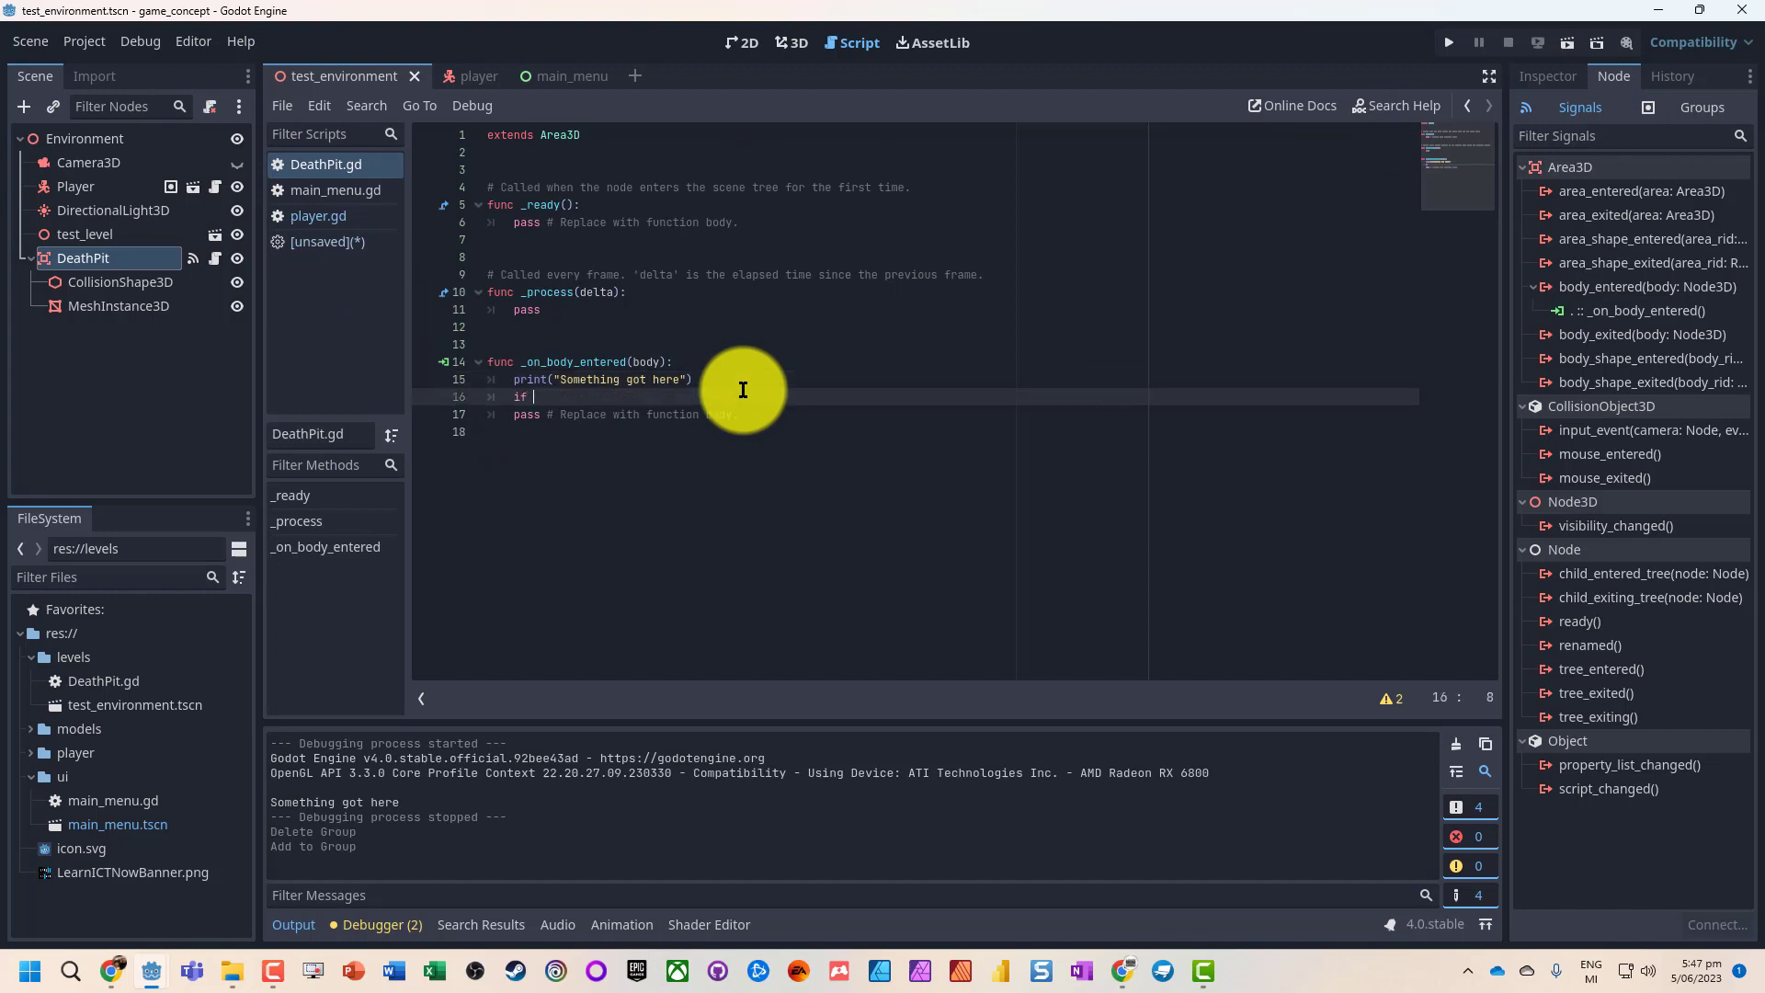
type("body")
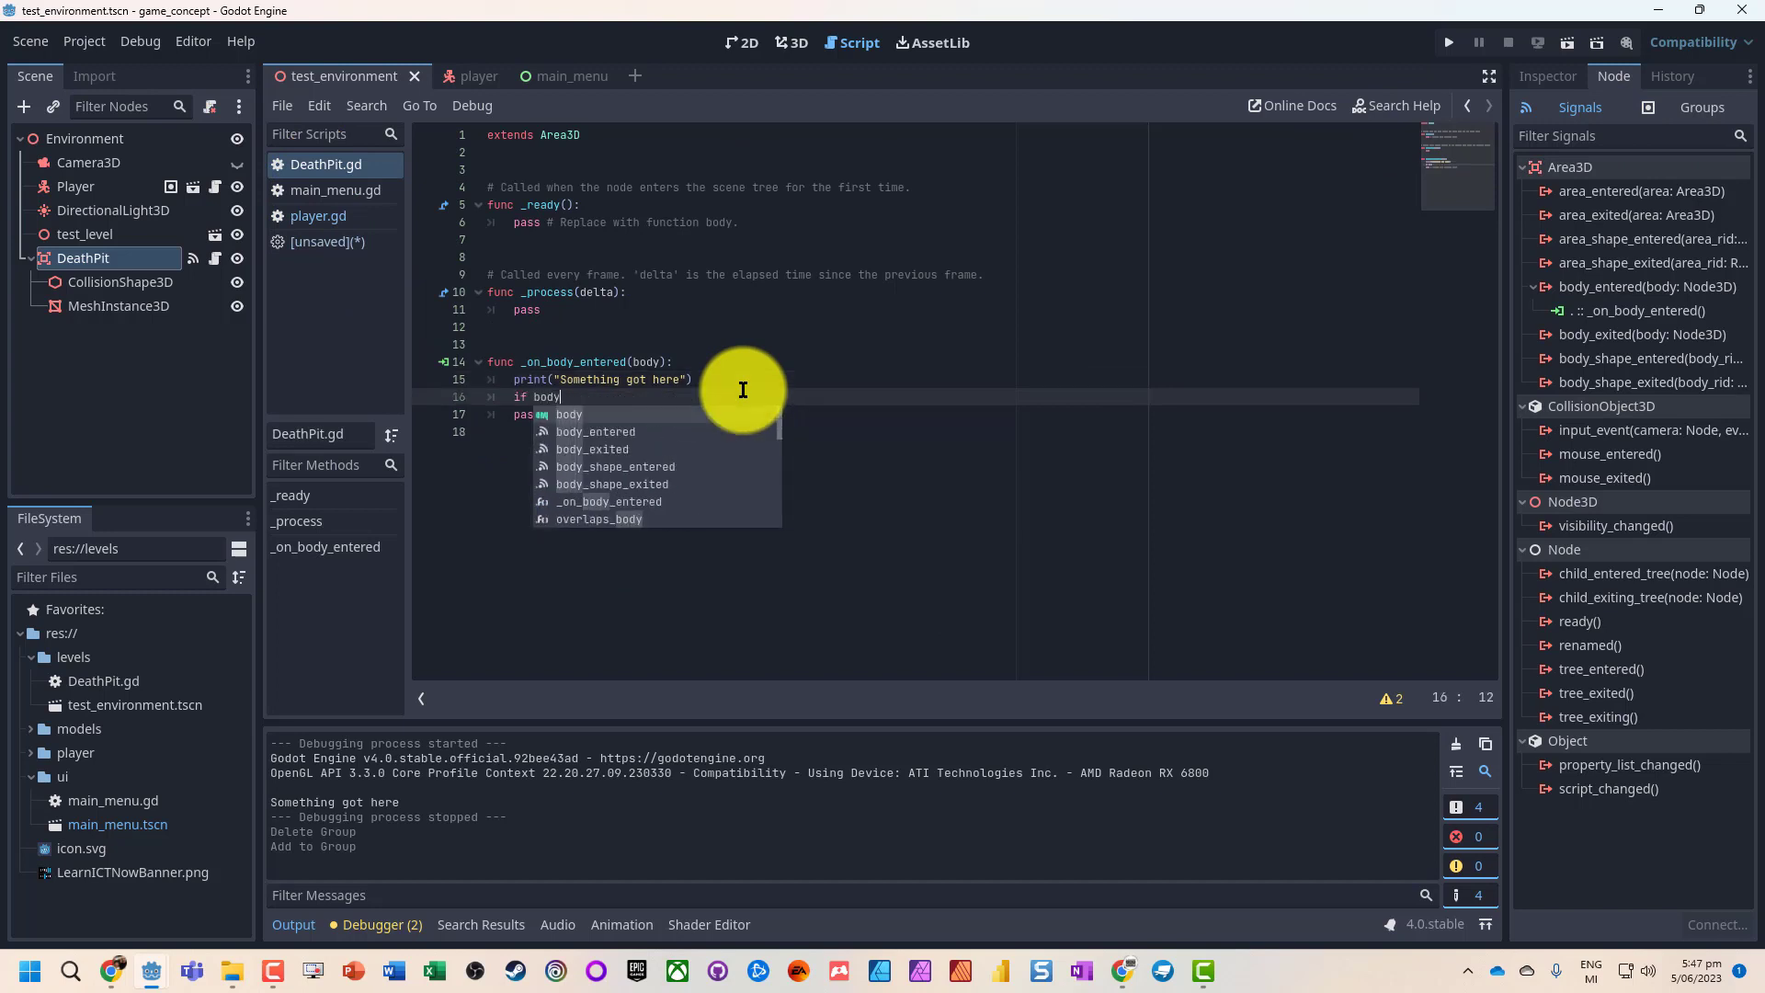
type(".isin_group(")
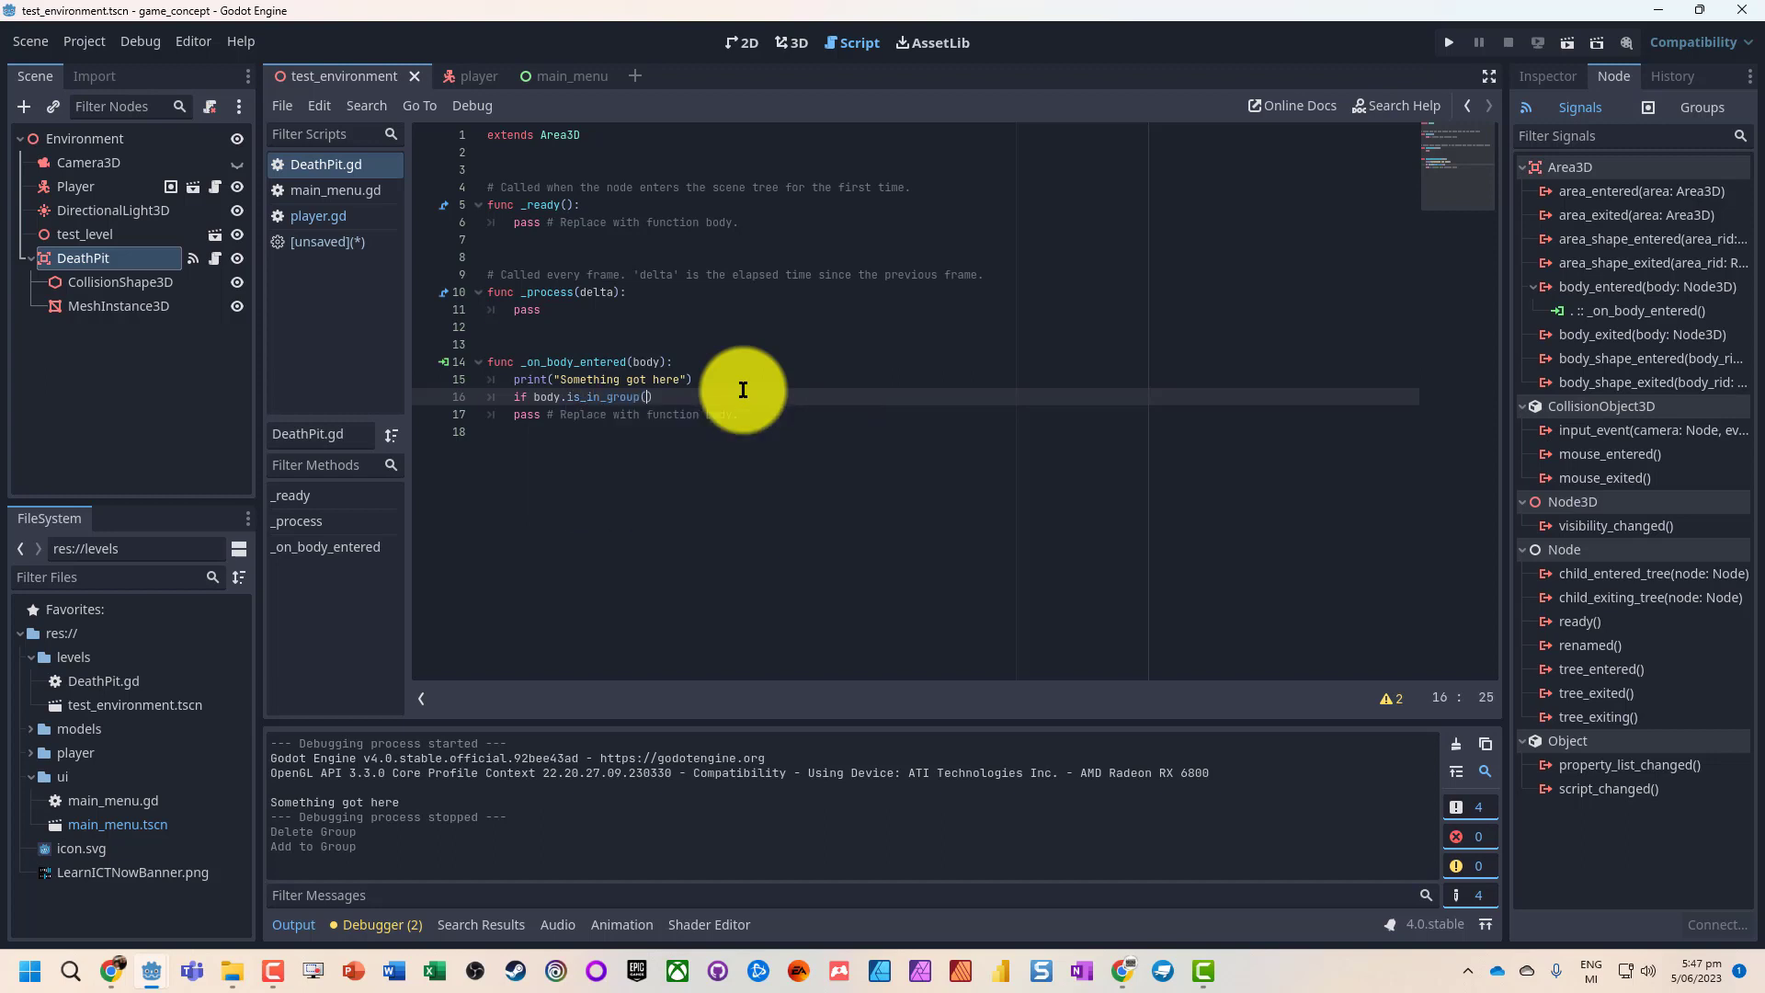
type("\"Player\"")
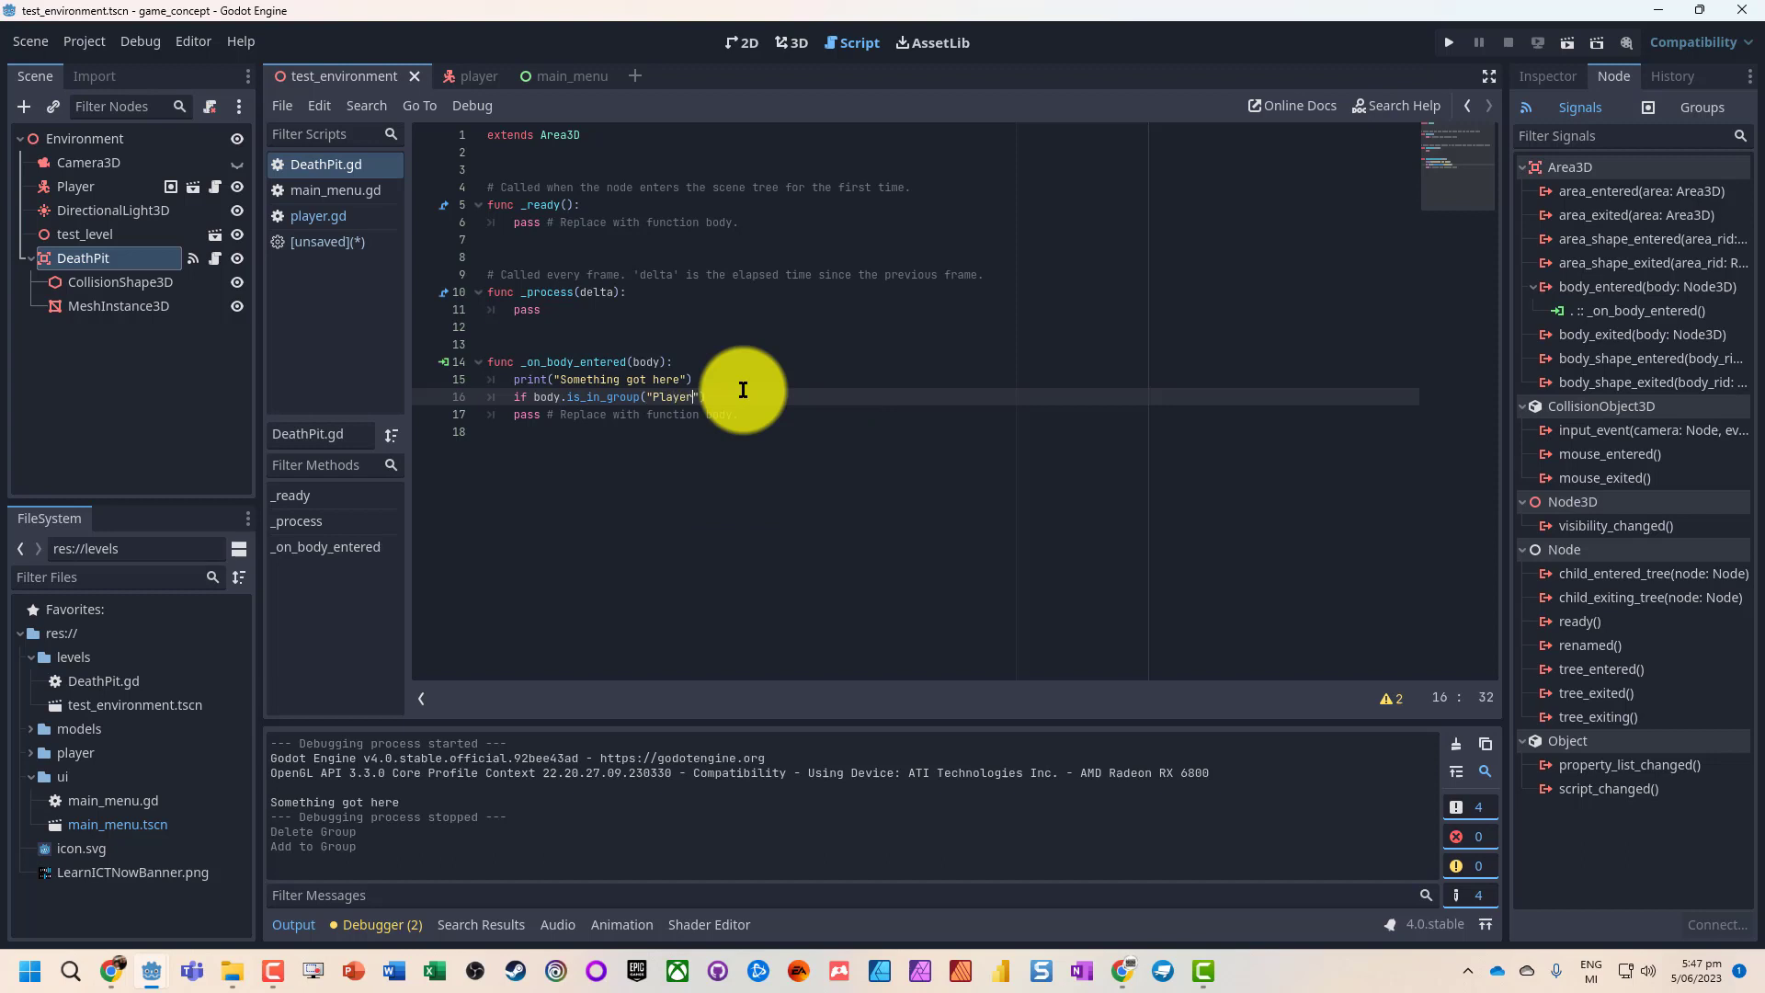
key("enter")
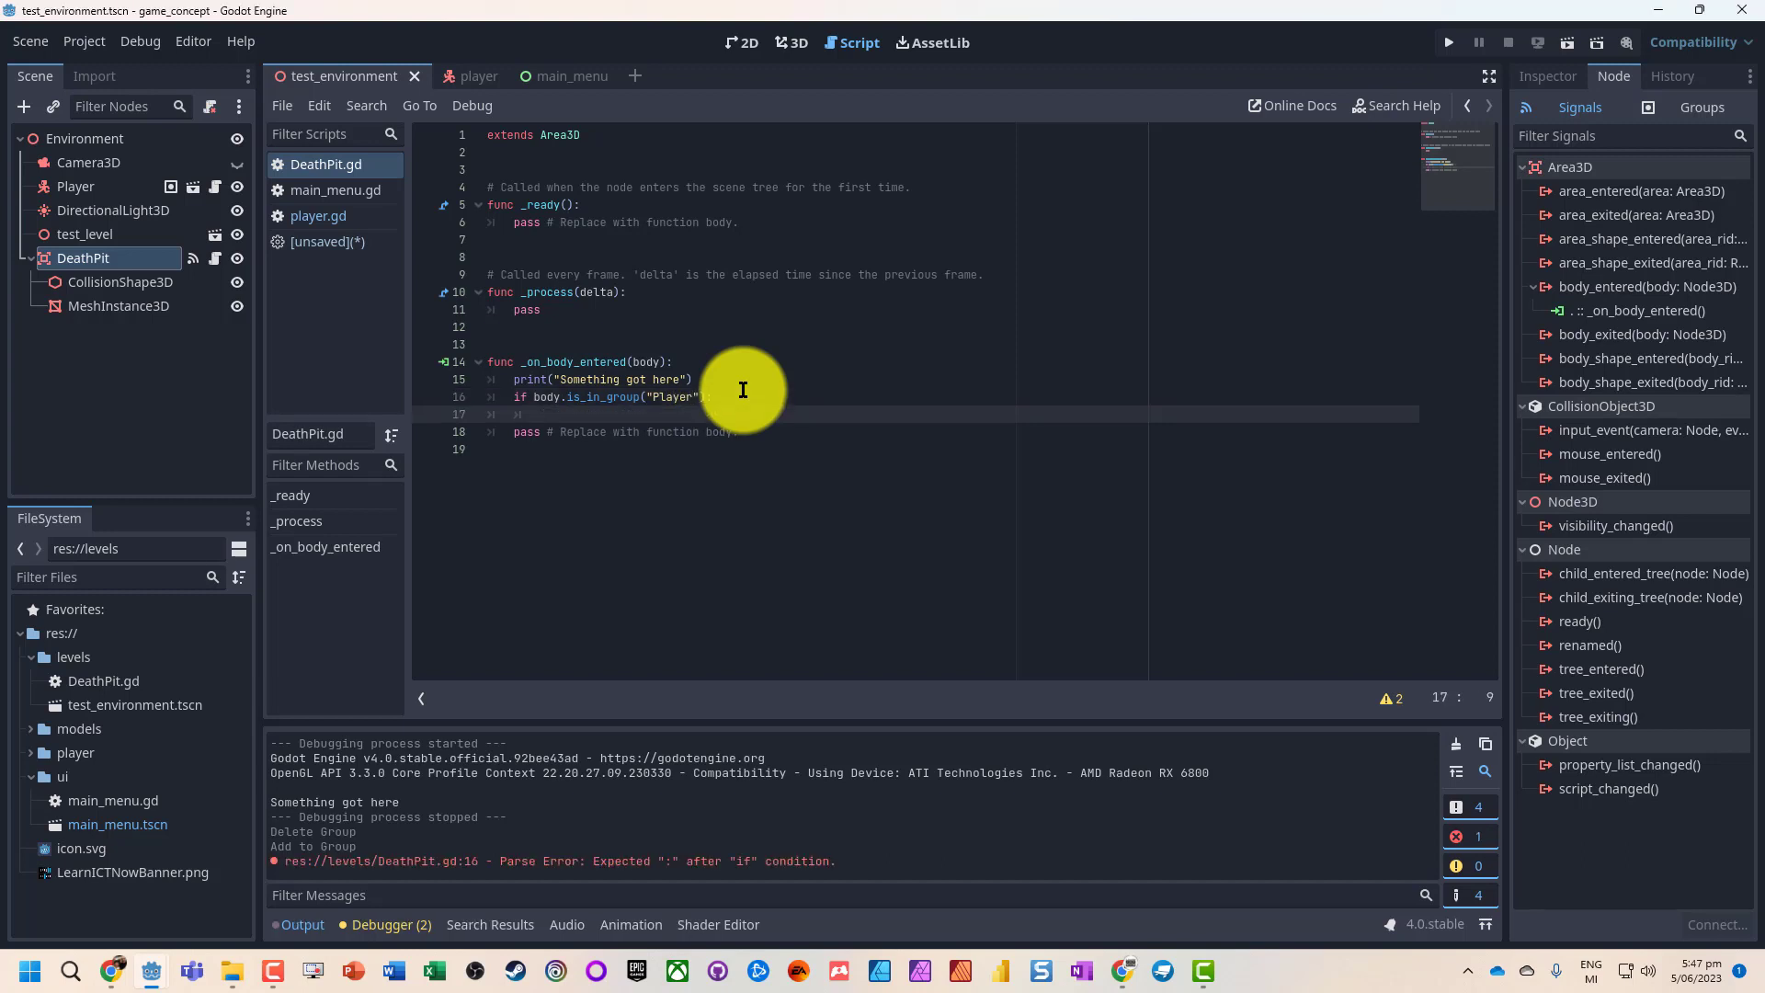
type("print()")
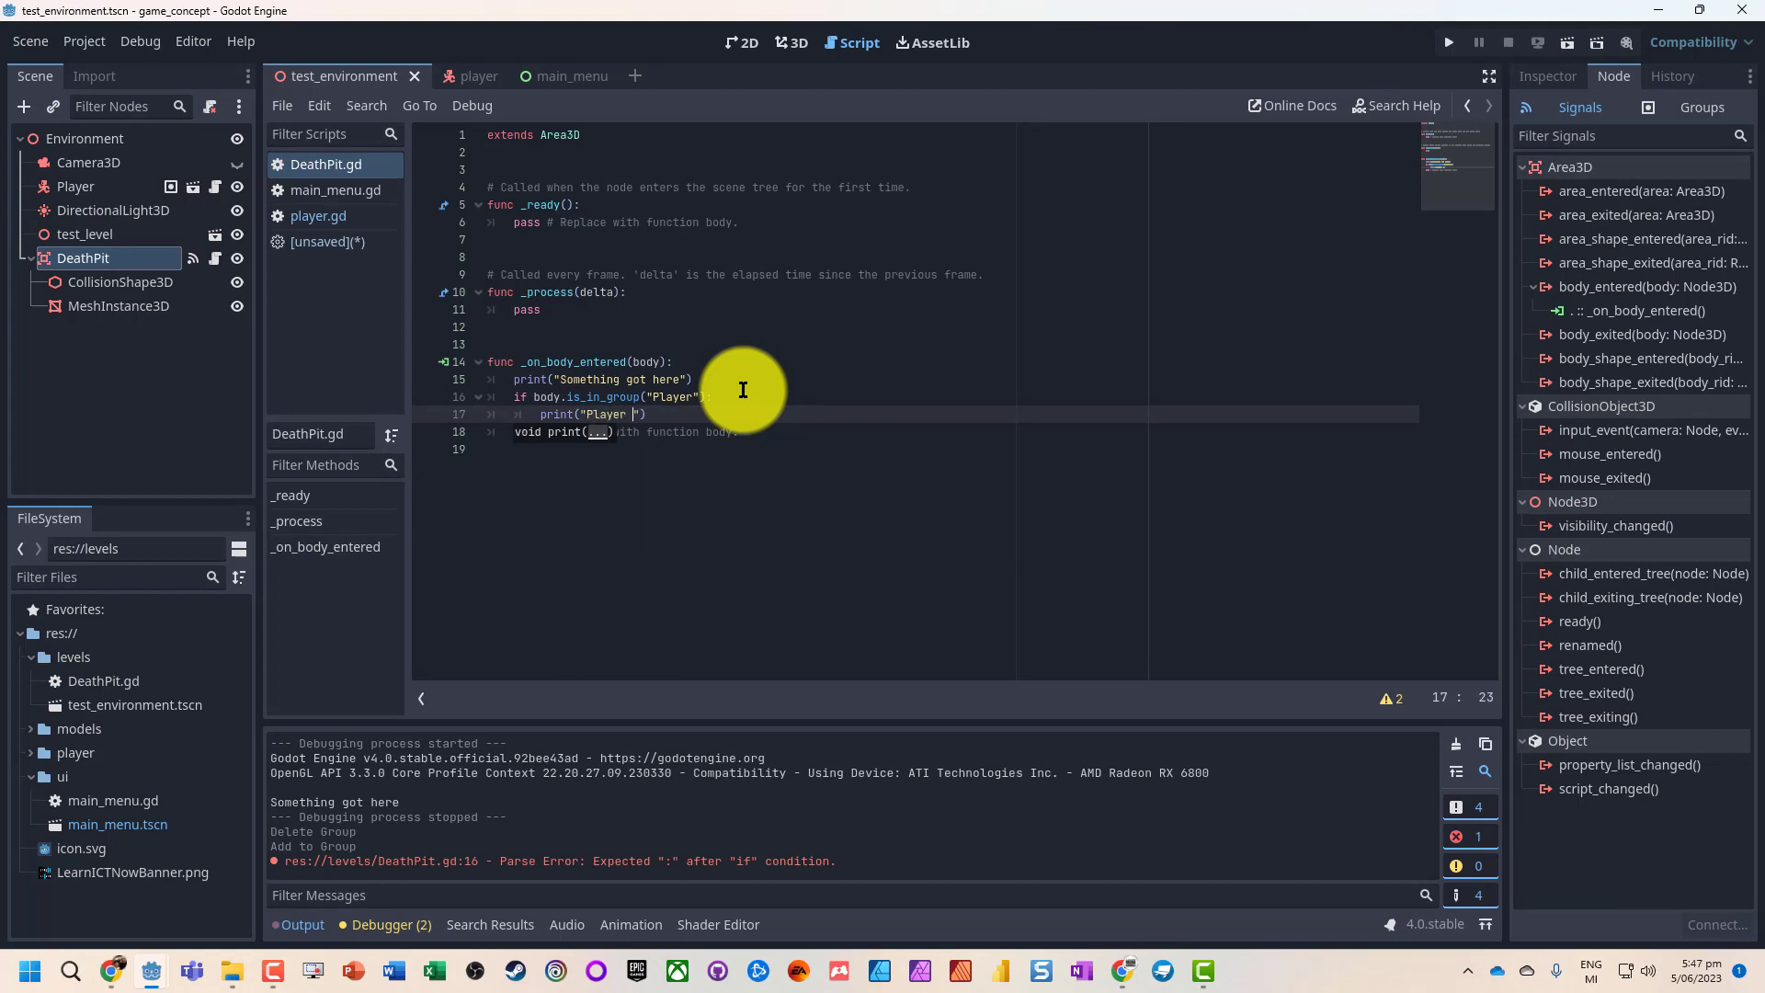
type("his the")
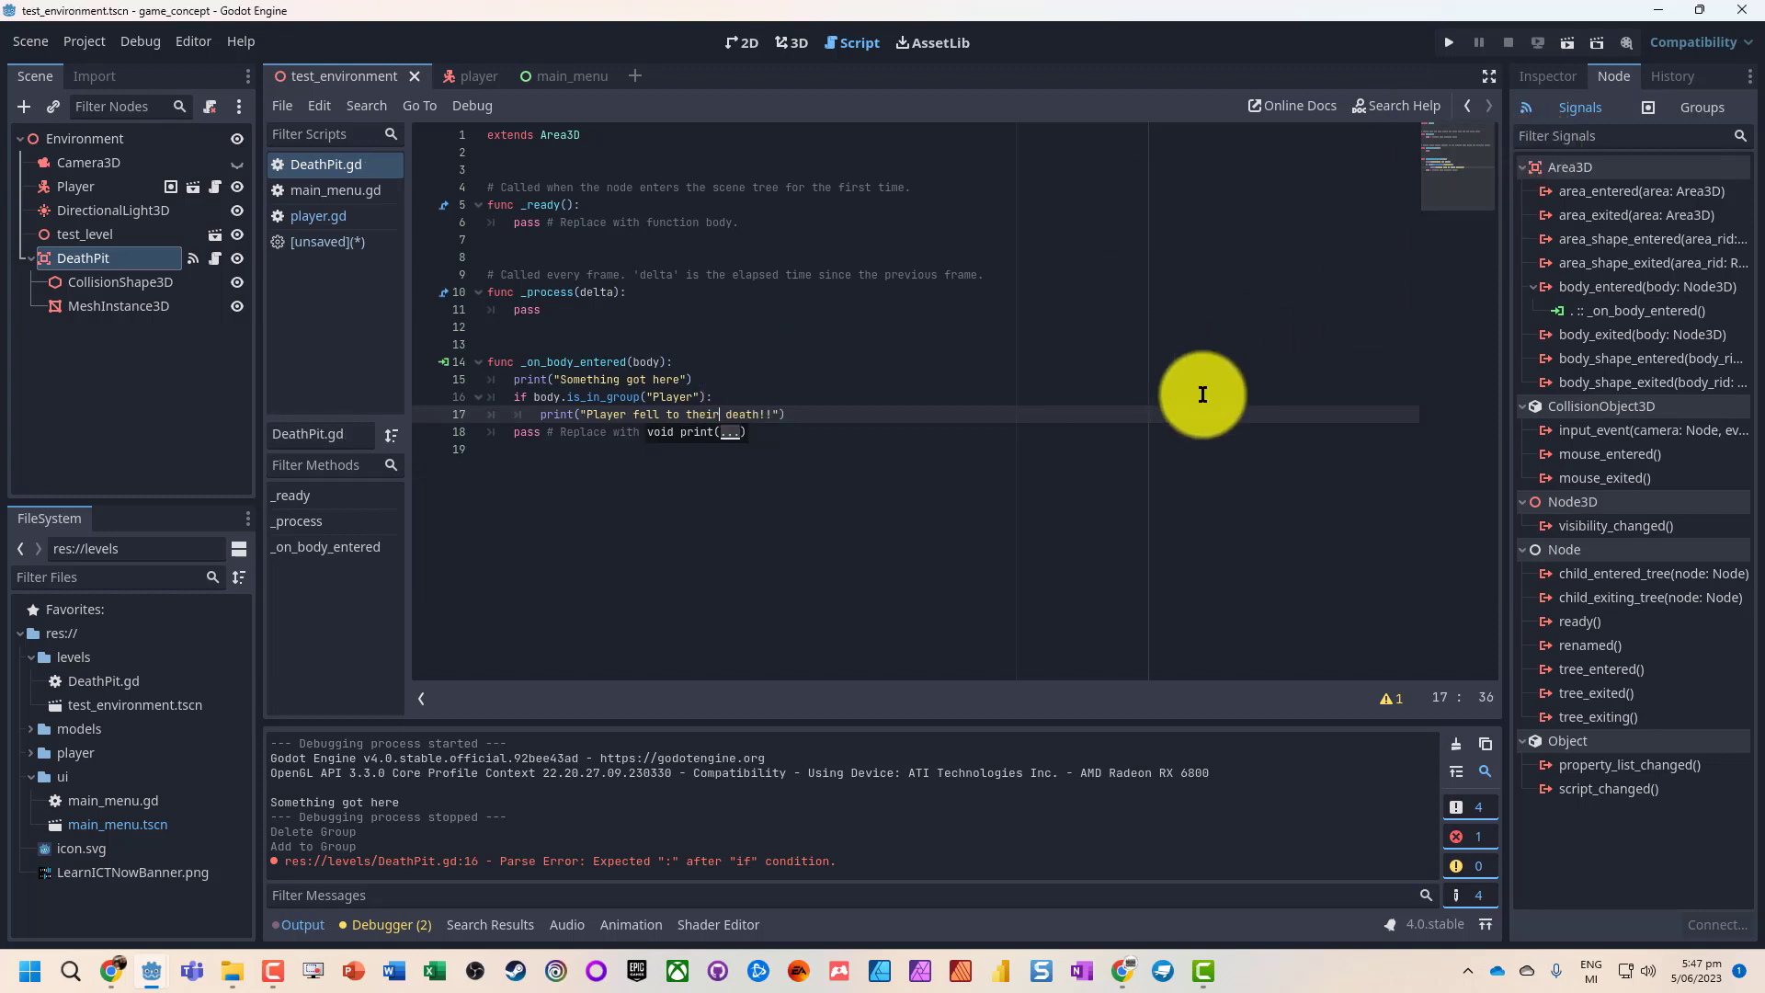
left_click(1448, 41)
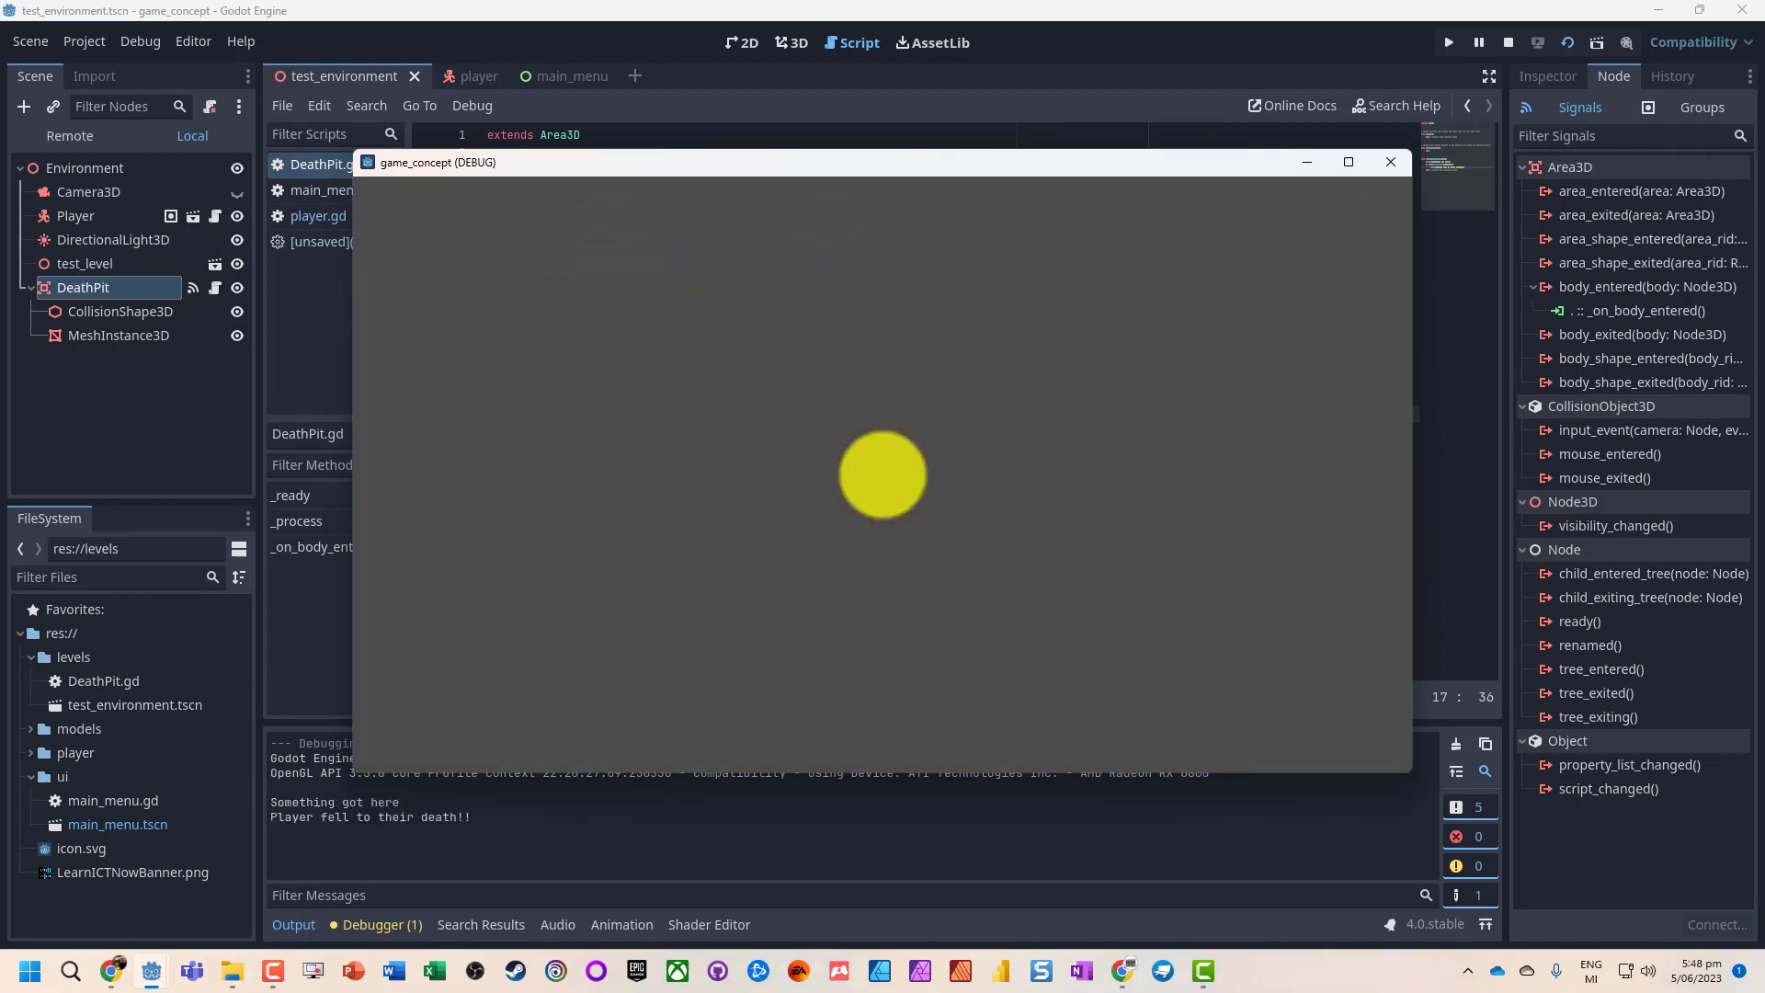
left_click(1389, 162)
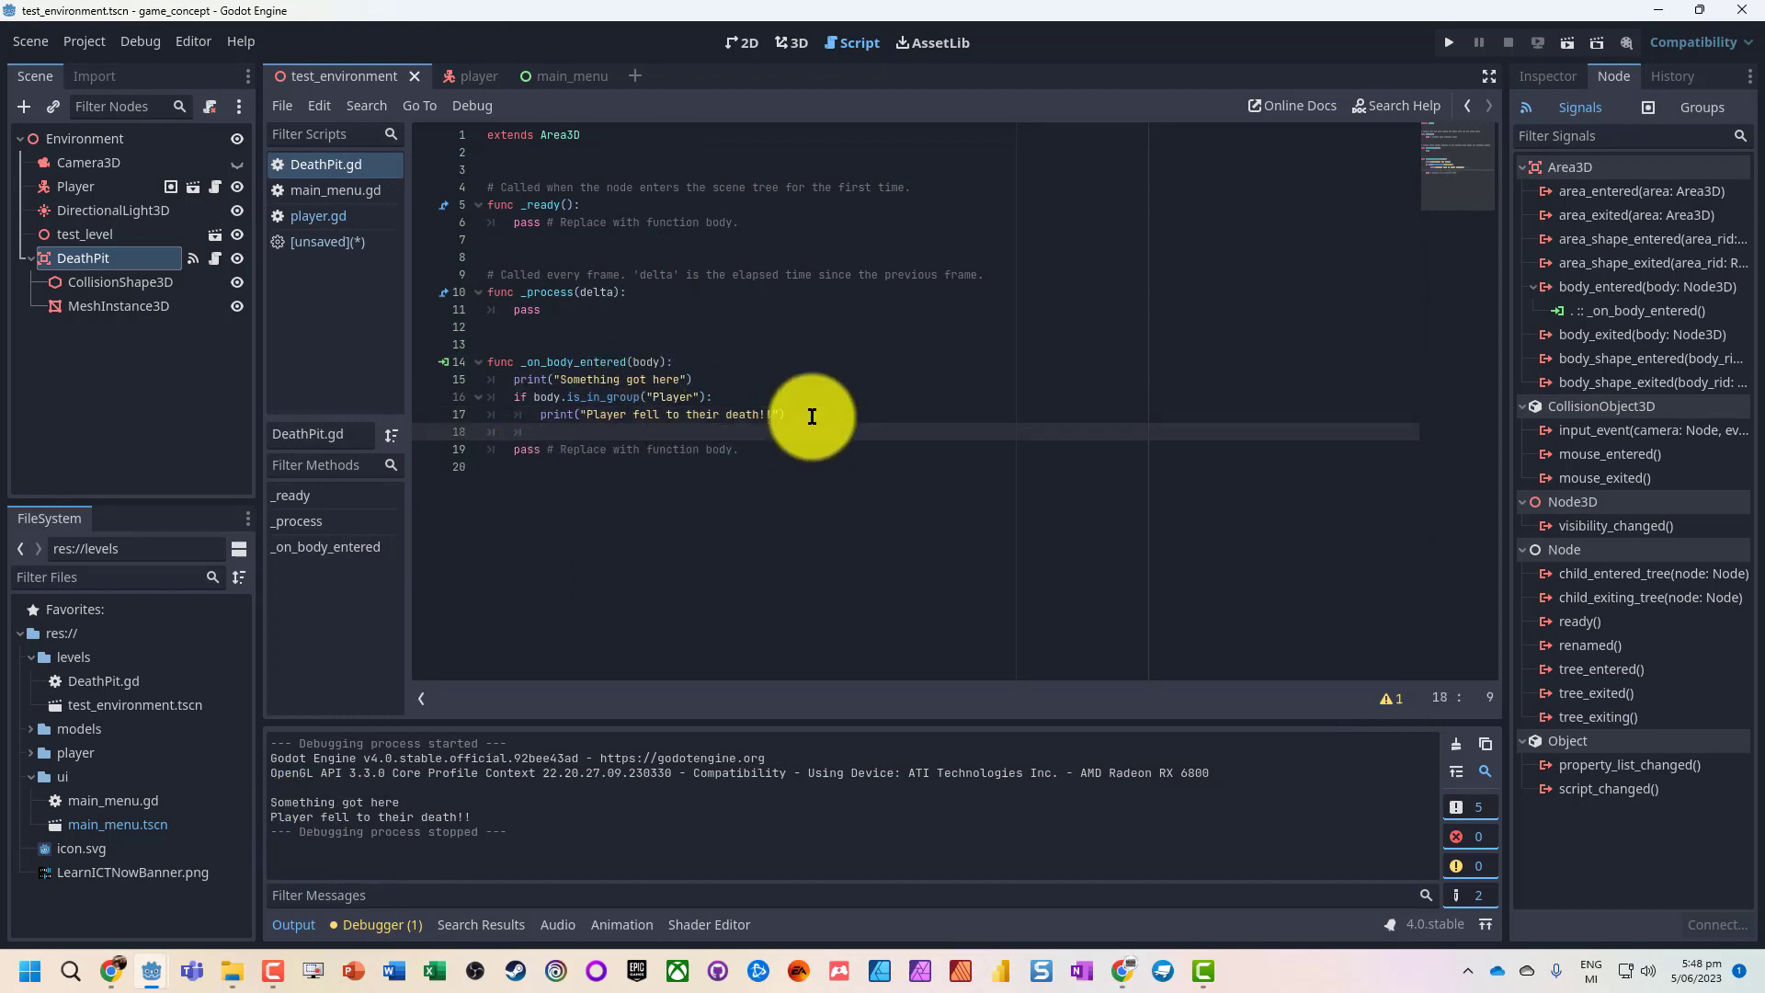
- Add get_tree().change_scene_to_file("res://ui/main_menu.tscn") after the death message
type("get_tree().change_scene_to_file(\"res://levels/test_environment.tscn")
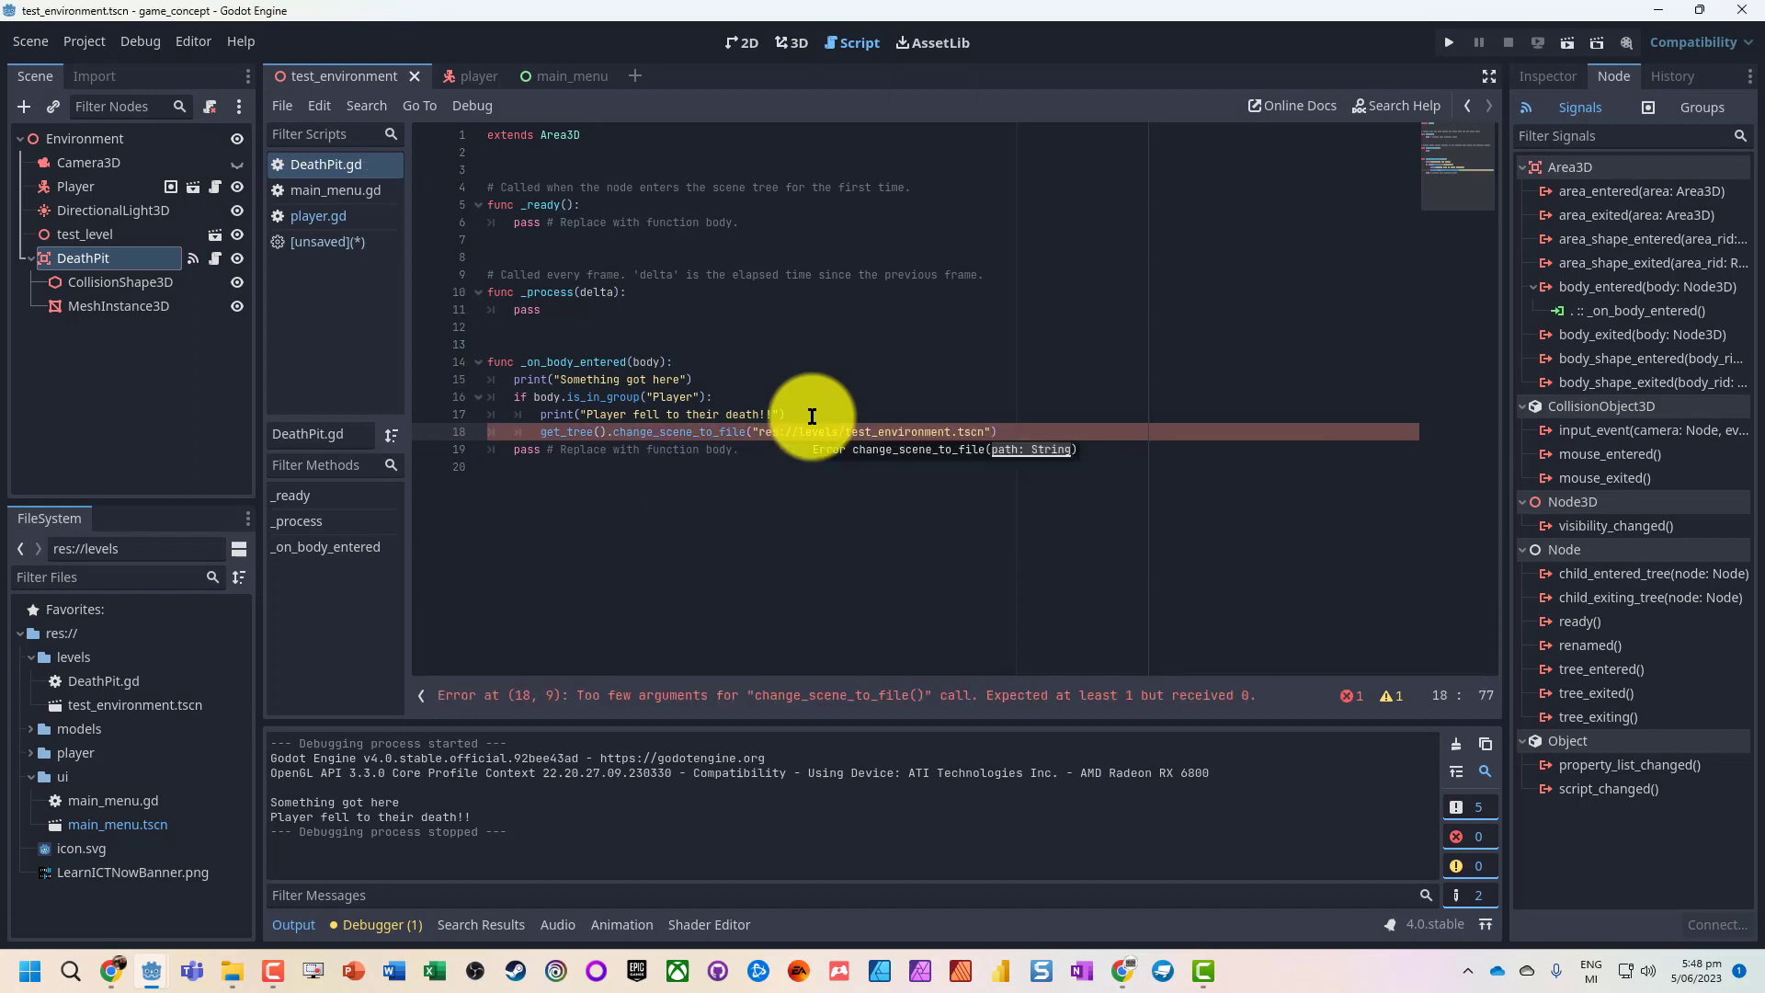
left_click(1448, 42)
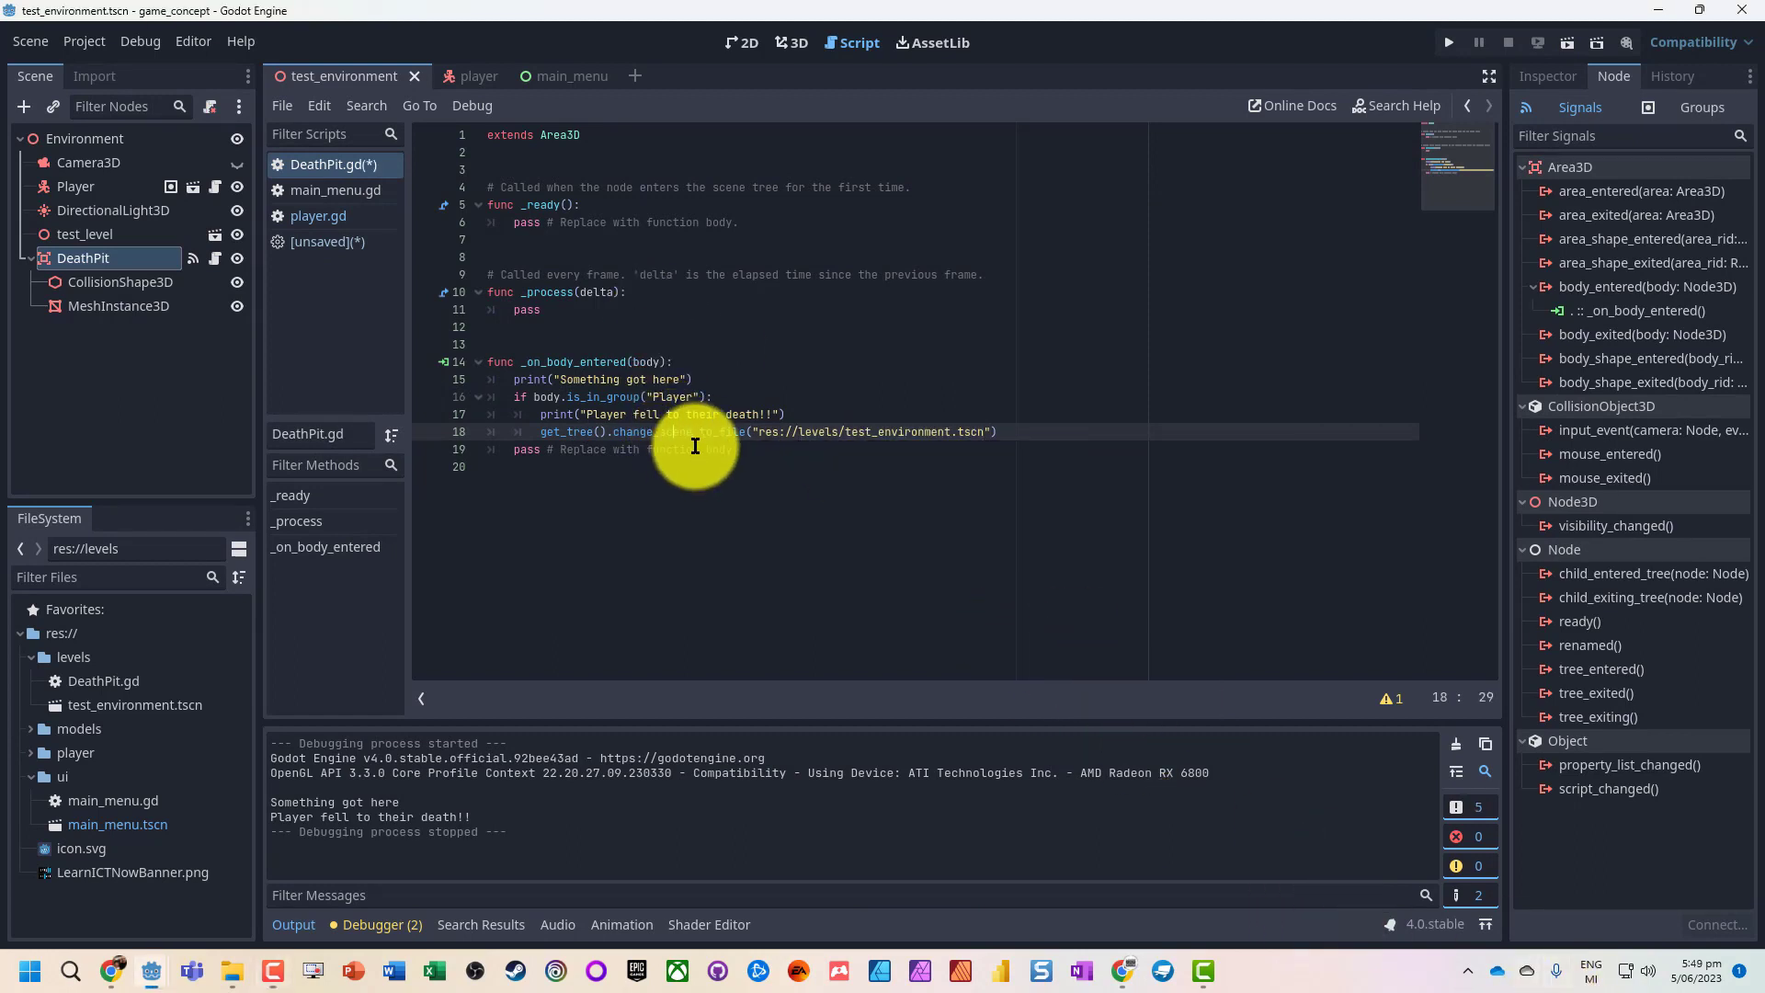
mouse_move(842, 433)
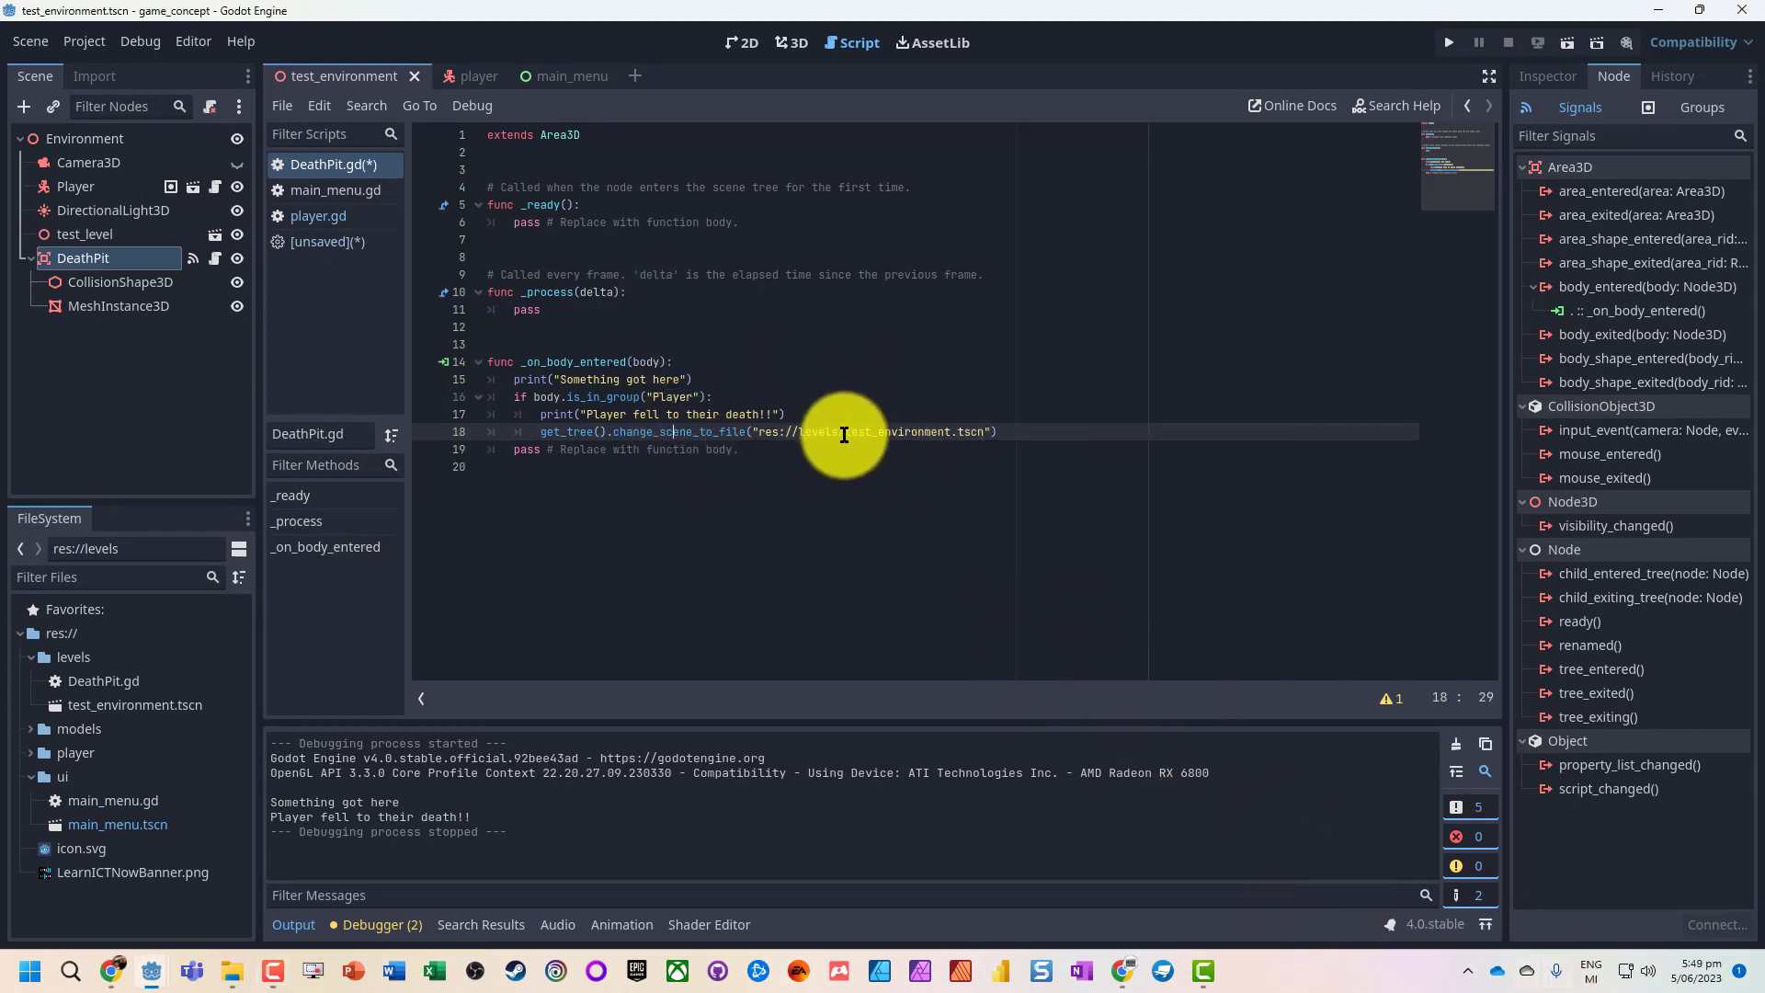
left_click(822, 431)
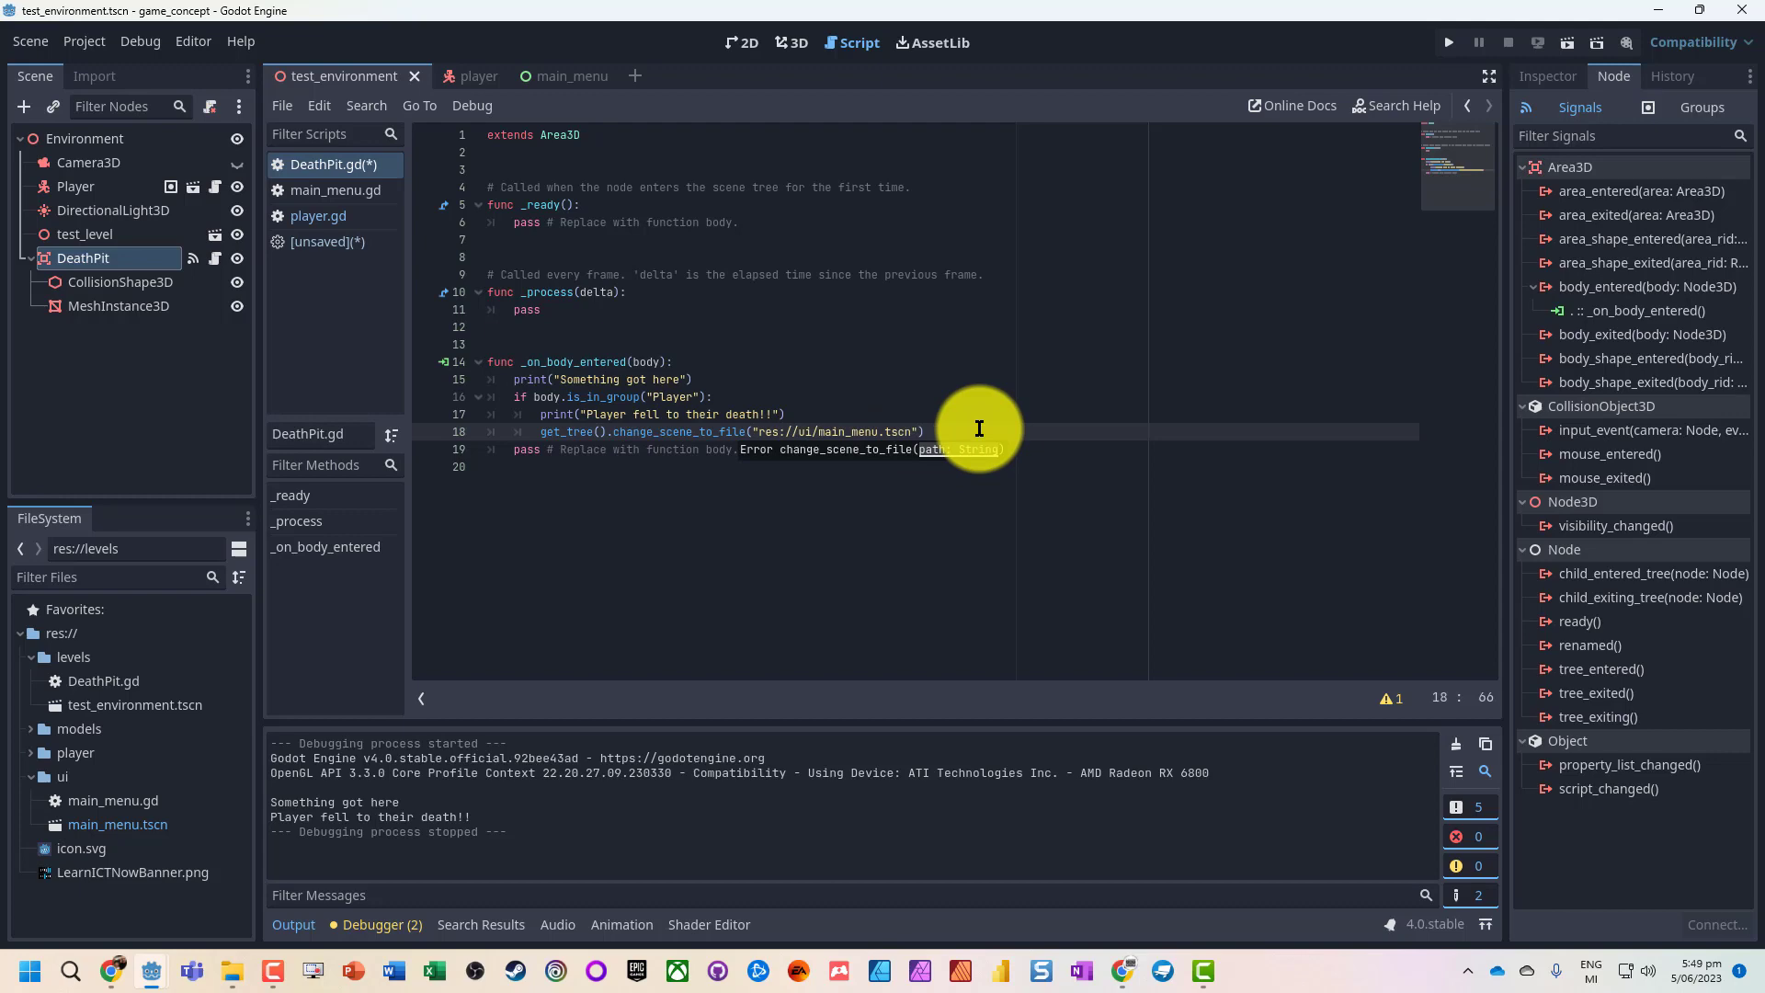
- Run the game, let the player fall into the pit, and confirm the Super Game menu appears
left_click(1448, 42)
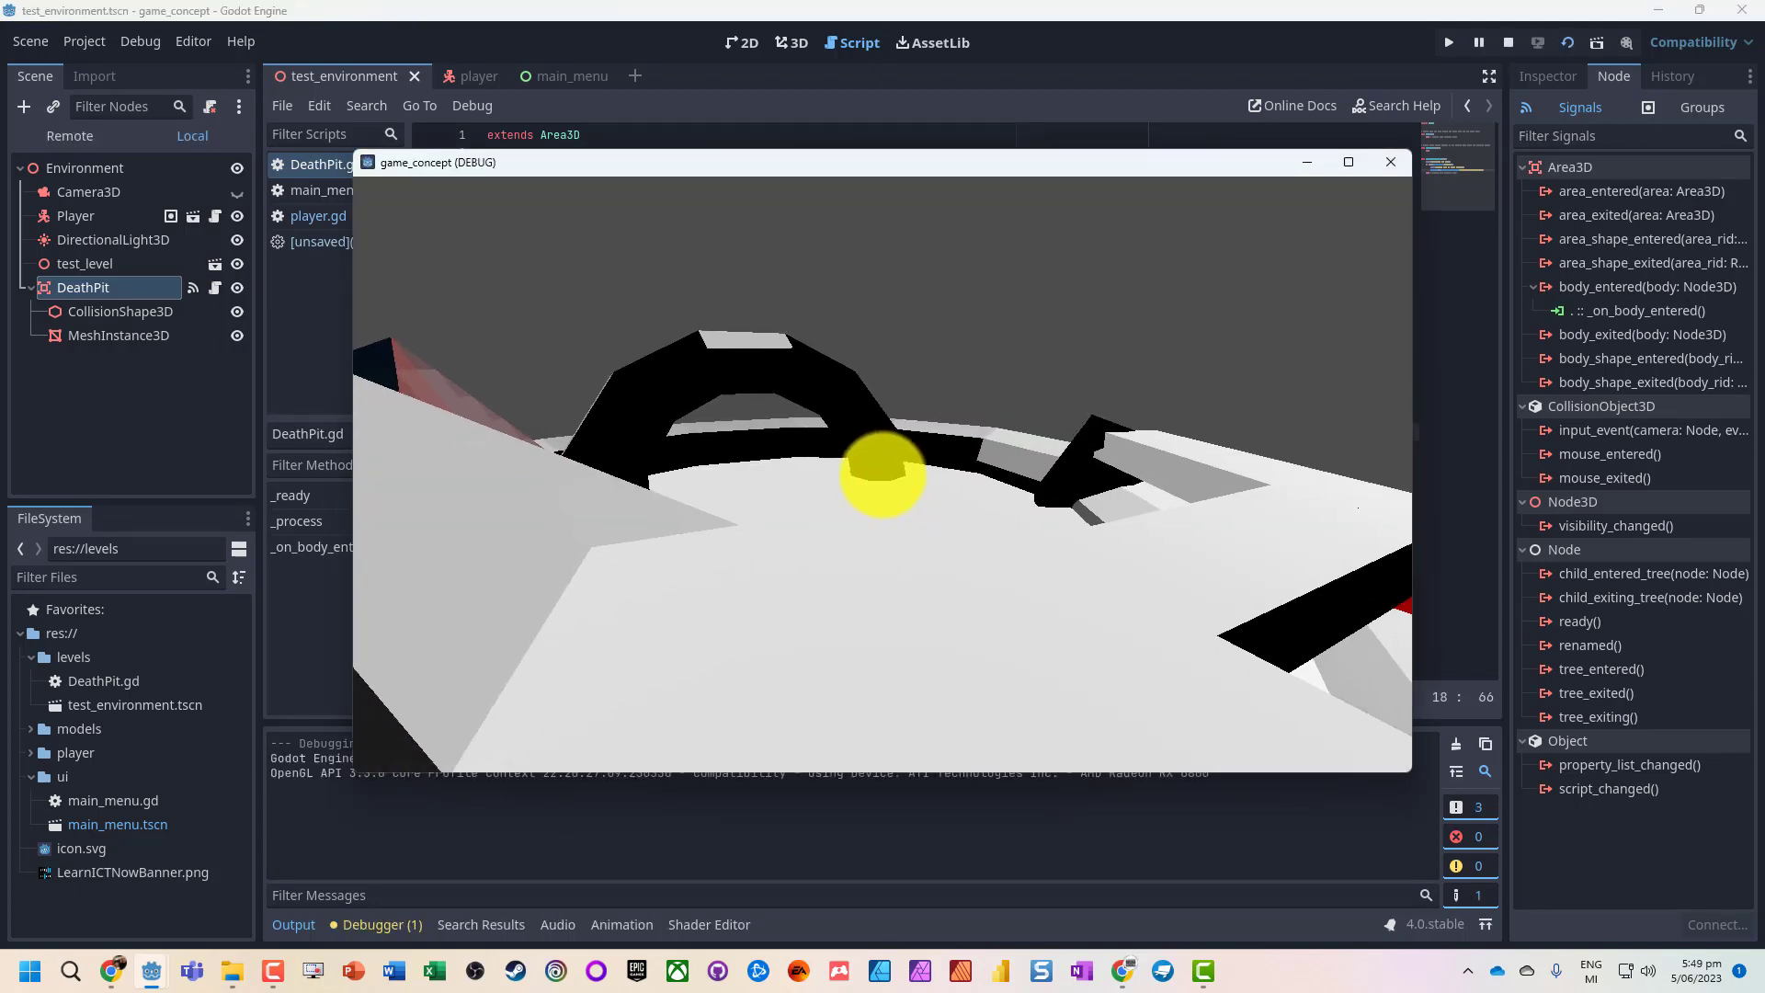
left_click(1507, 41)
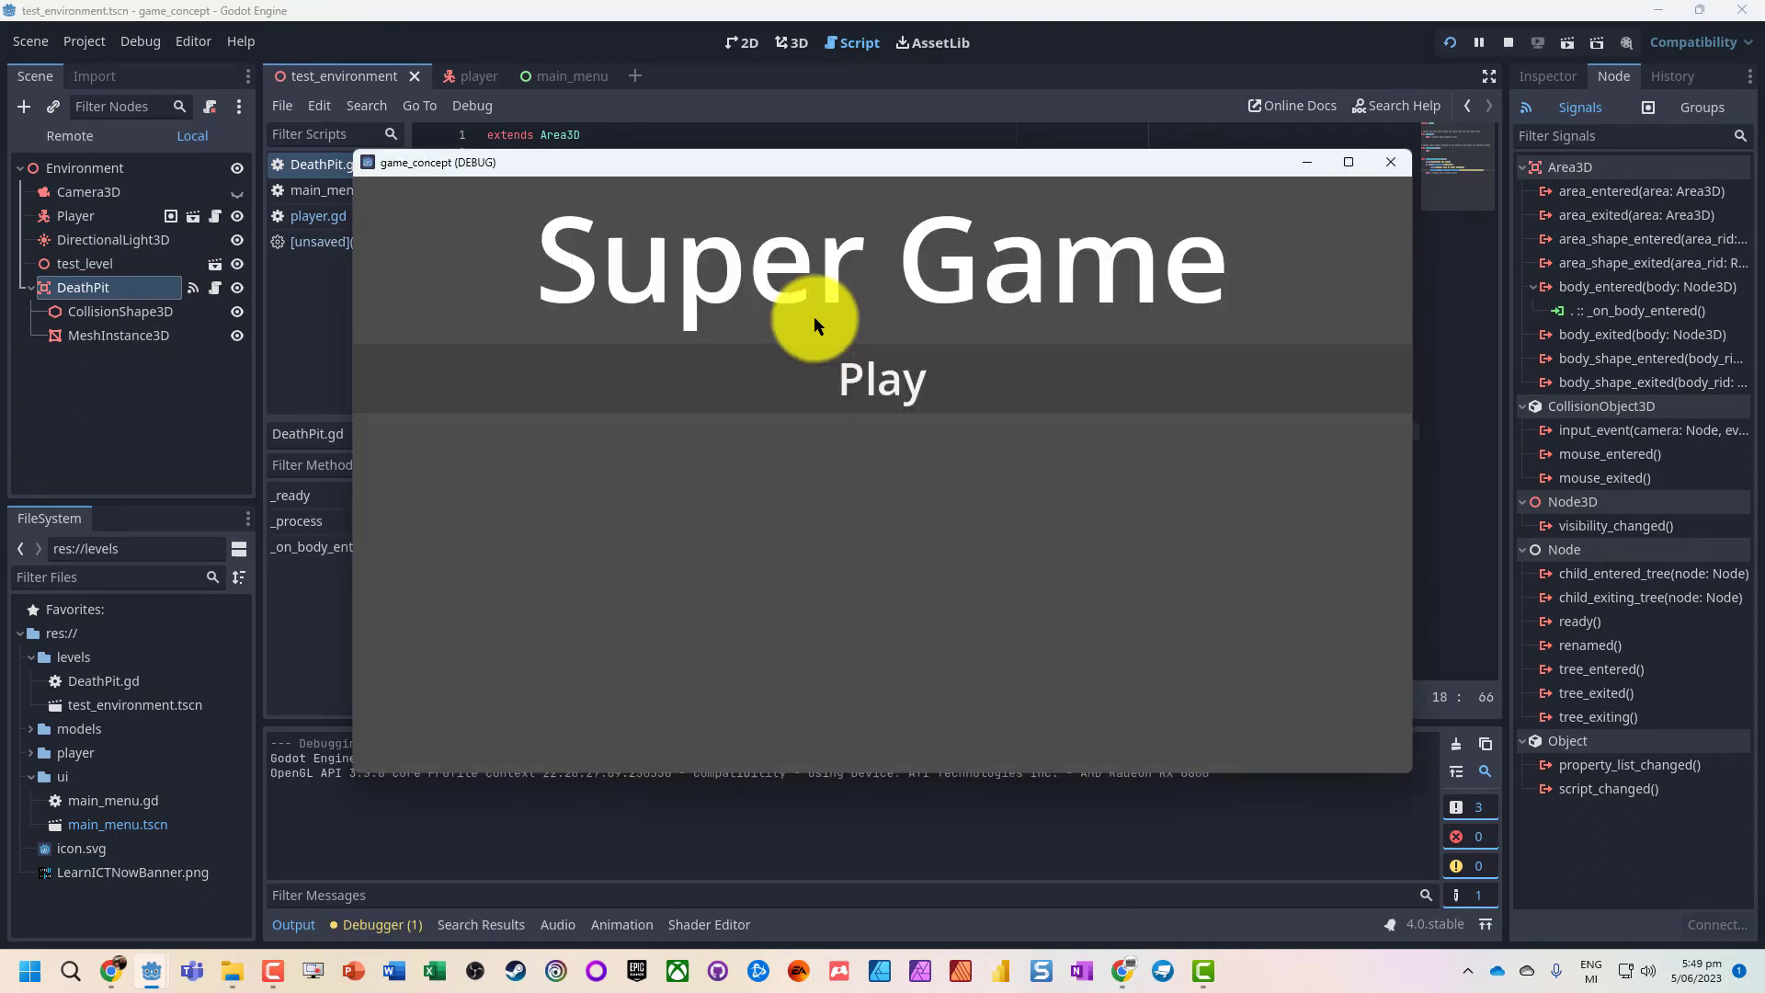
left_click(882, 380)
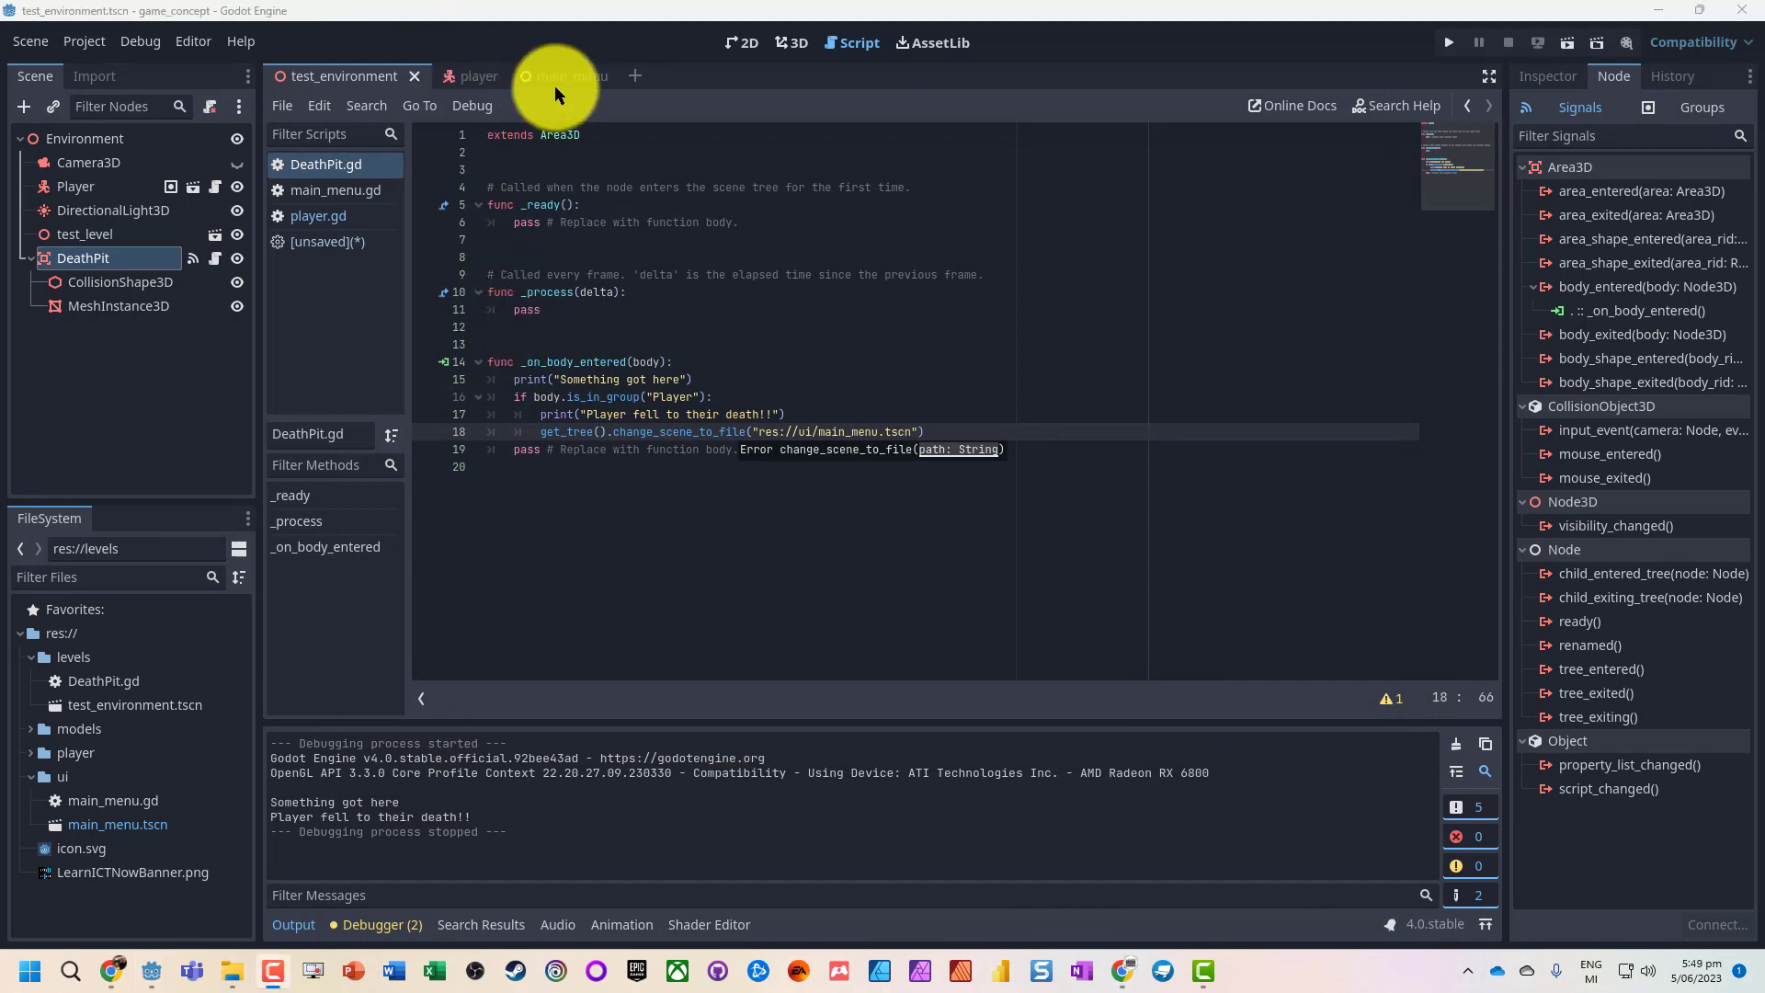
- Open the main_menu scene and the MainMenu root node's script
left_click(557, 75)
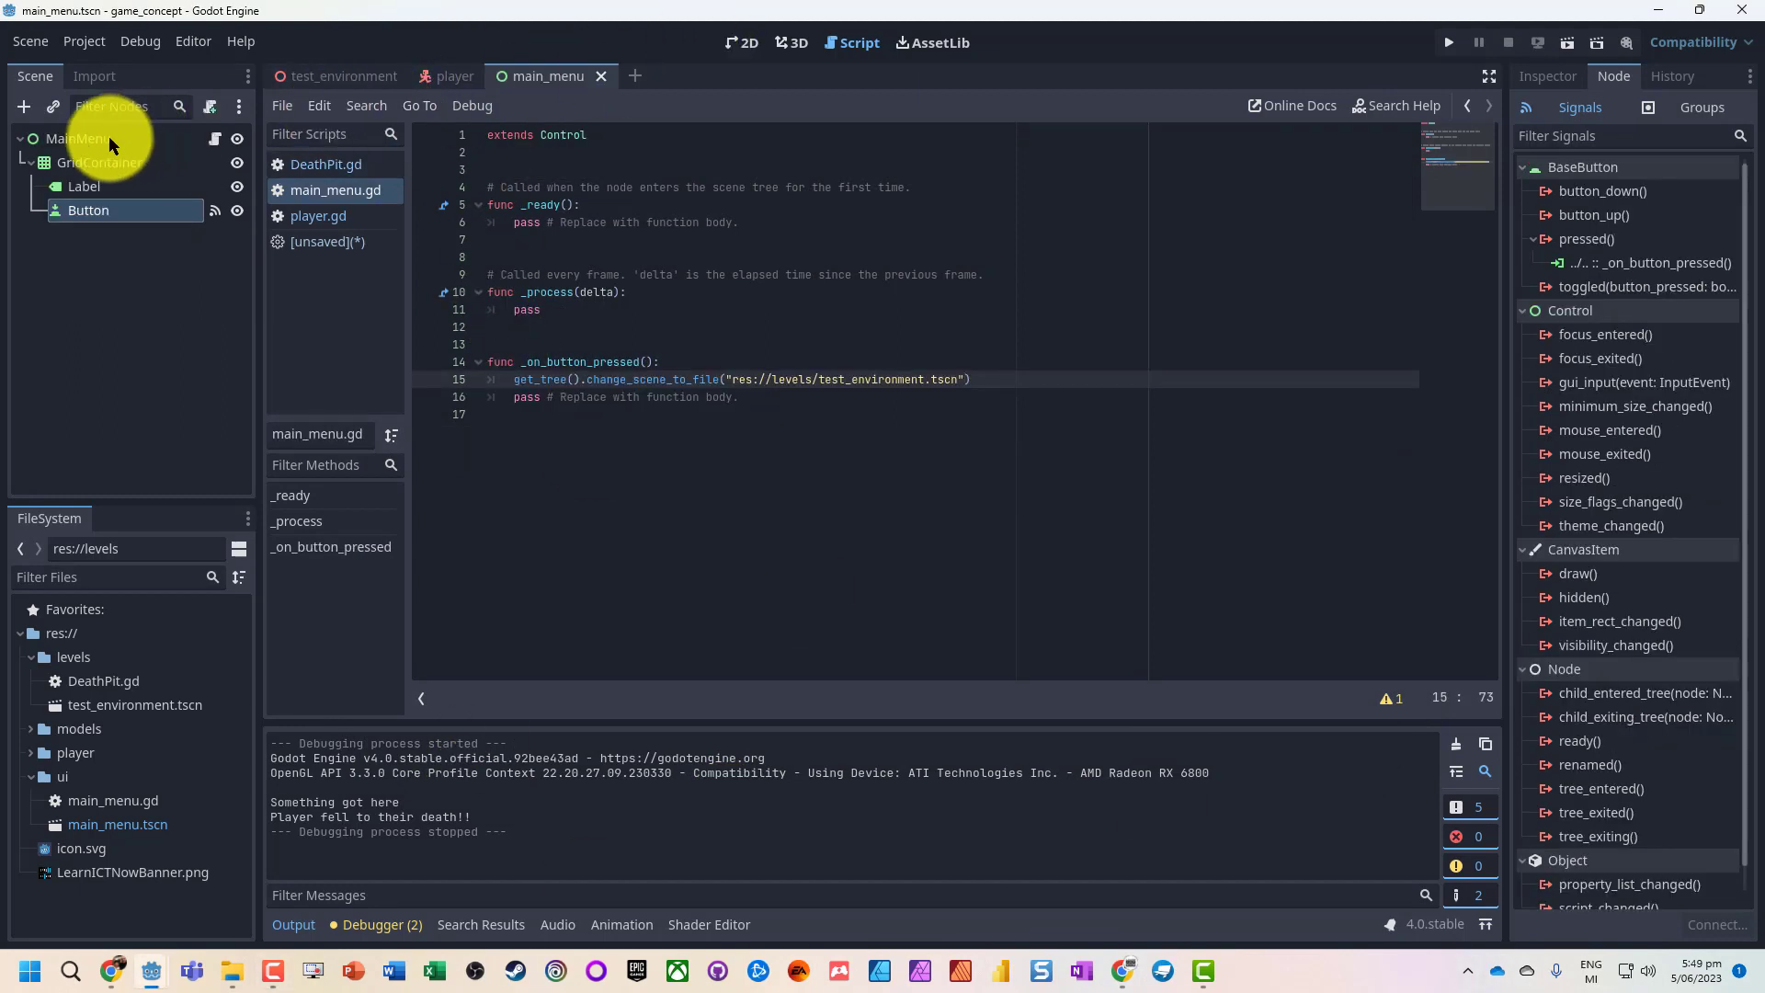
left_click(77, 137)
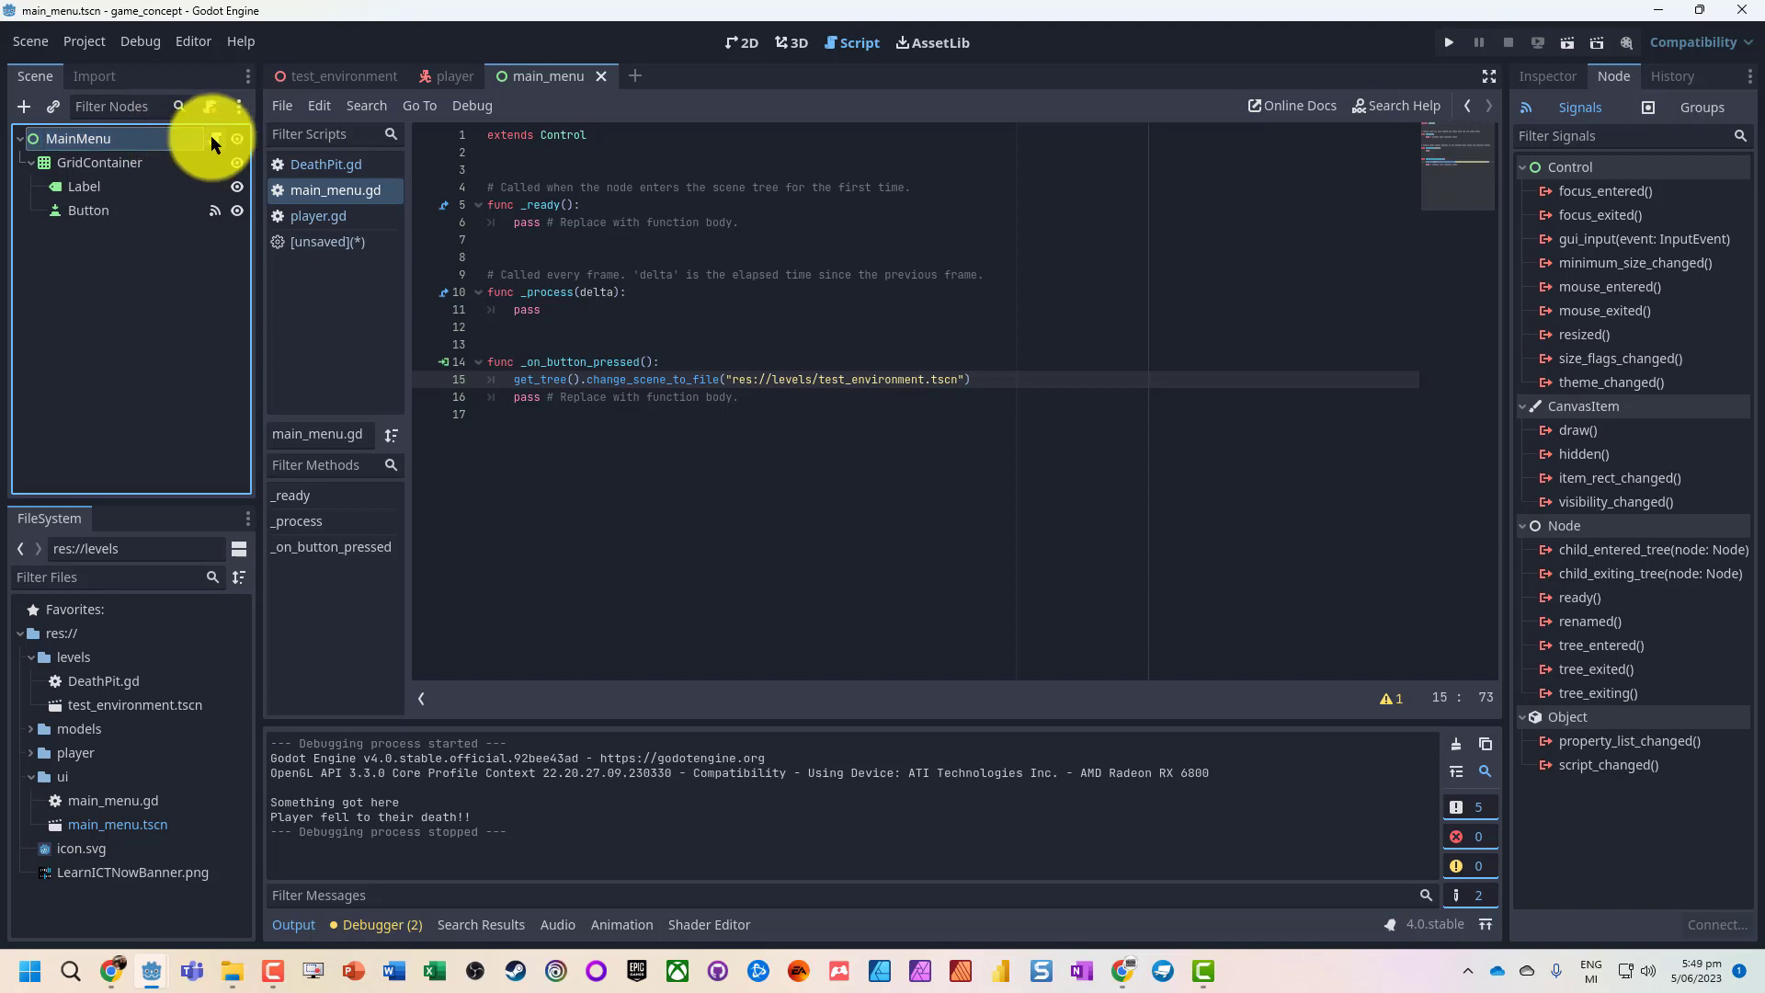
left_click(605, 209)
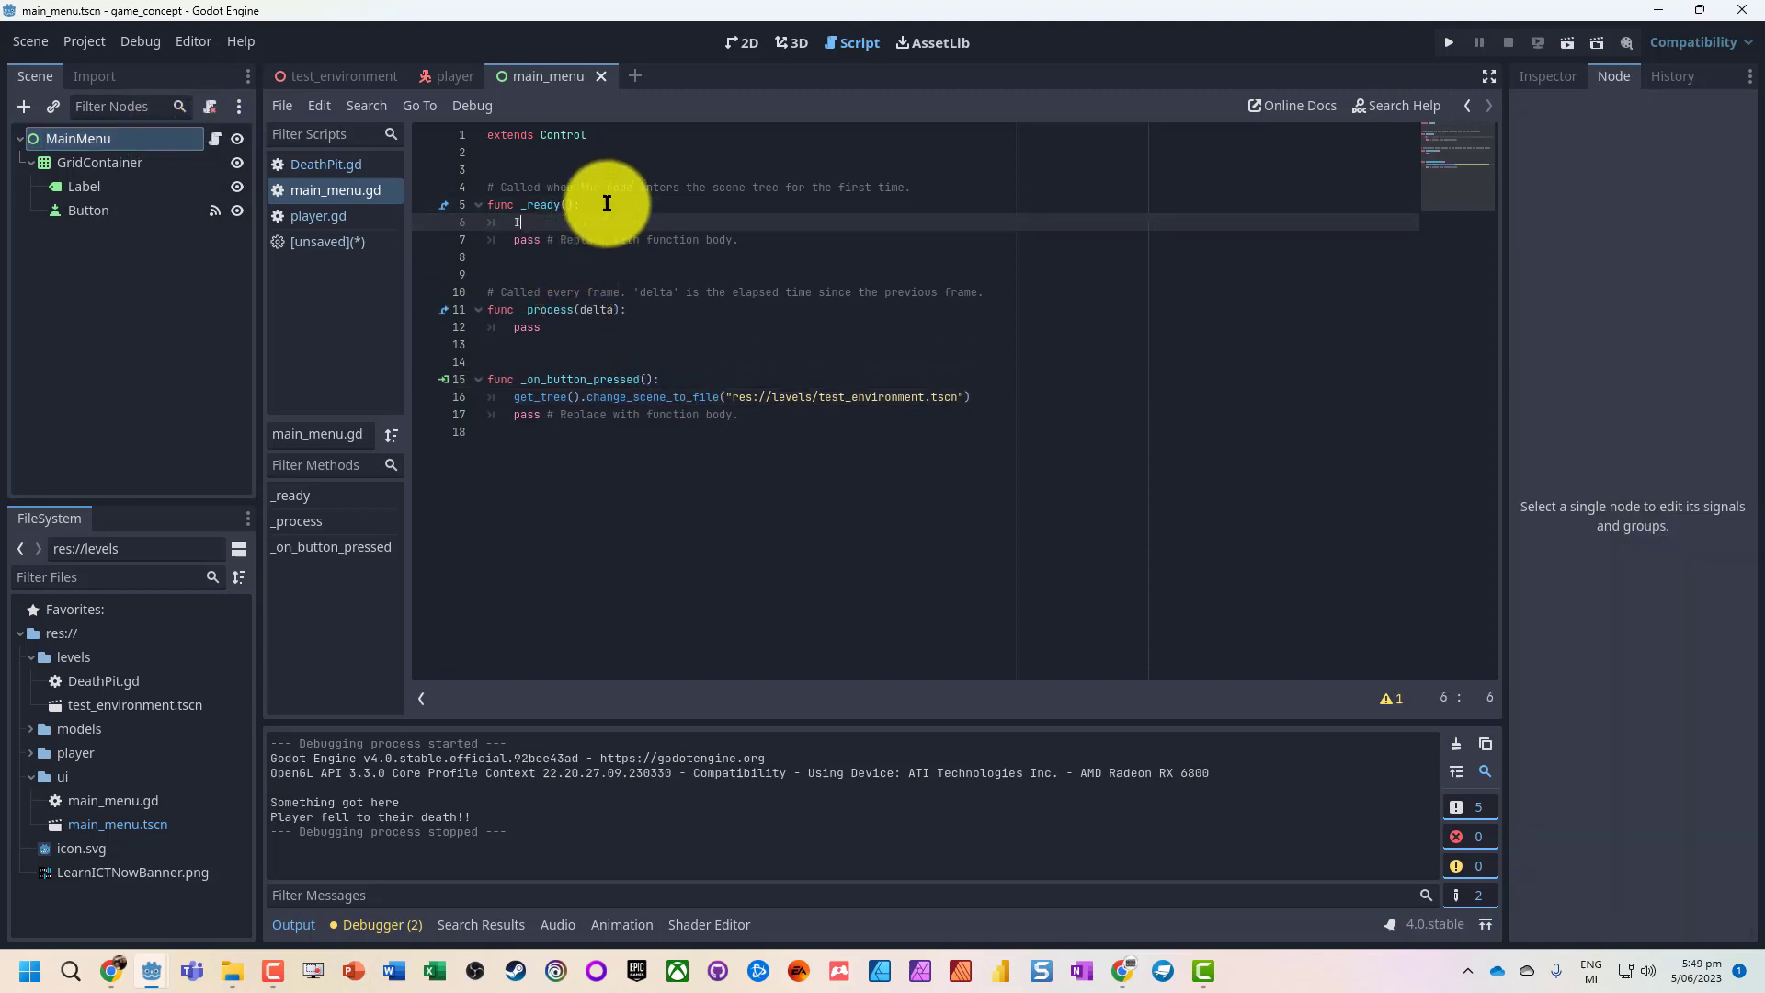
- Add Input.mouse_mode = Input.MOUSE_MODE_VISIBLE in _ready() and run the scene
type("nput.mouse_mode = Input.")
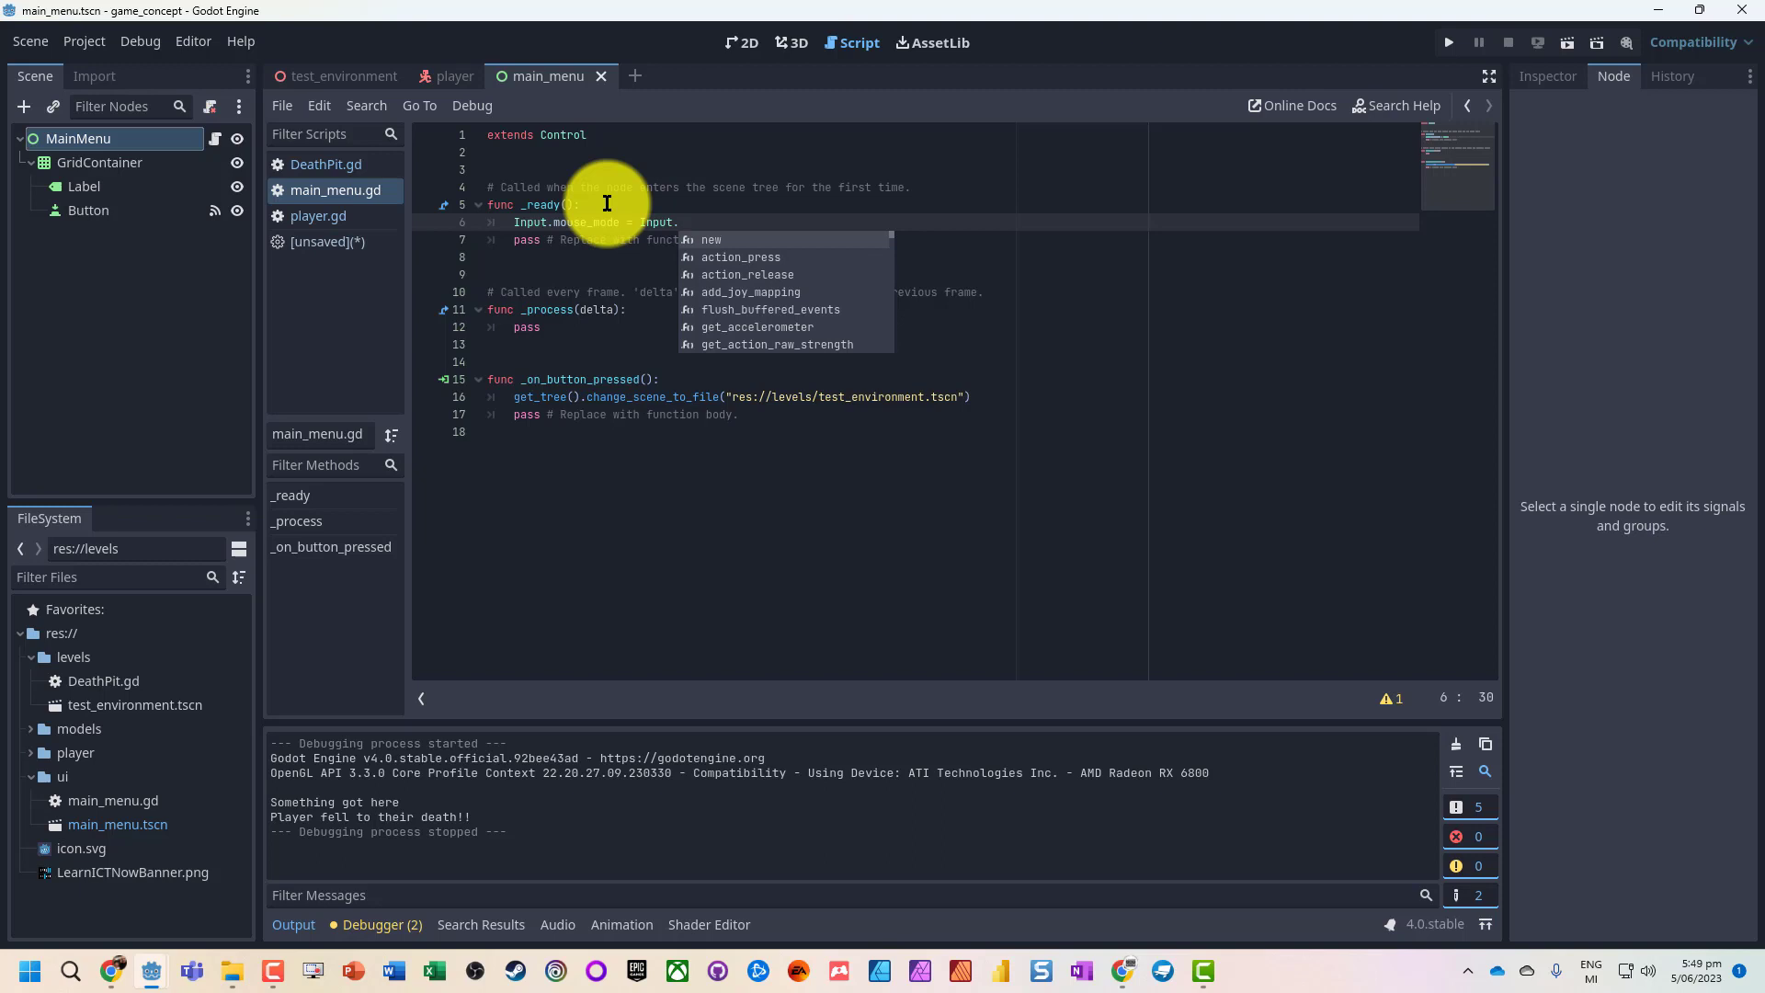
type("mou")
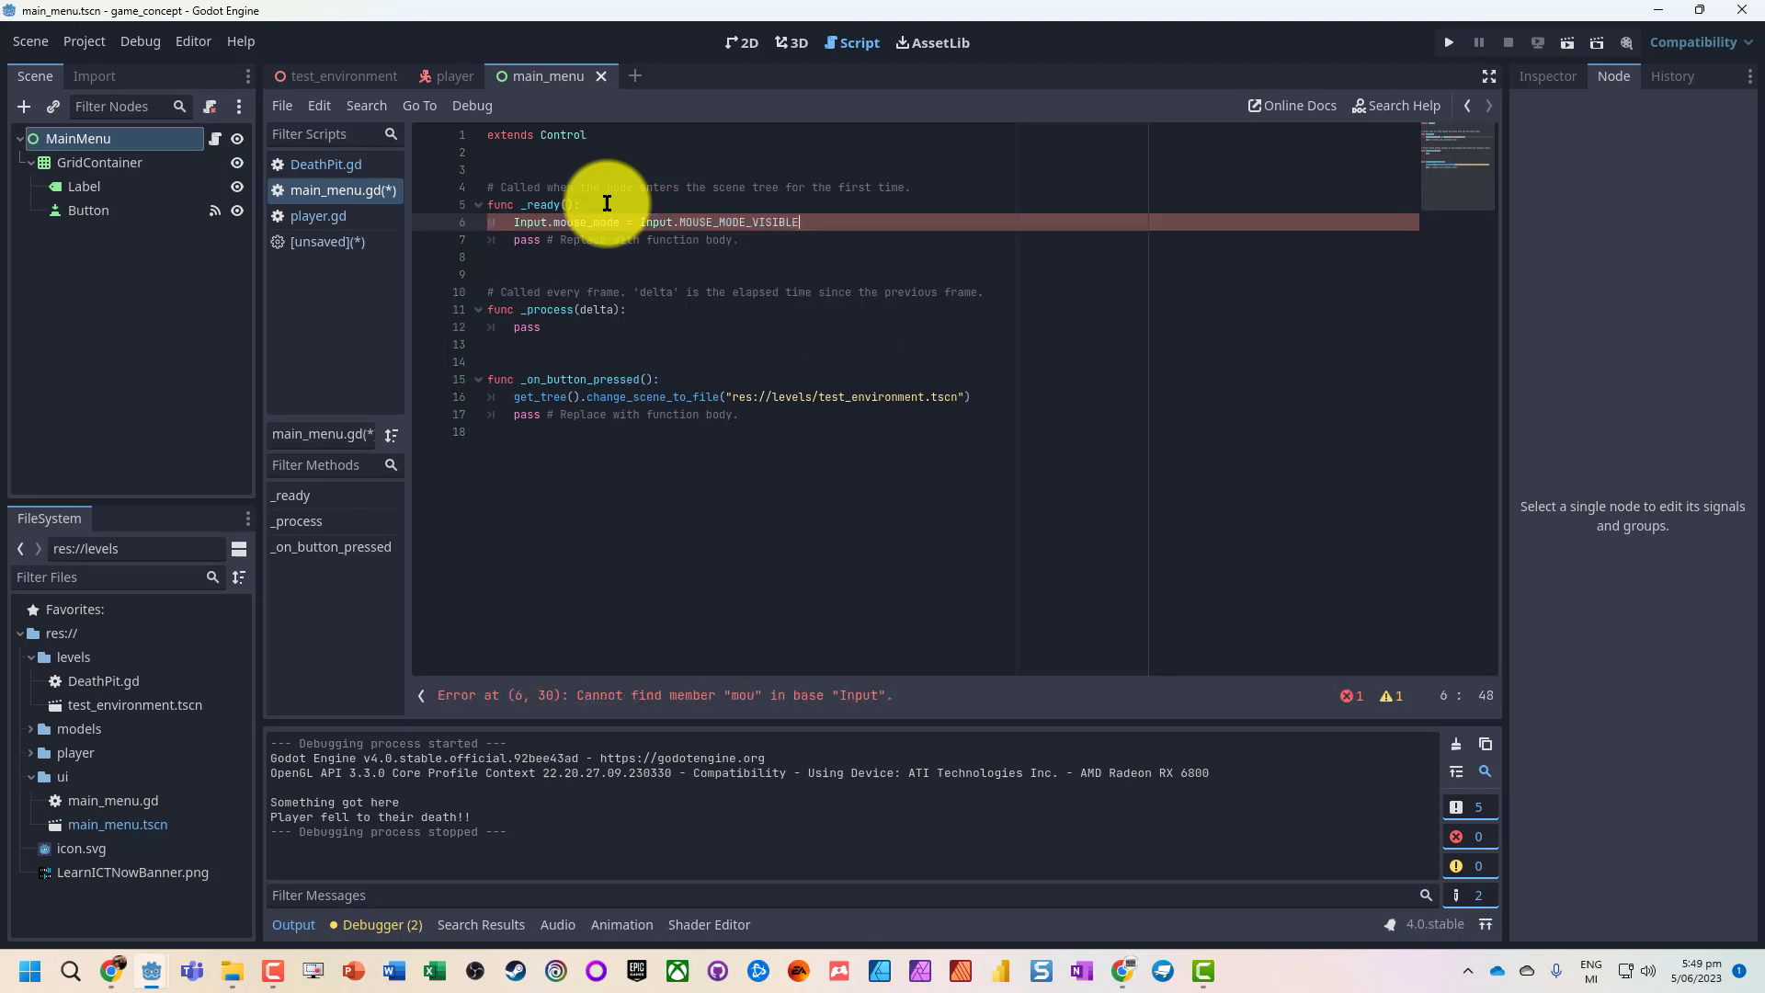
left_click(1449, 41)
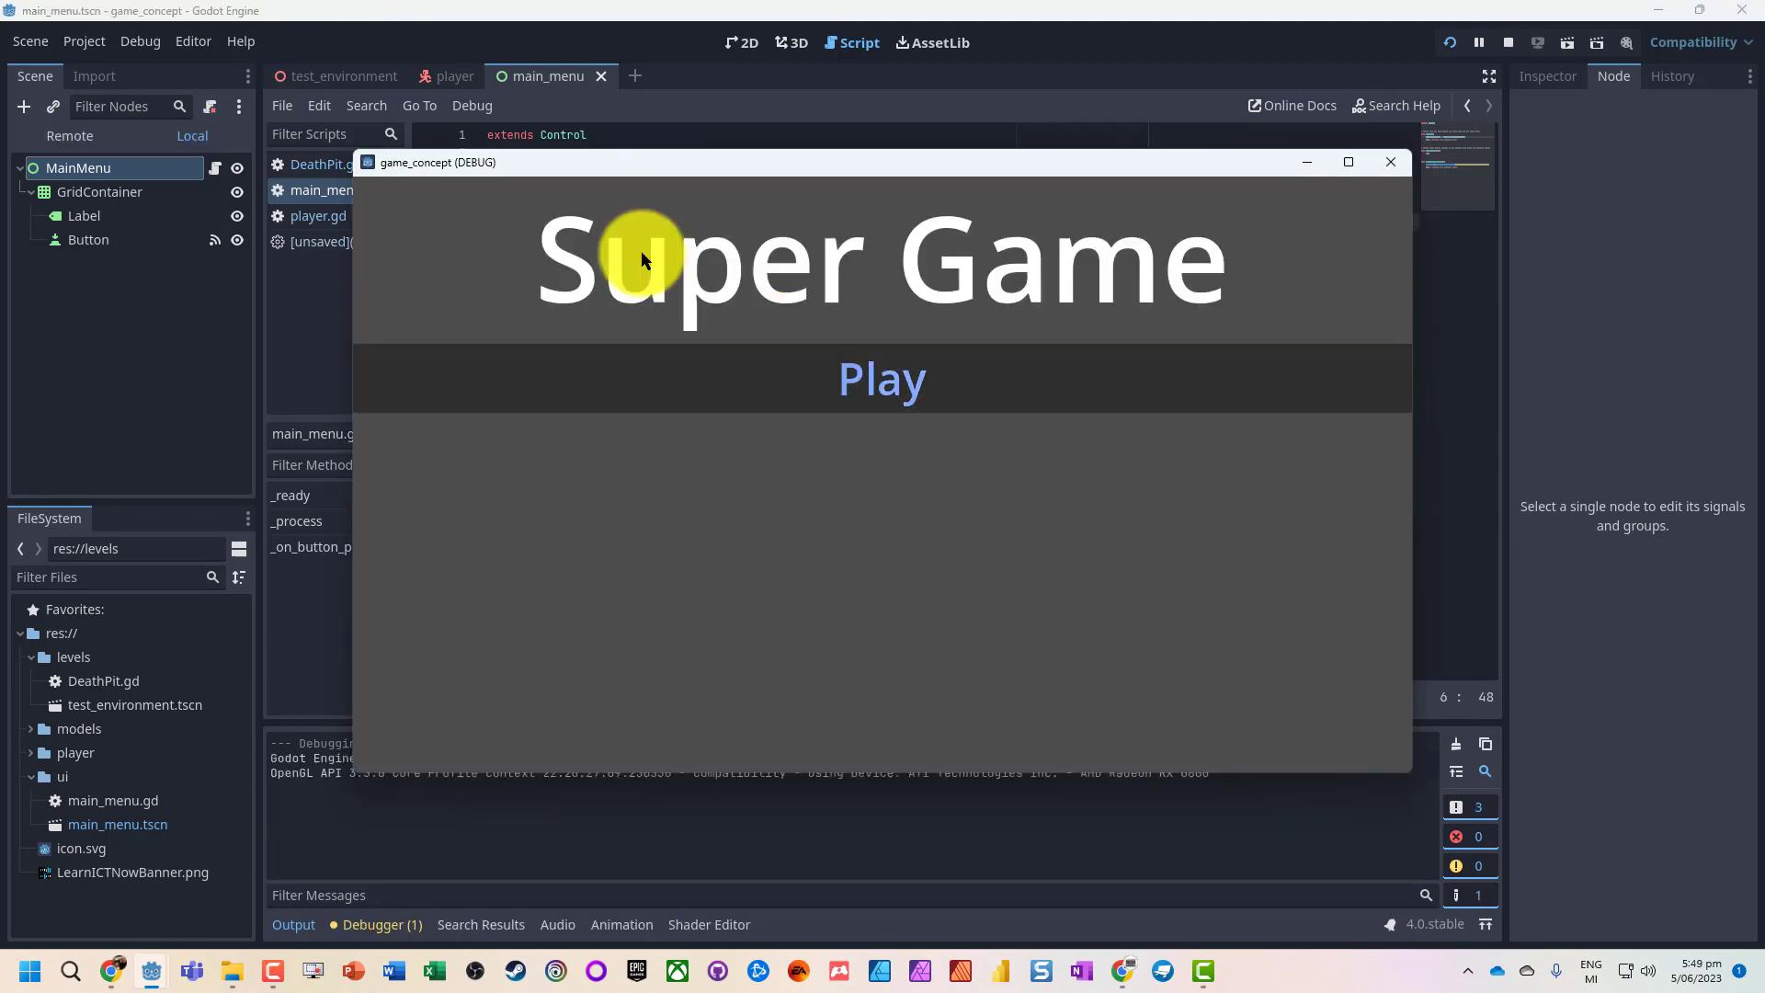
- Play from the menu, die in the pit, and play again for a second logged death
left_click(881, 380)
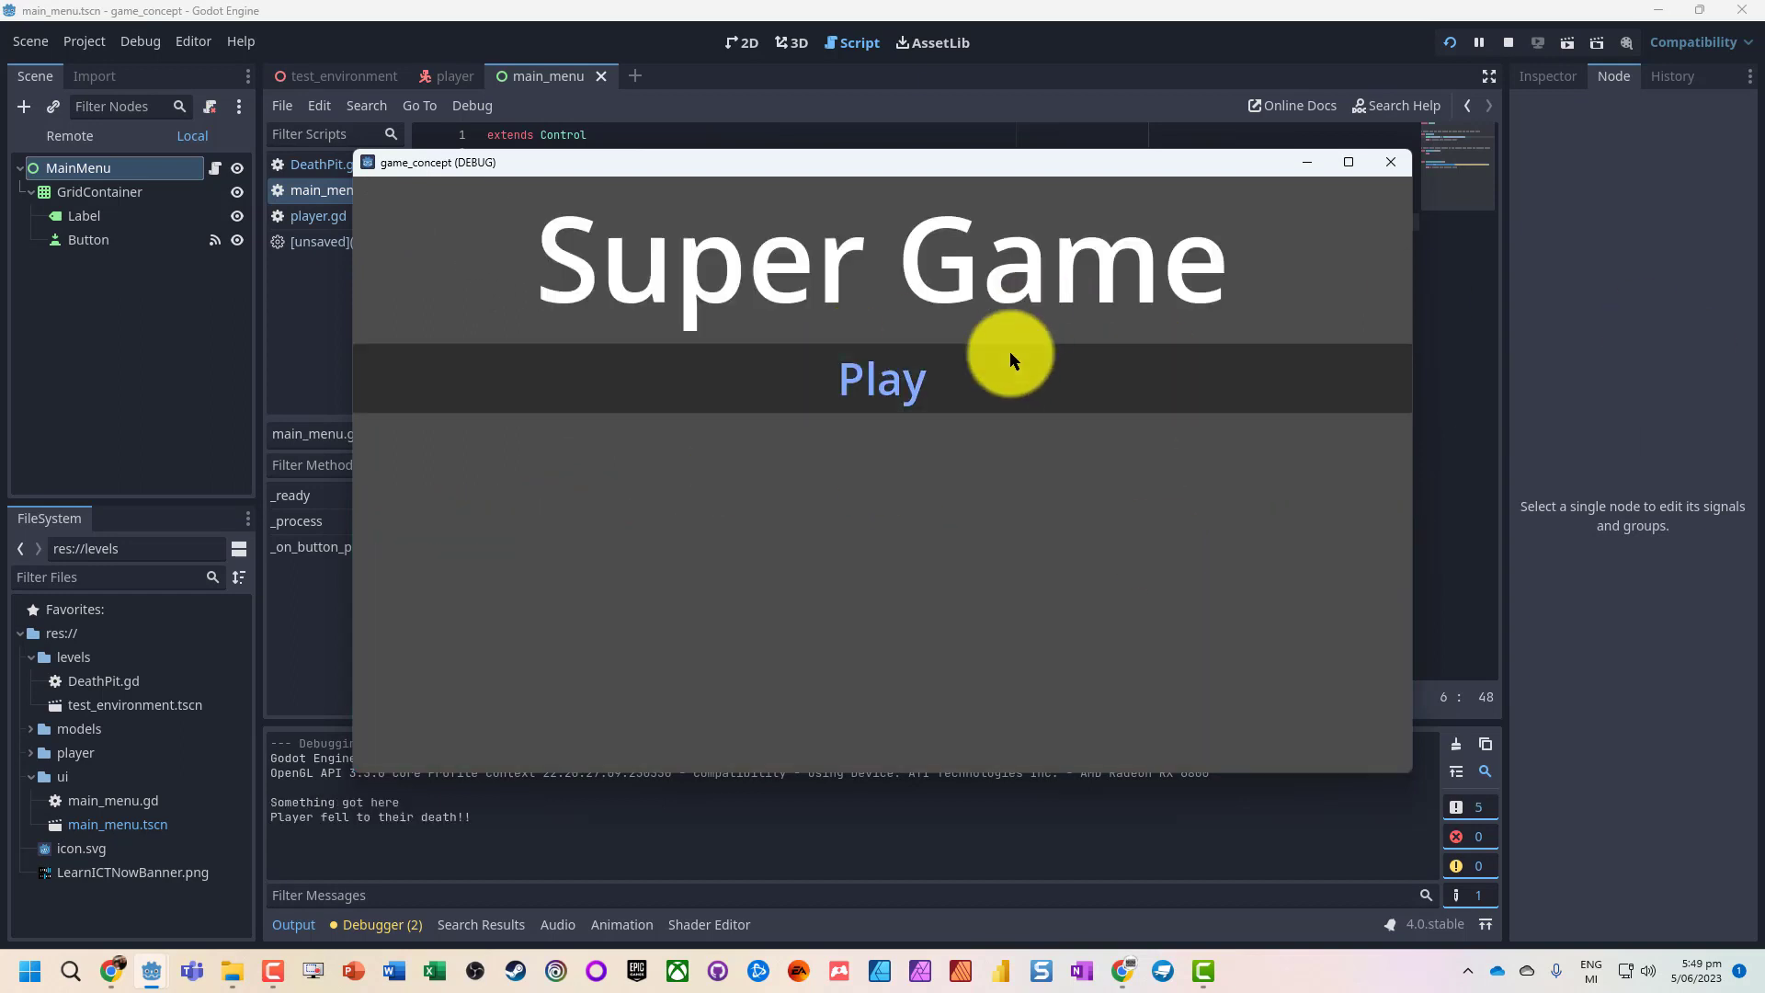
left_click(882, 379)
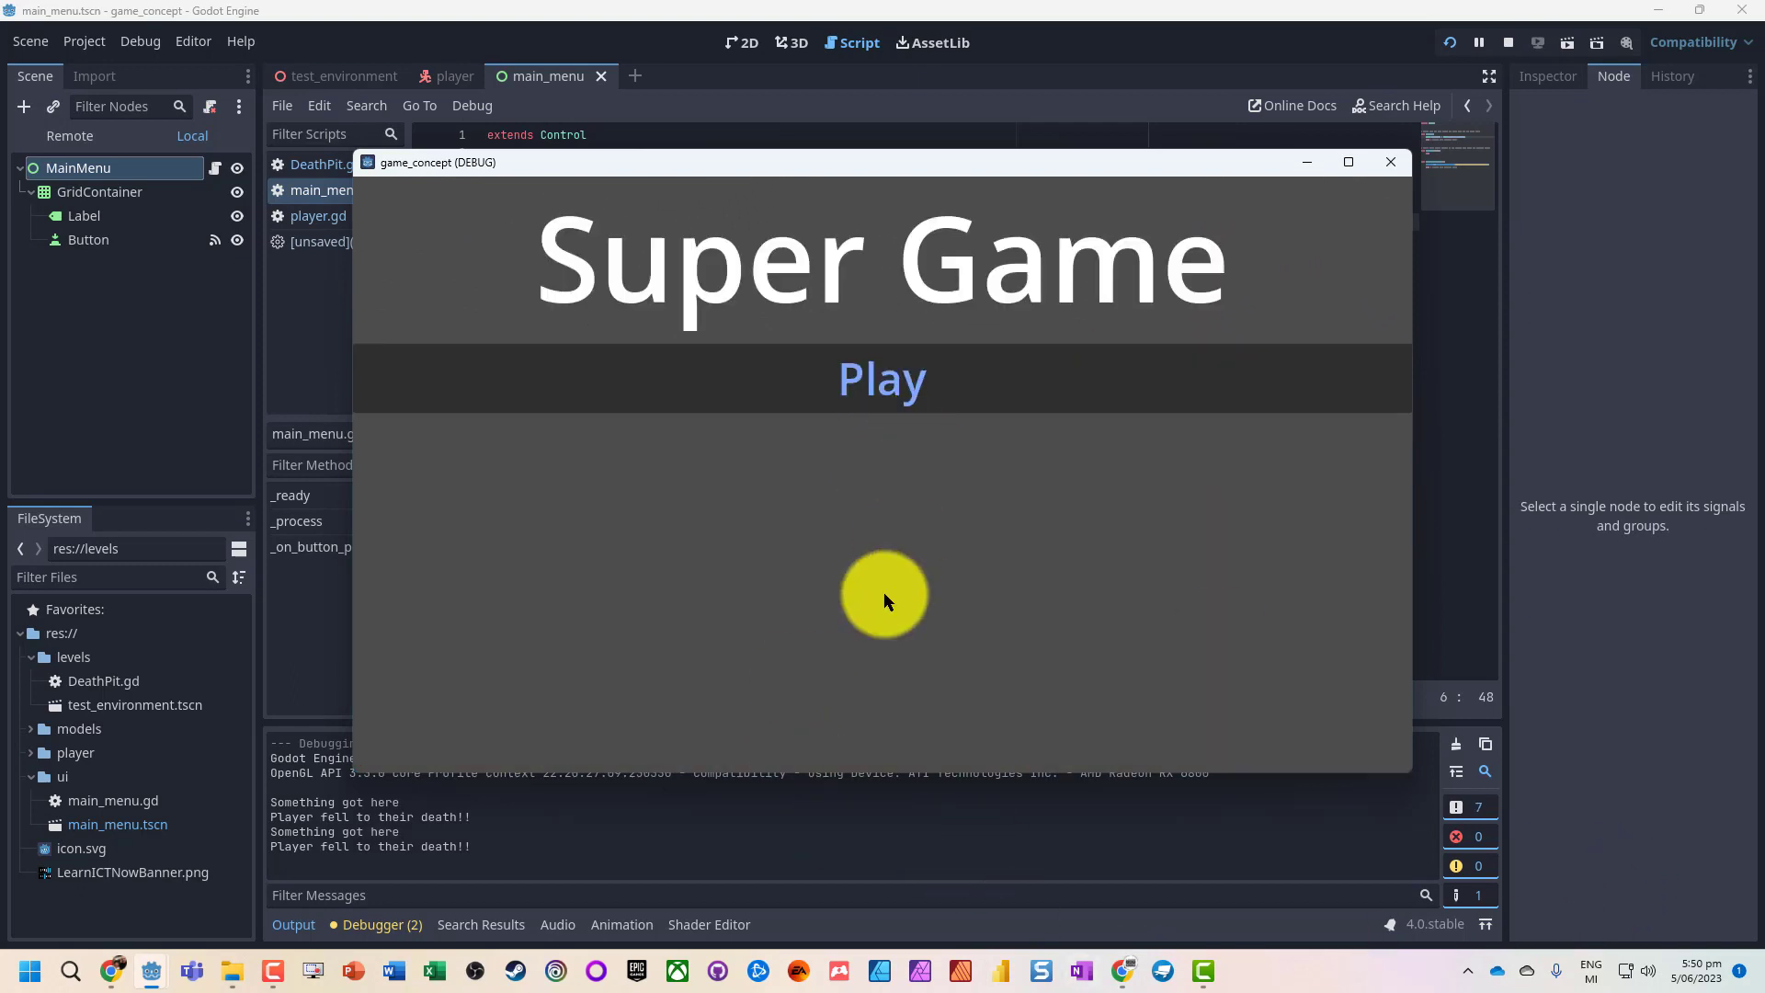
mouse_move(850, 390)
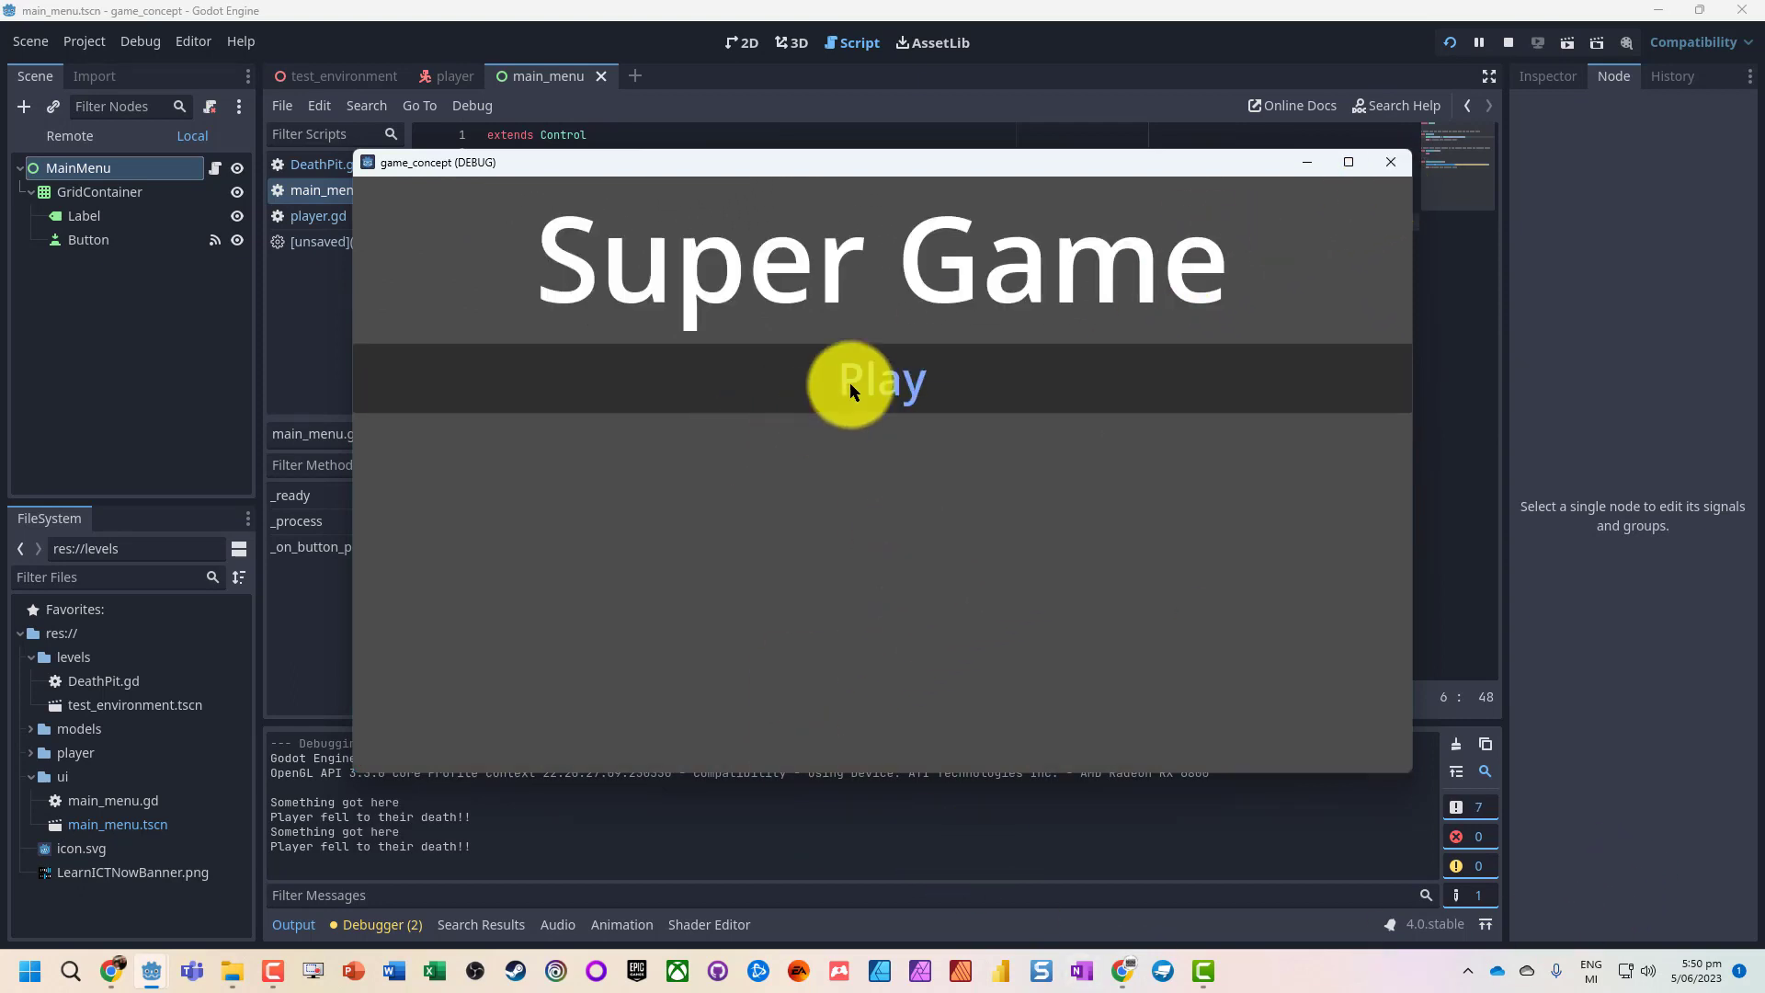
left_click(881, 379)
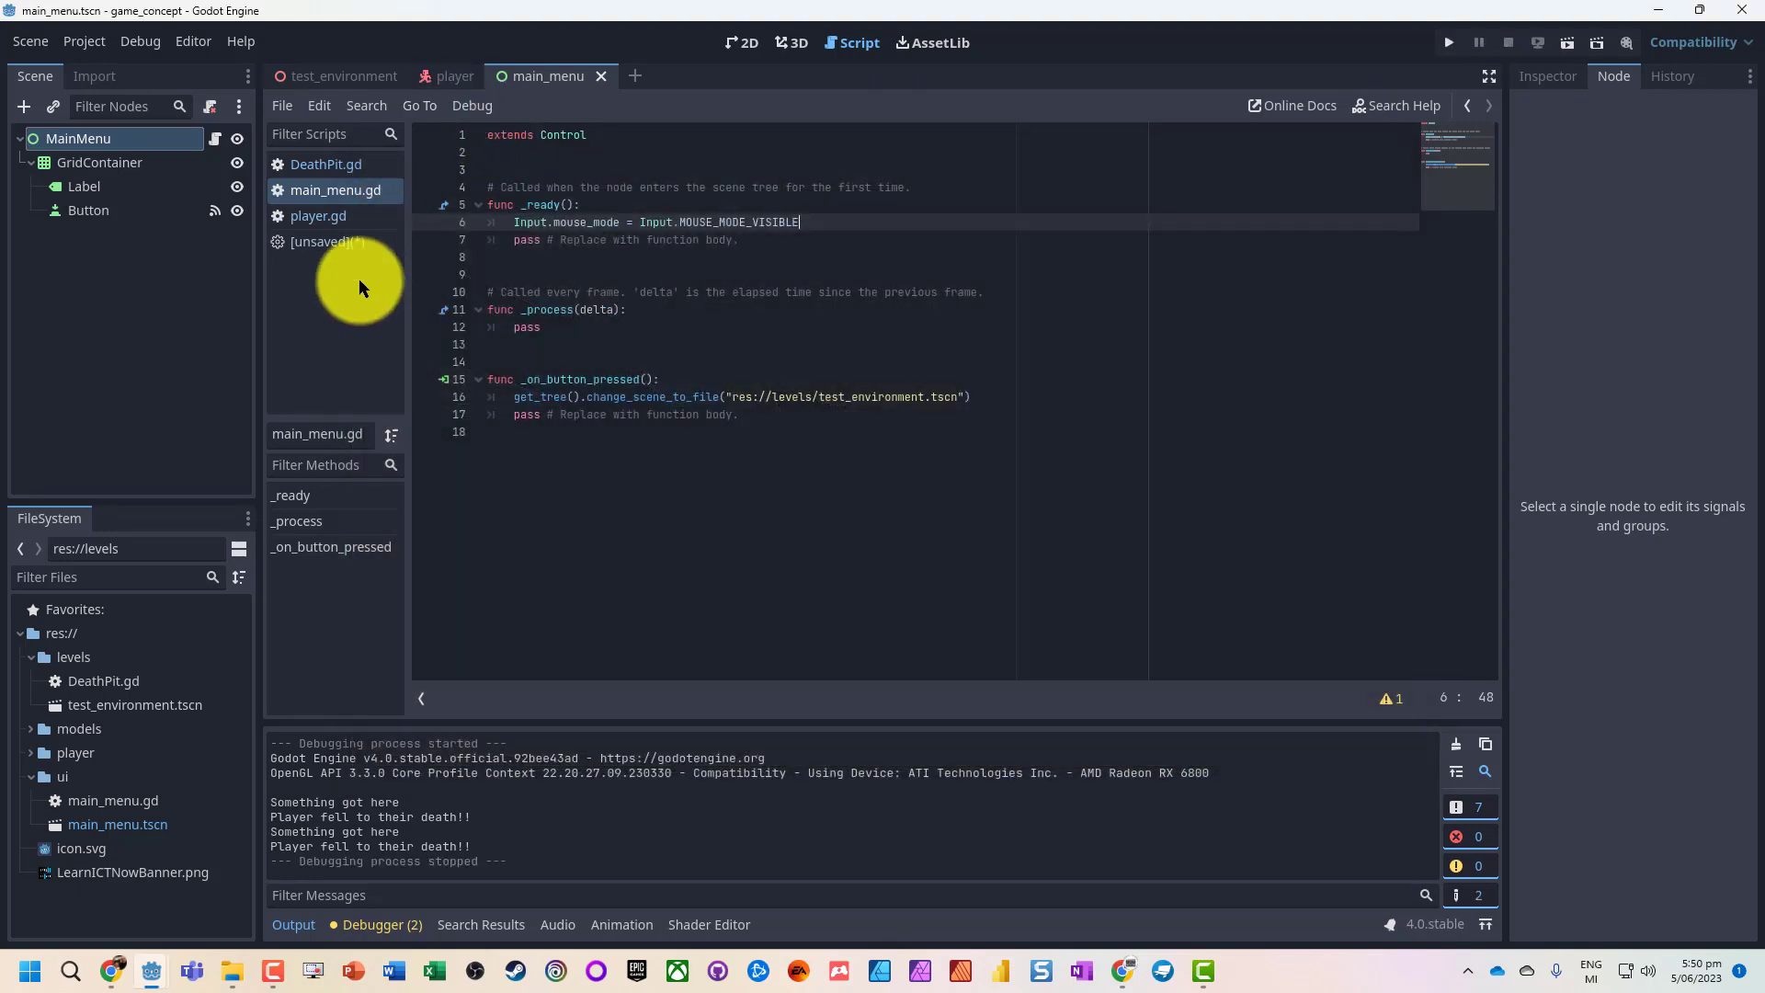
mouse_move(422, 73)
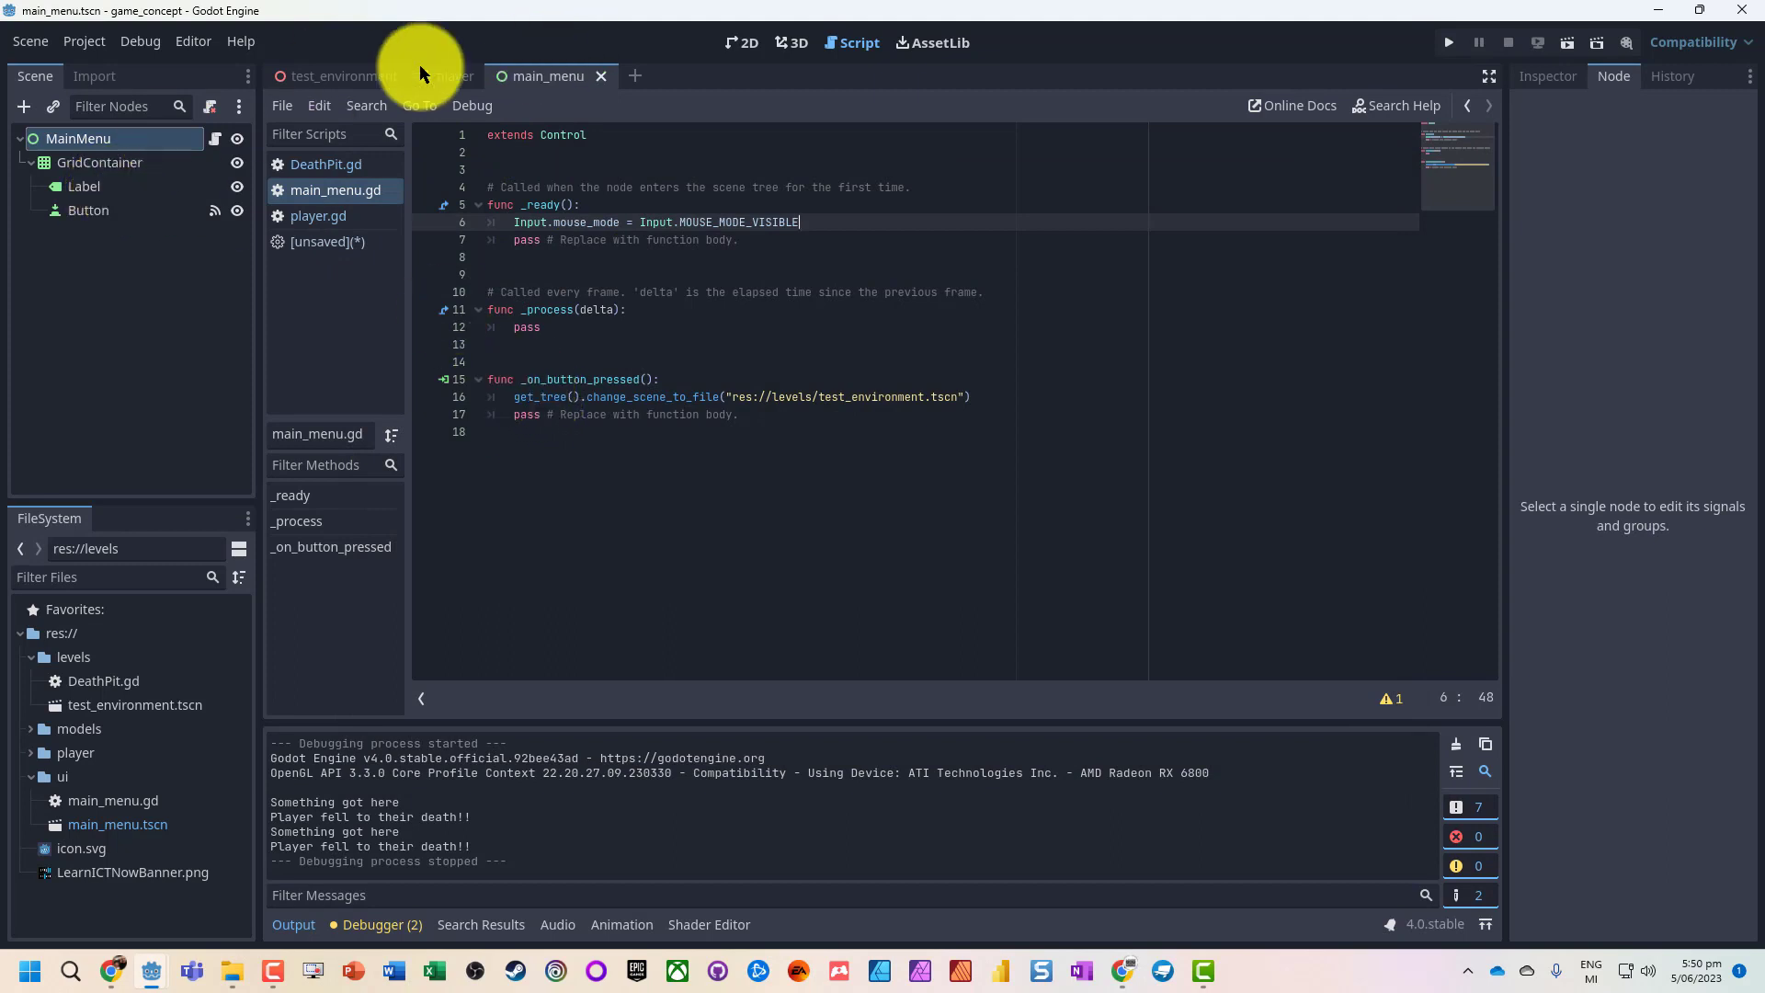
- Return to the test_environment scene tab showing DeathPit.gd's _on_body_entered code
left_click(337, 75)
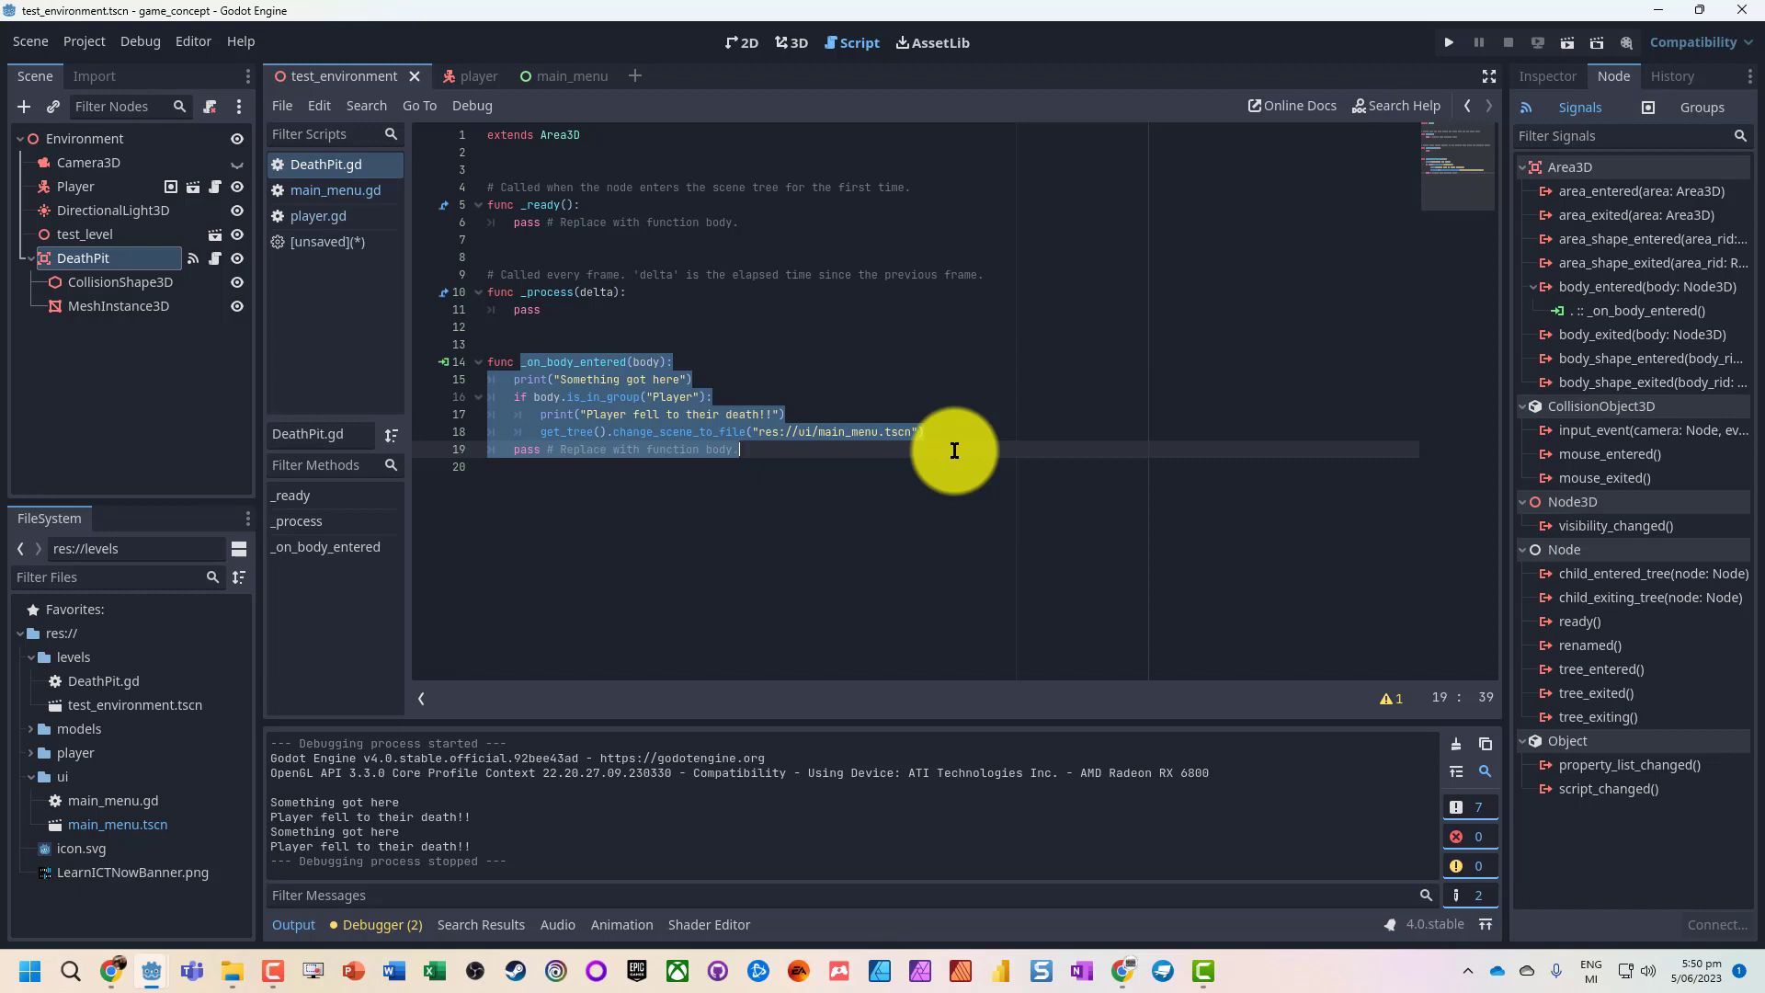
mouse_move(1426, 848)
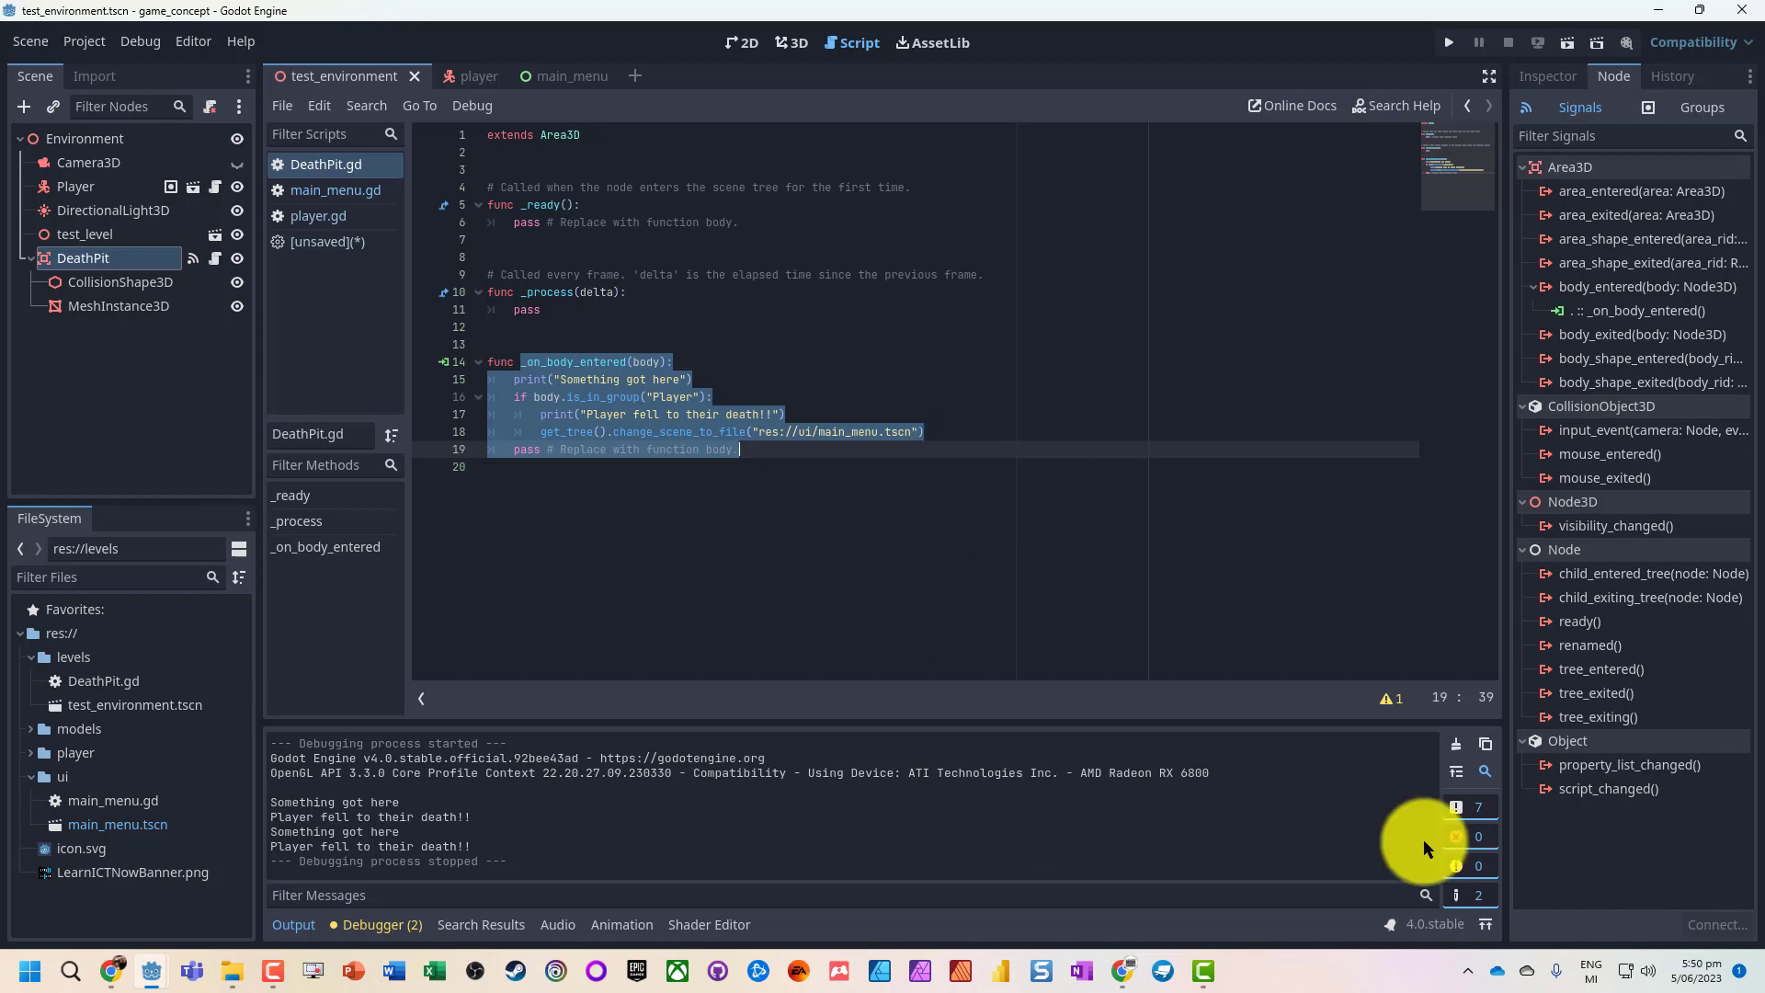